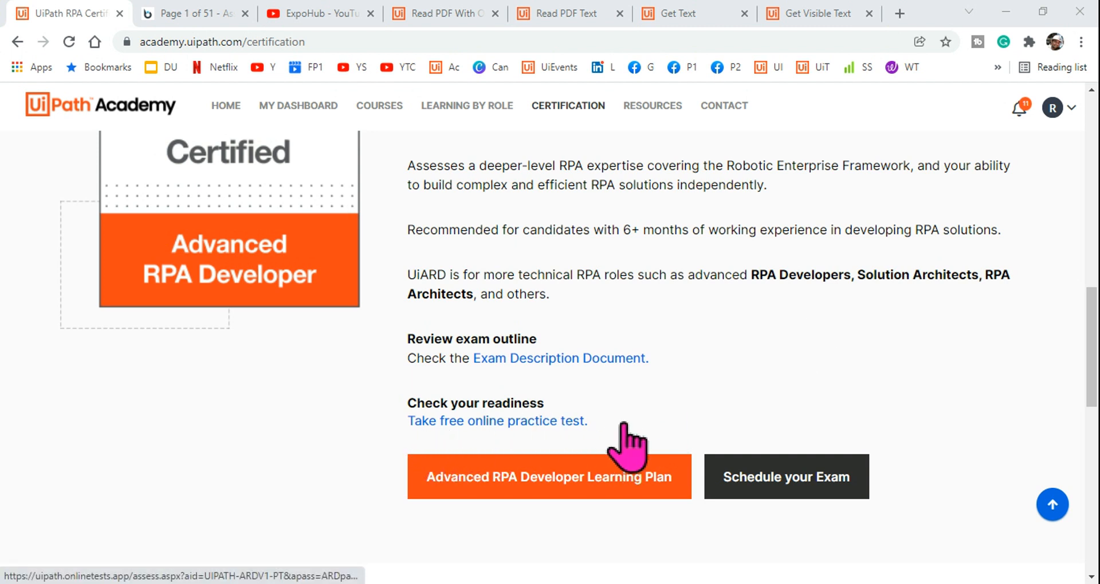
mouse_move(257, 375)
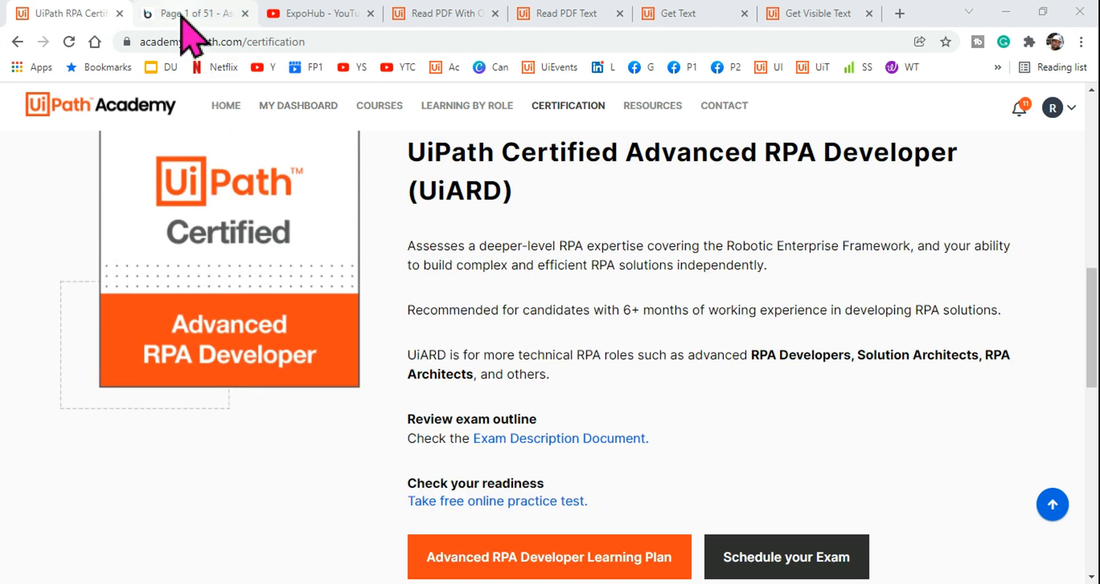
Show practice test question 1 with its four answer options about the scanned newspaper PDF
left_click(189, 13)
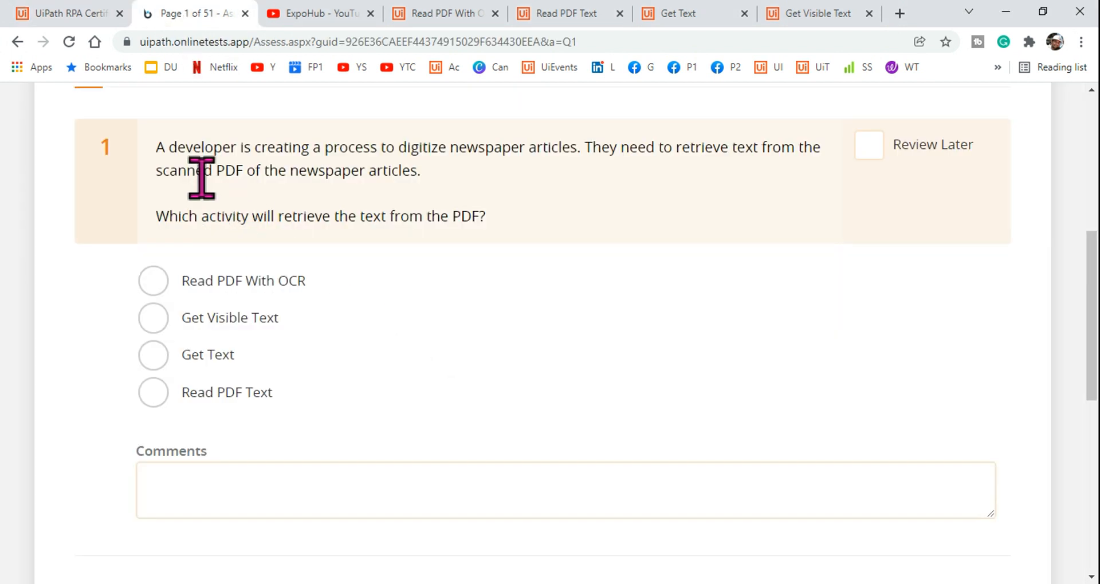
mouse_move(287, 166)
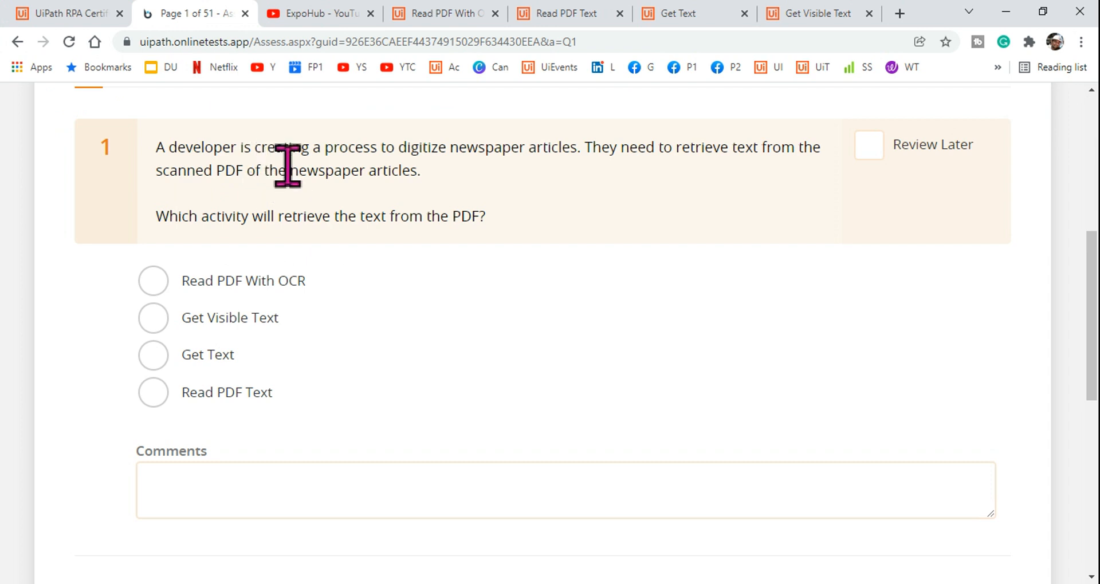
mouse_move(344, 172)
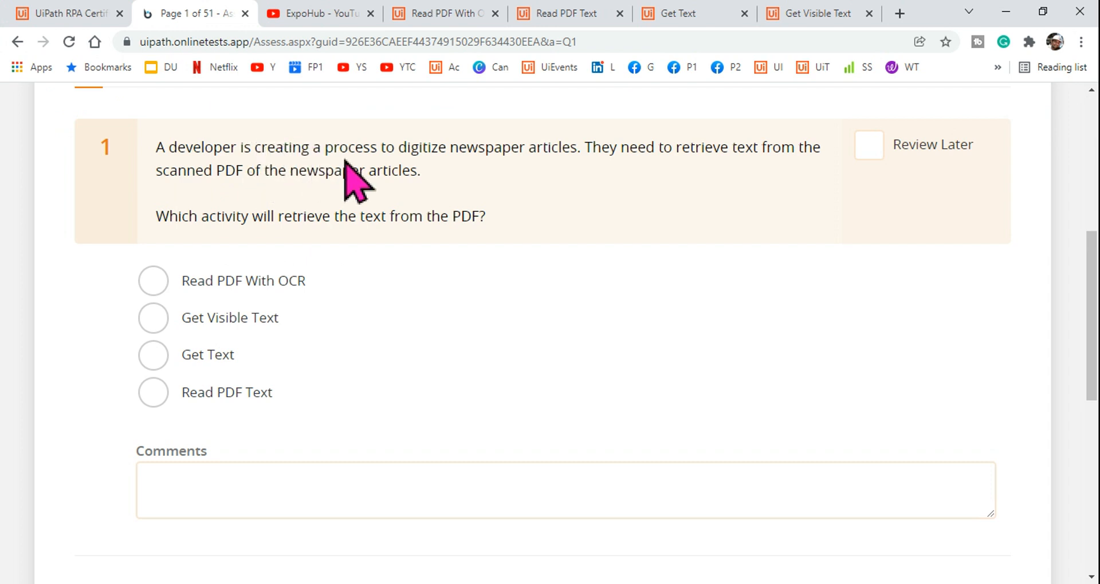
mouse_move(575, 158)
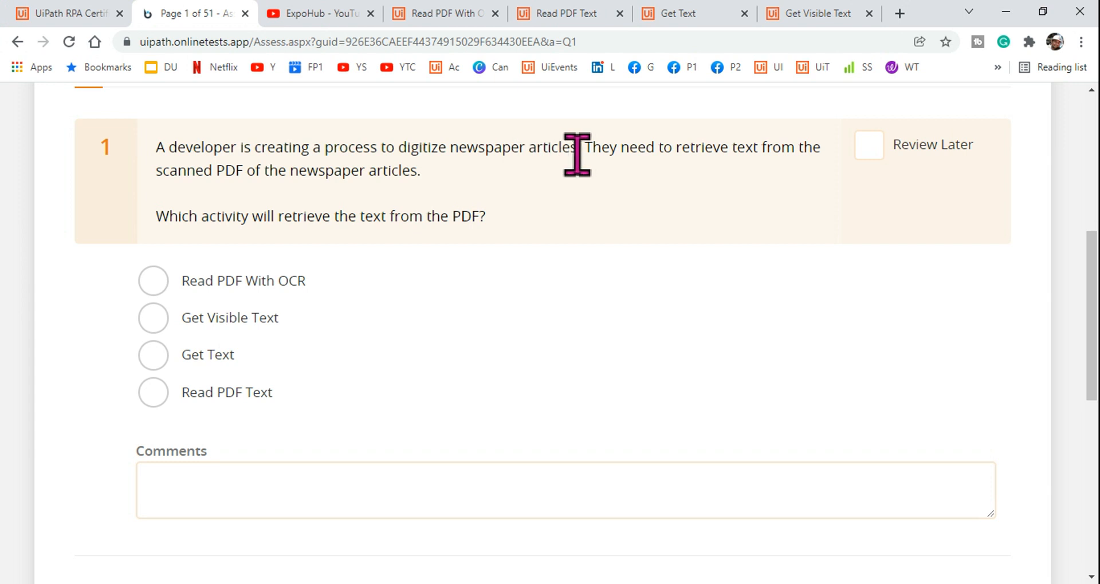
mouse_move(456, 189)
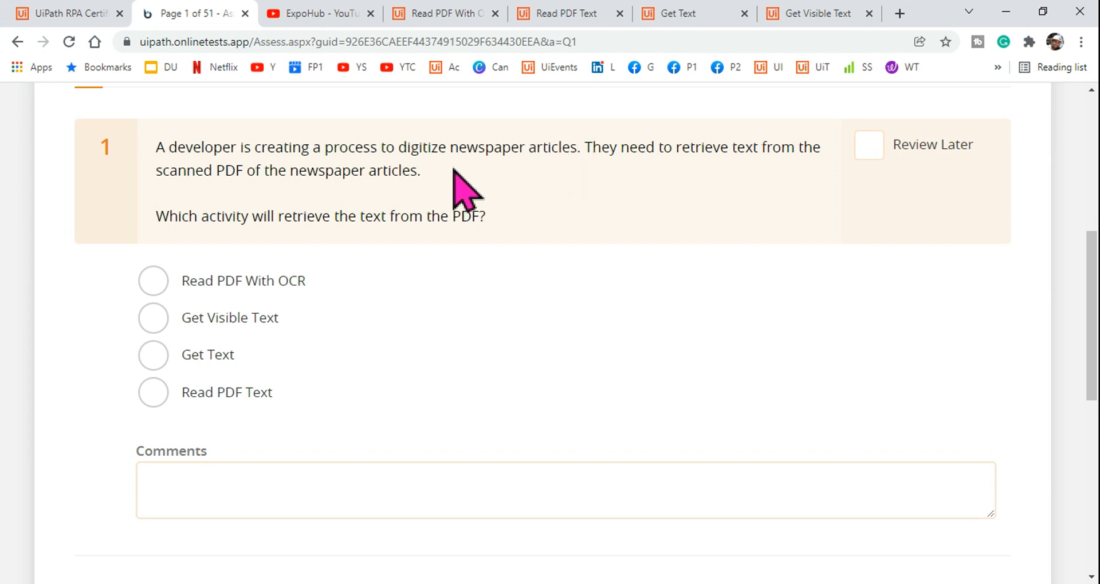
mouse_move(586, 189)
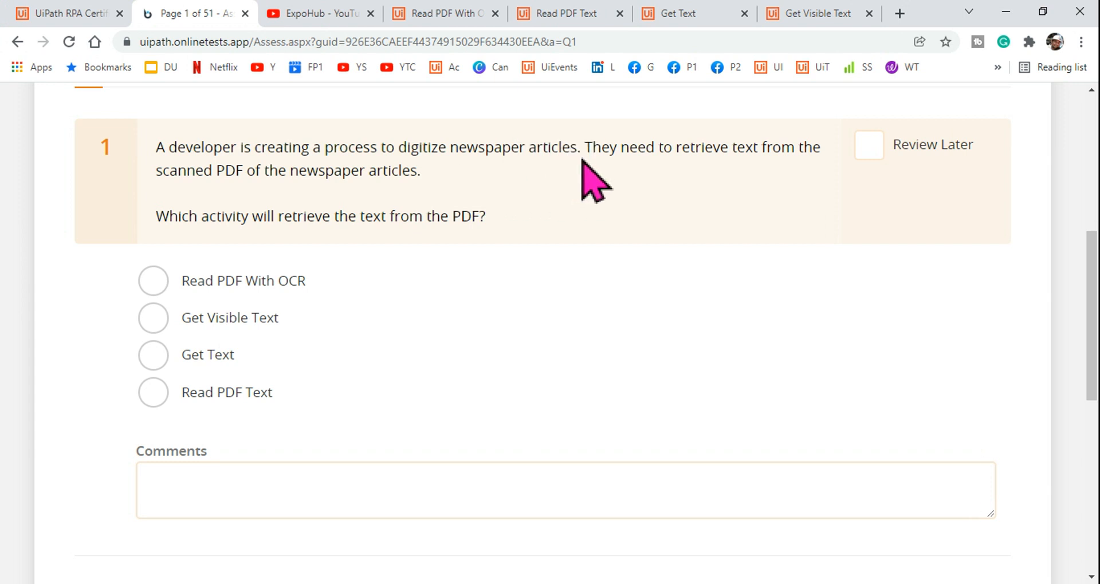
mouse_move(625, 189)
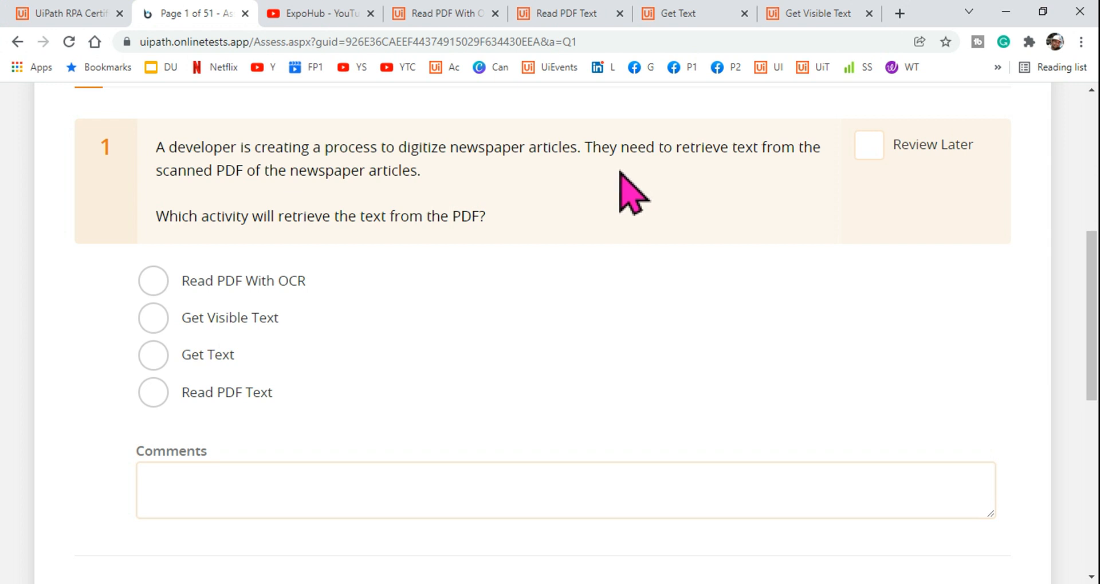
mouse_move(794, 158)
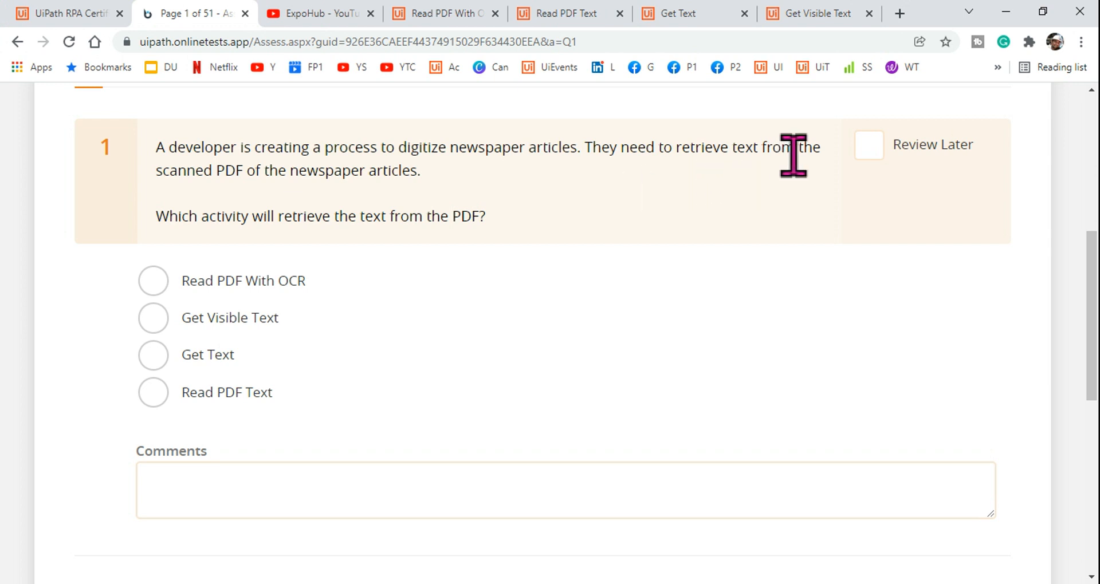
mouse_move(319, 215)
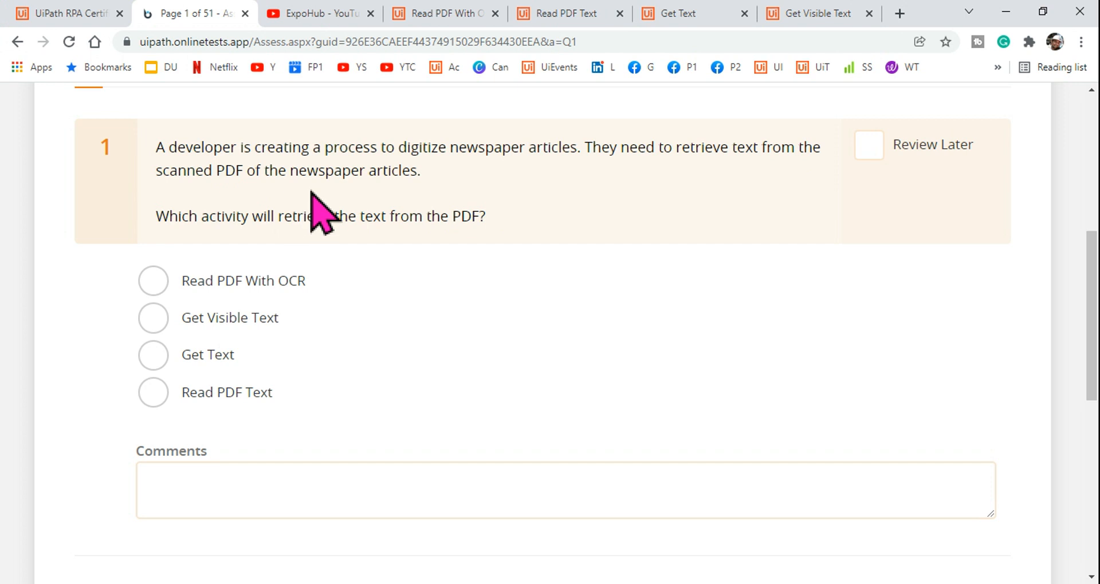
mouse_move(587, 193)
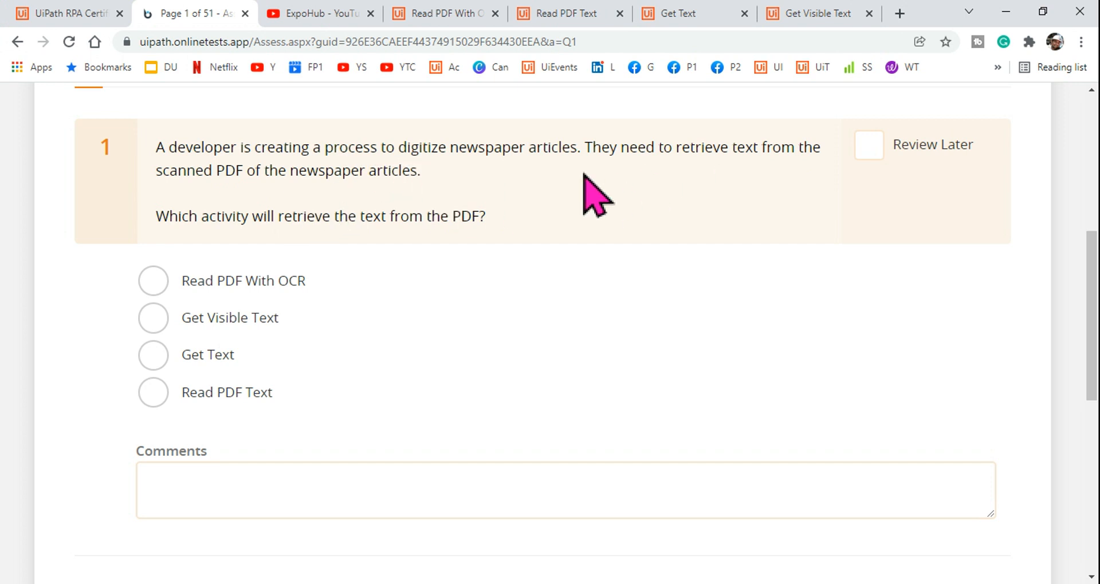
mouse_move(352, 216)
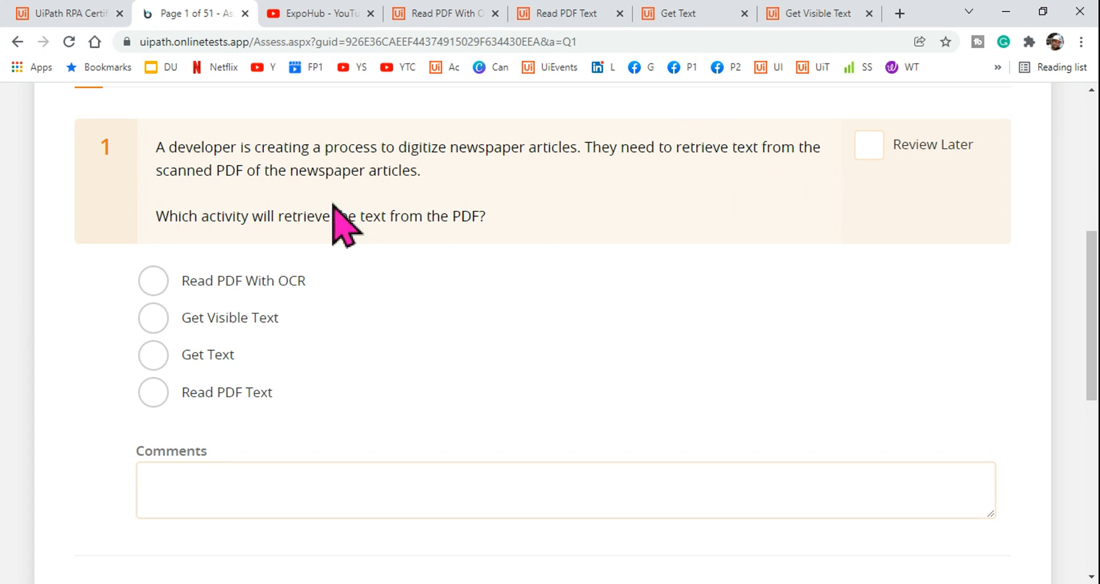
mouse_move(463, 183)
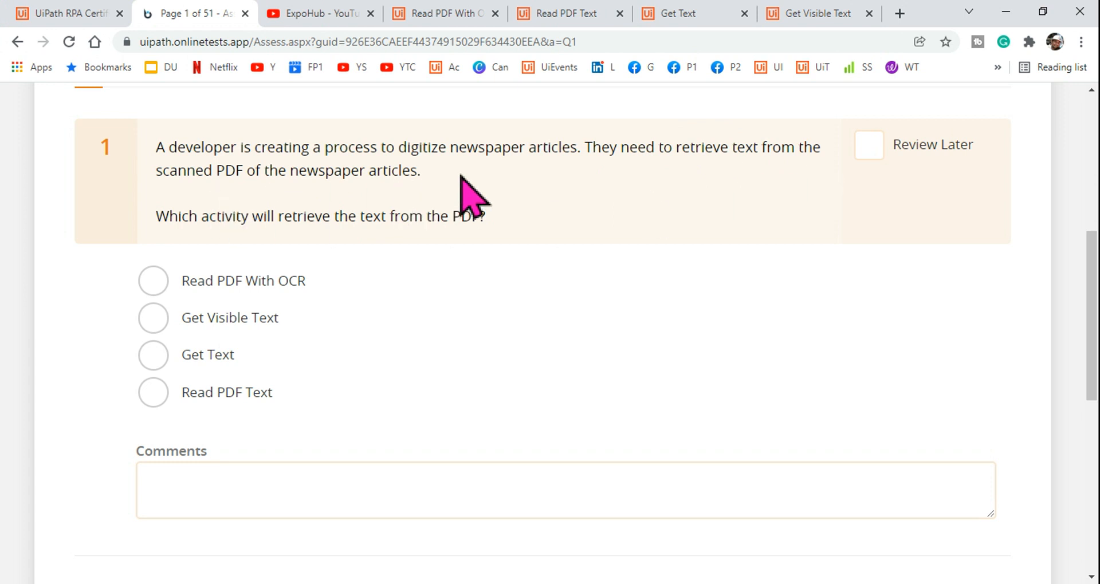
mouse_move(227, 206)
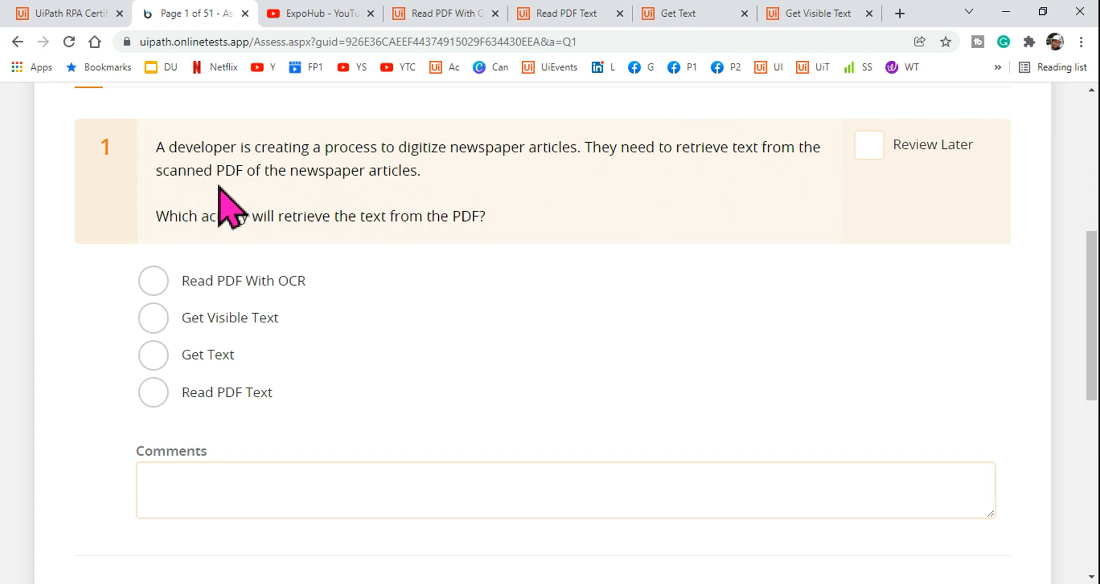
mouse_move(486, 183)
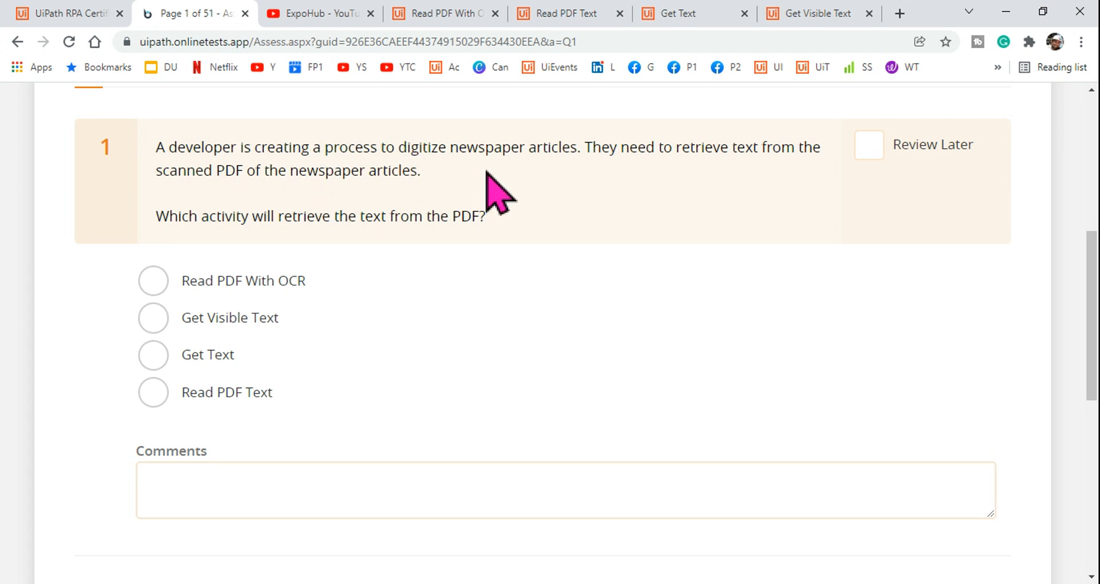
mouse_move(297, 221)
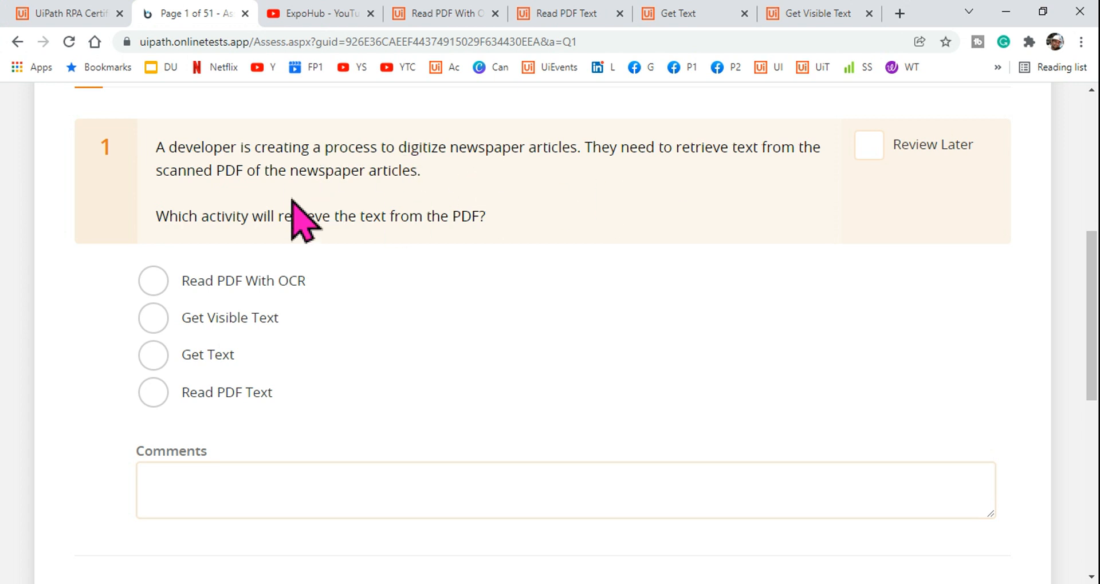
mouse_move(198, 252)
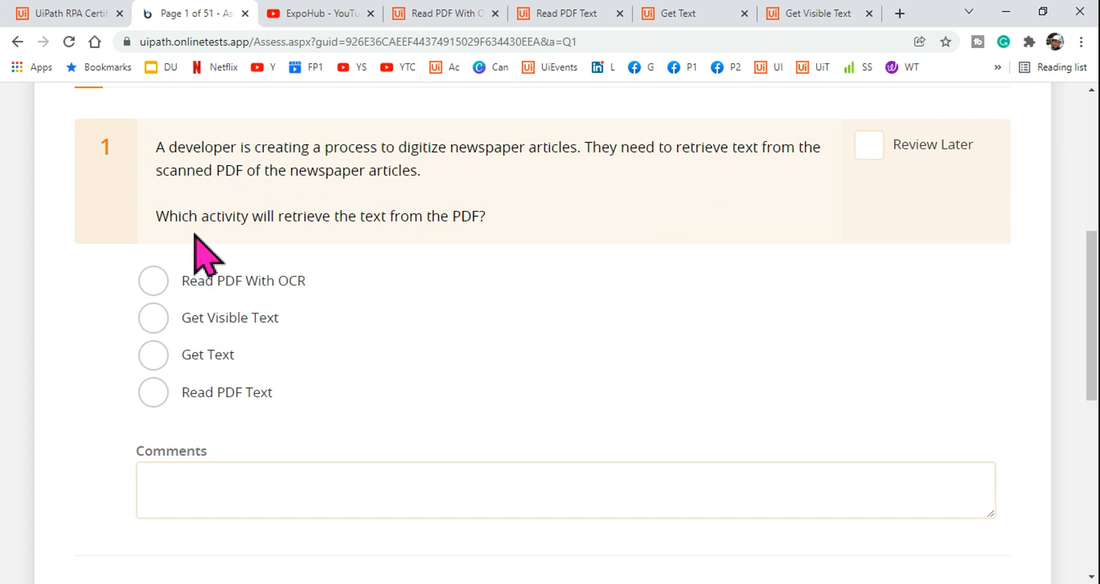
mouse_move(355, 267)
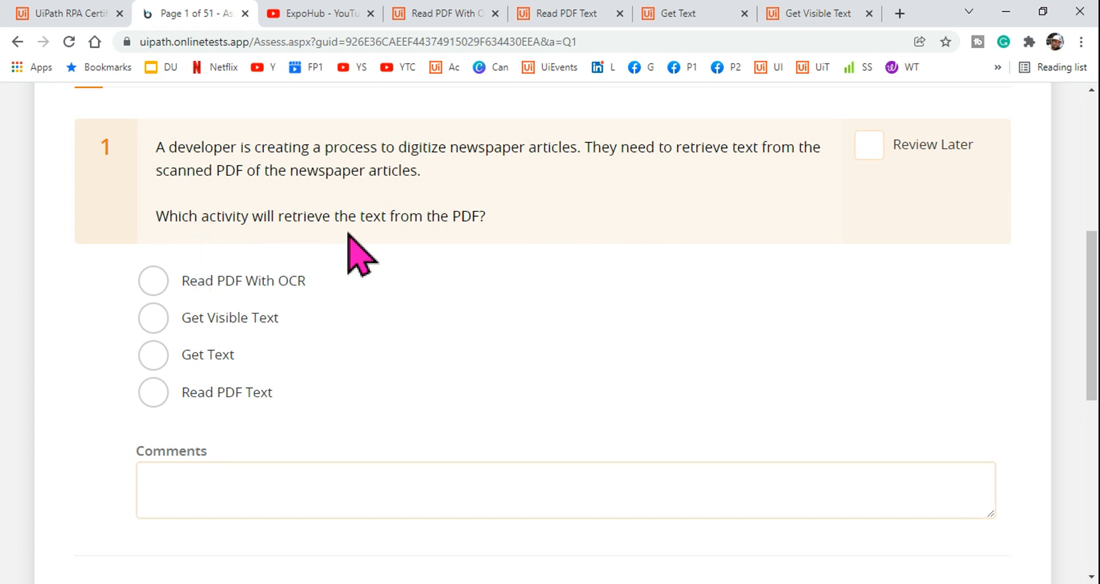
mouse_move(498, 248)
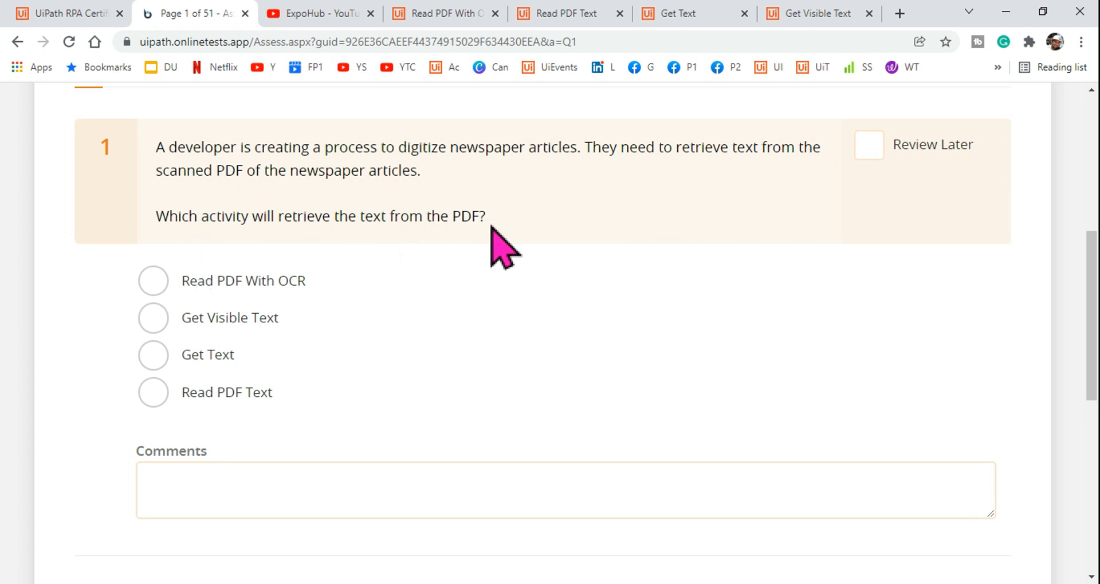
mouse_move(345, 312)
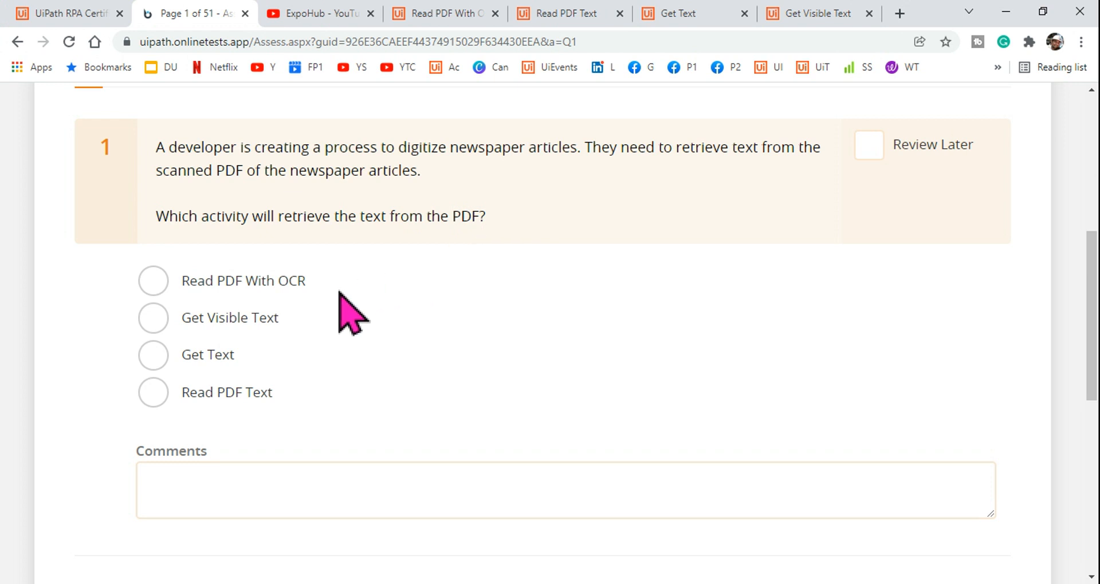
mouse_move(332, 295)
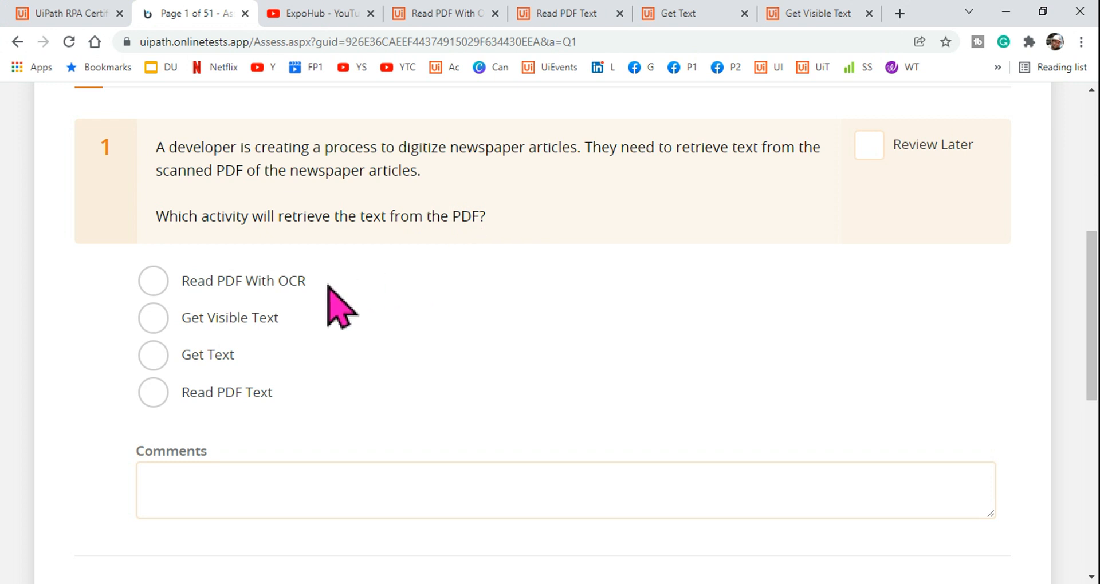
mouse_move(302, 352)
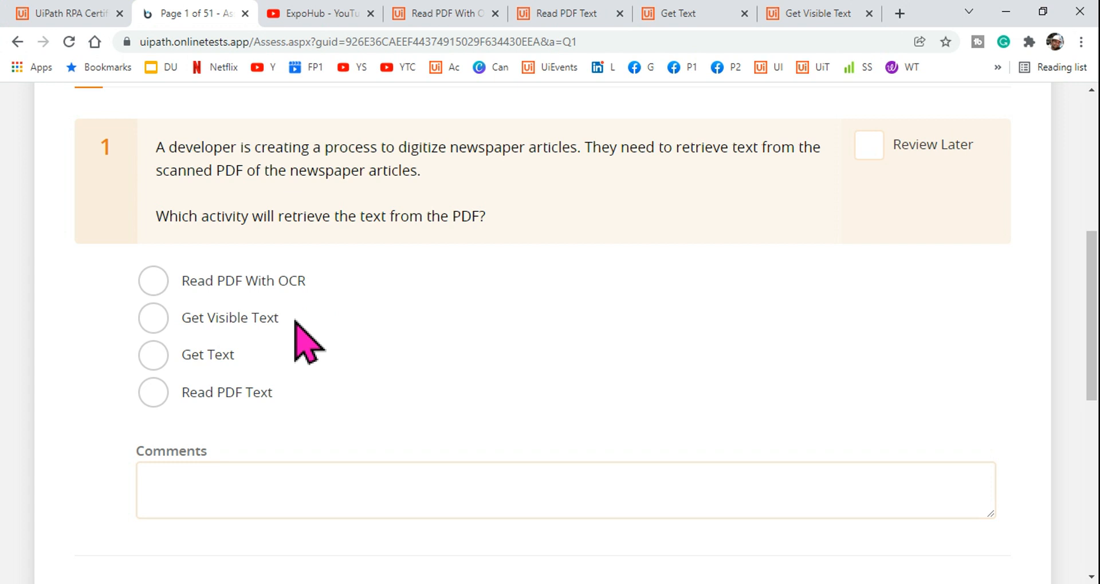
mouse_move(290, 429)
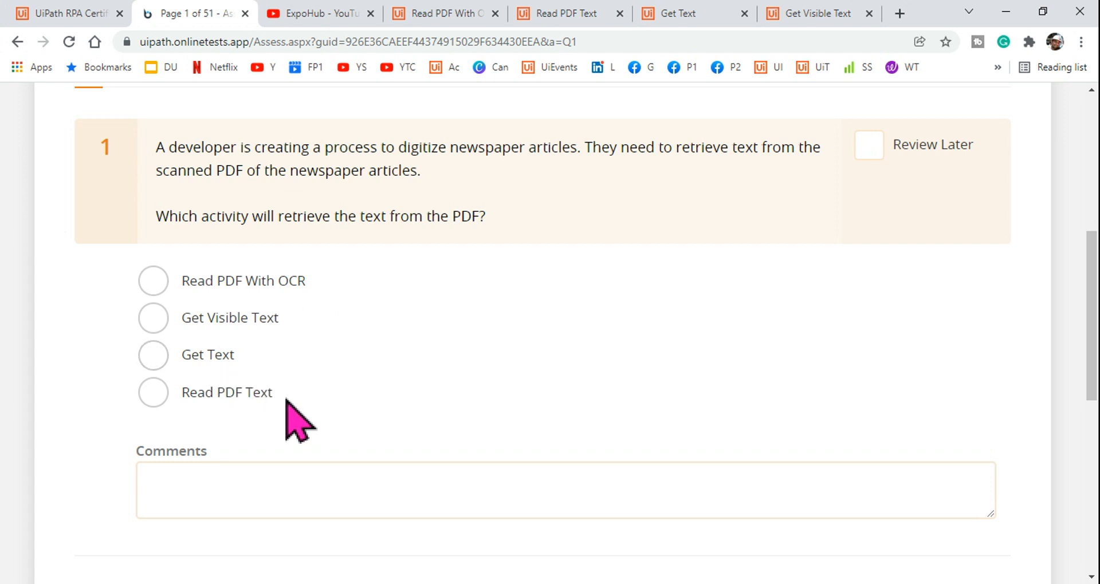
mouse_move(335, 300)
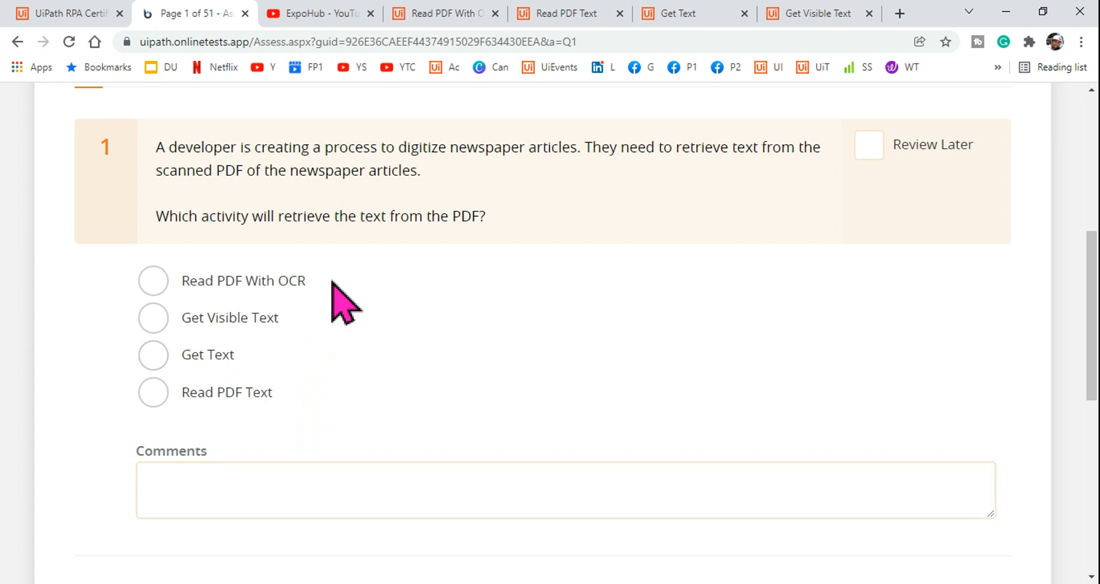
mouse_move(289, 247)
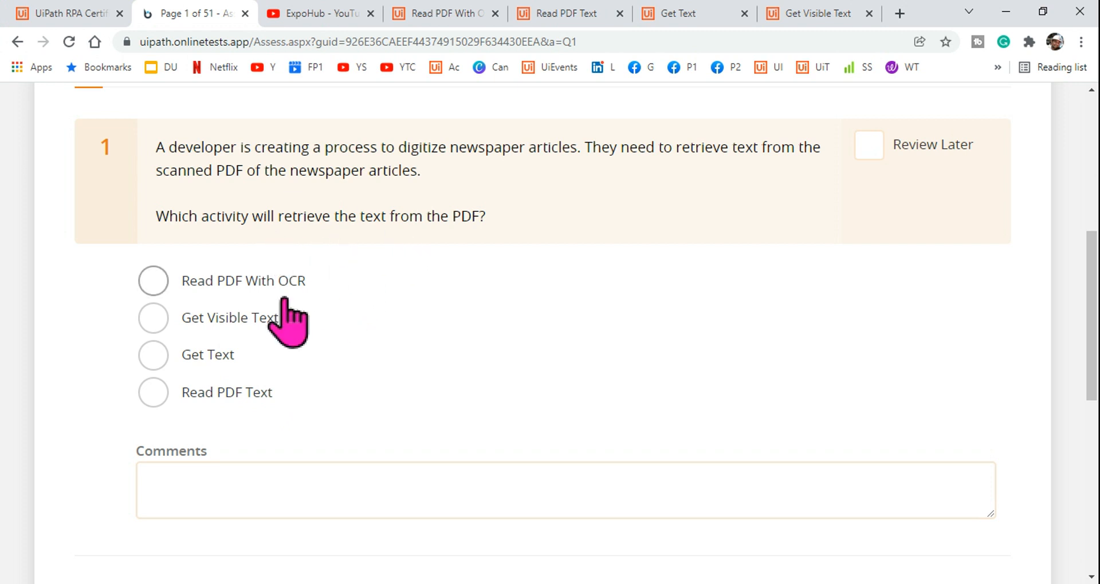
mouse_move(334, 311)
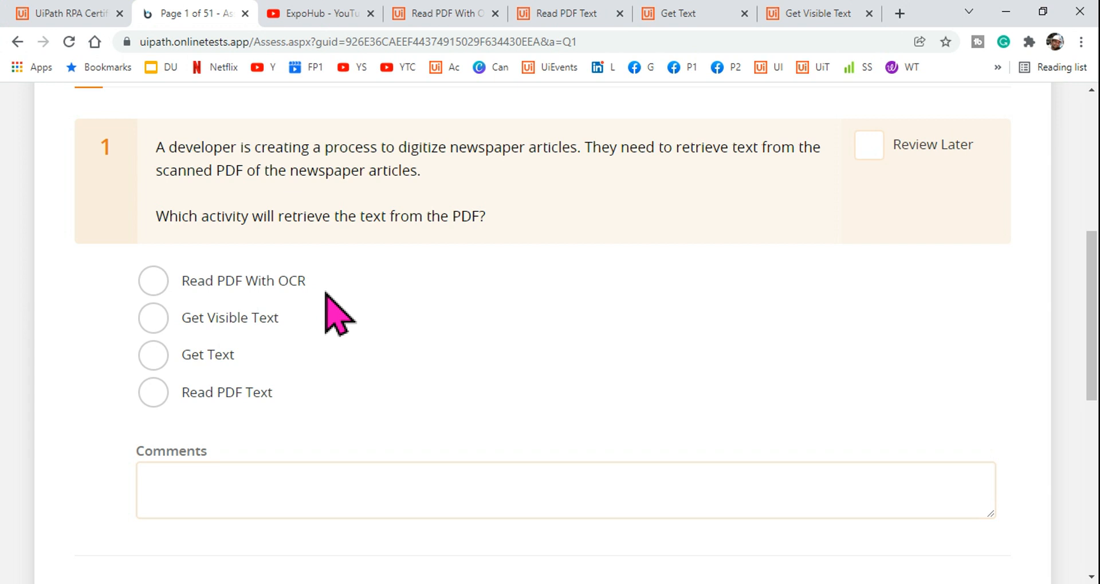
mouse_move(211, 325)
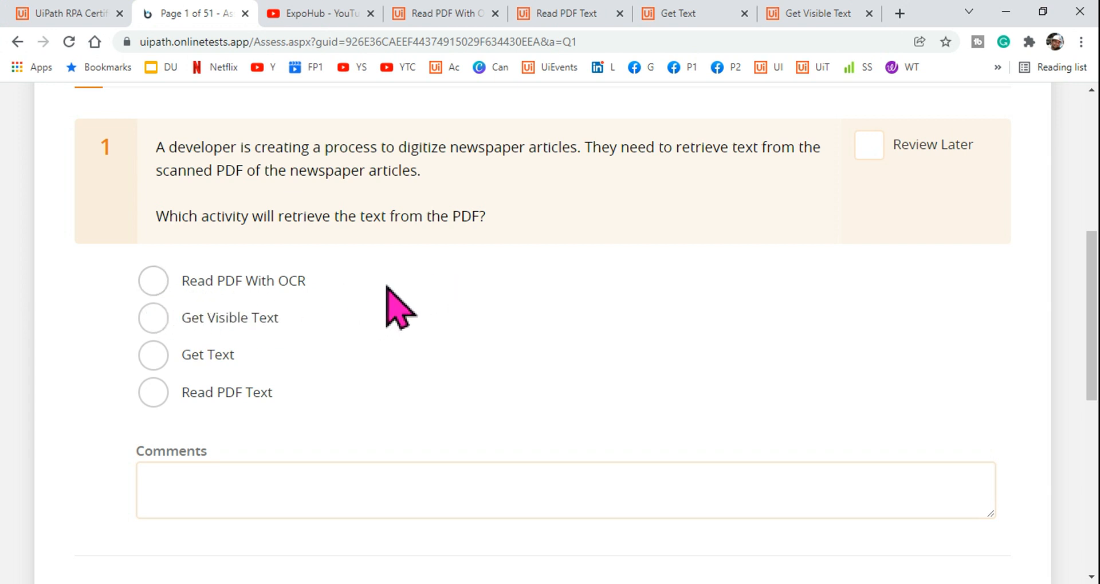
mouse_move(437, 272)
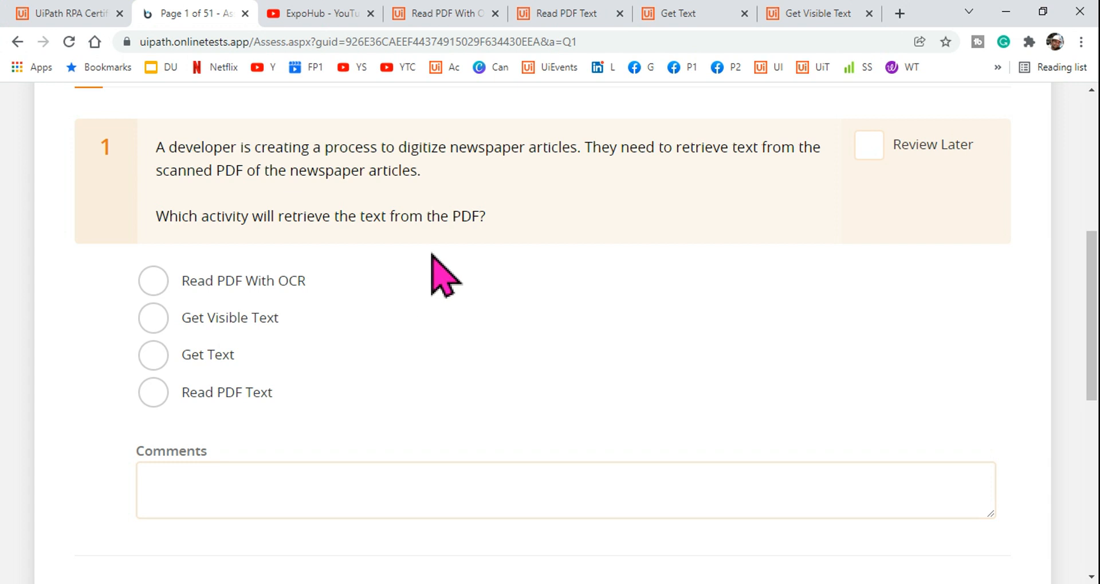
mouse_move(441, 278)
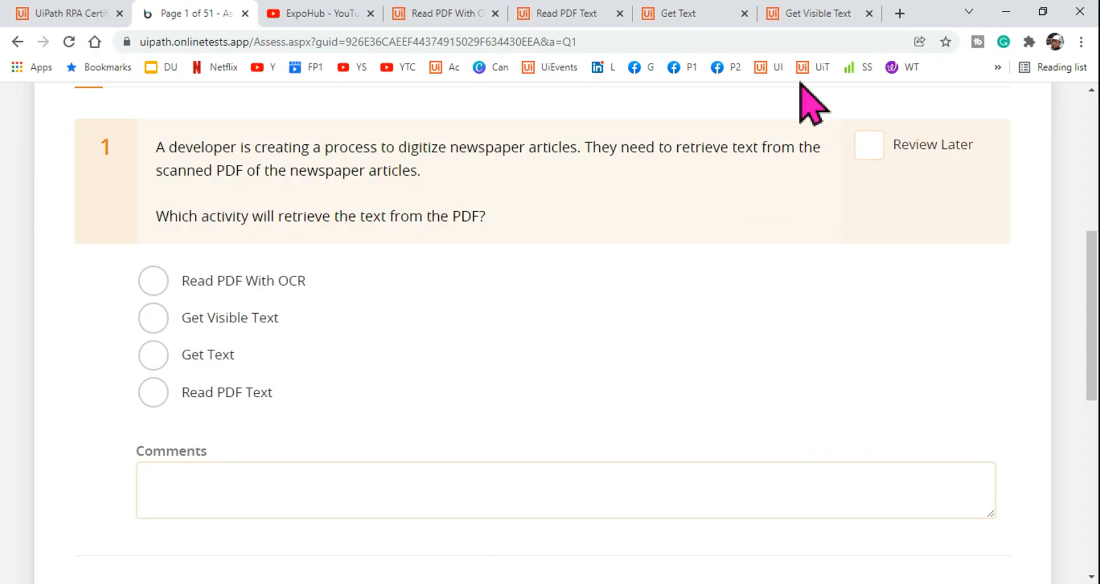
Search Google for 'uipath' in a new tab and locate the UiPath: Automation Platform result
left_click(898, 13)
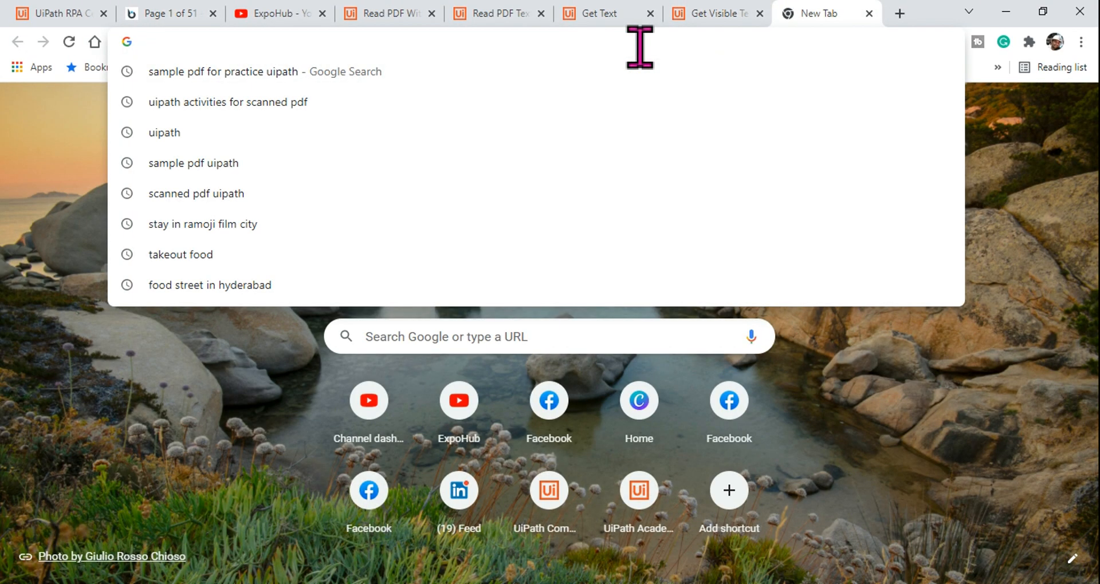
type("uipath")
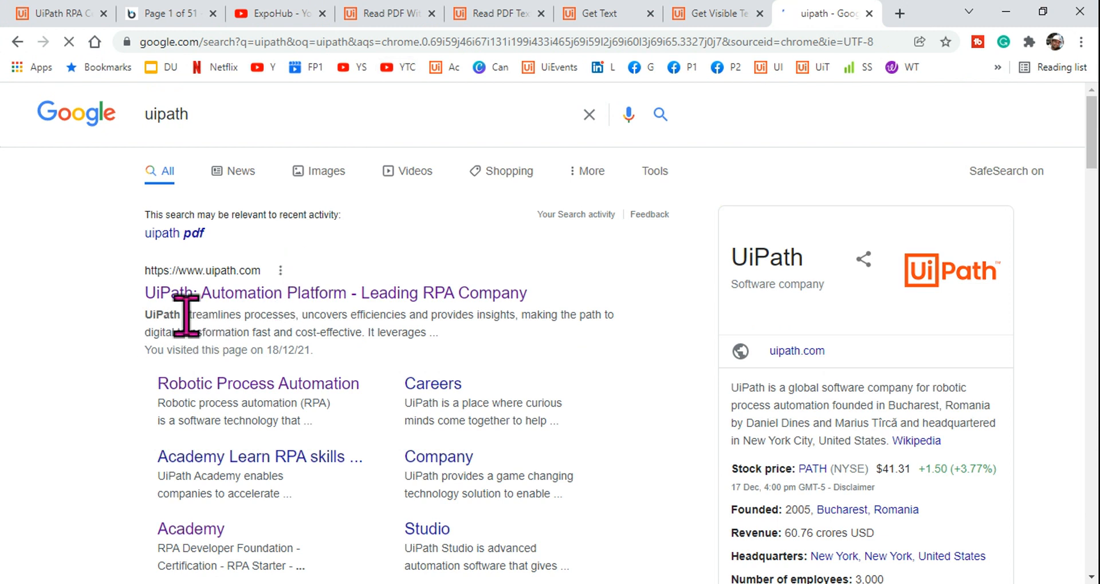
scroll("down", 3)
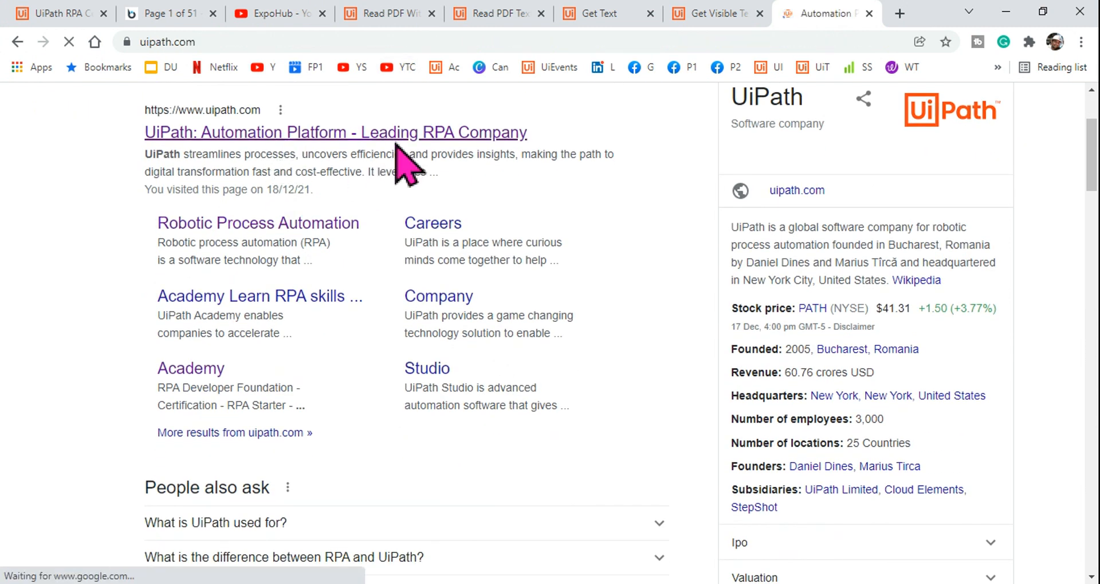
On uipath.com's RPA page, bring the 'What are the business benefits of RPA?' section into view
left_click(336, 132)
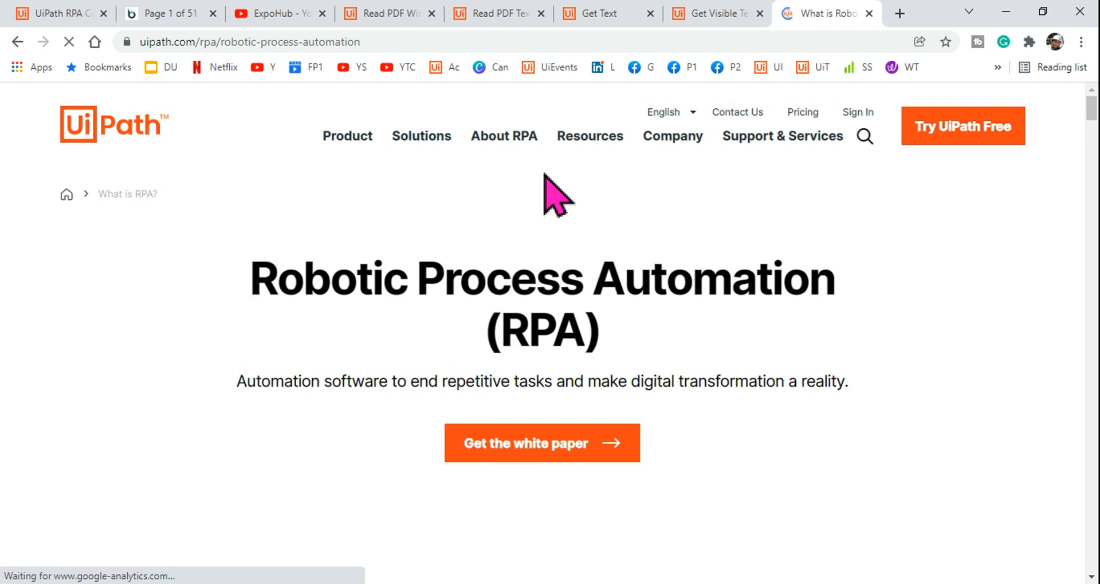
scroll("down", 3)
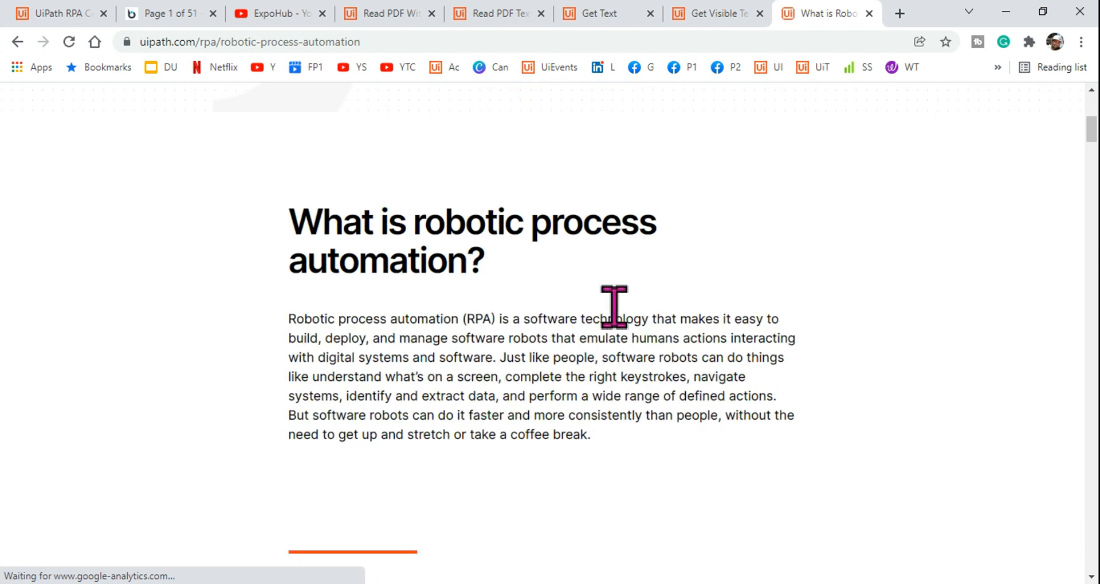
scroll("down", 3)
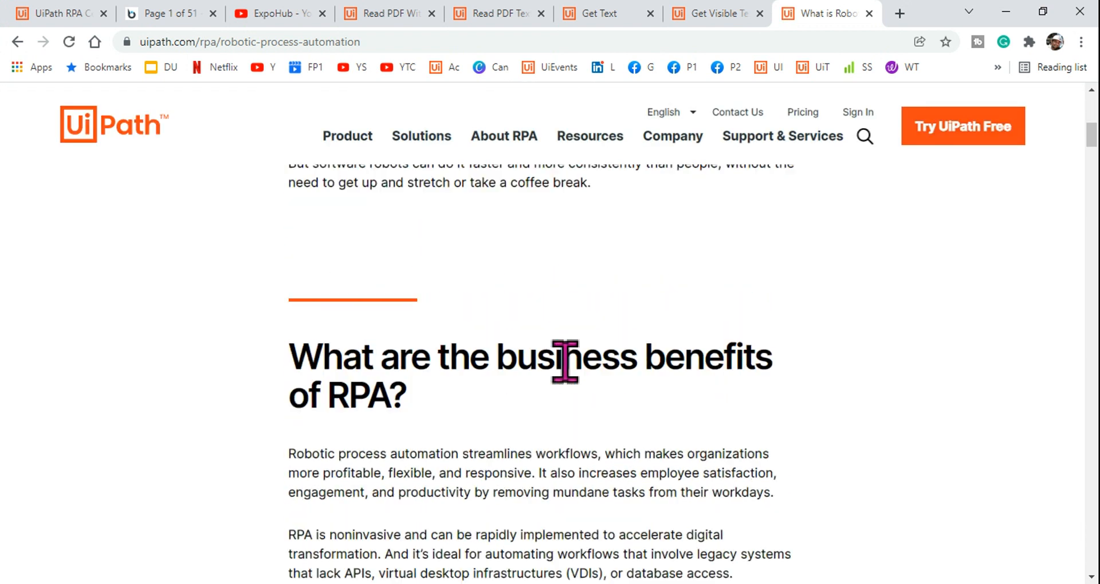
scroll("down", 3)
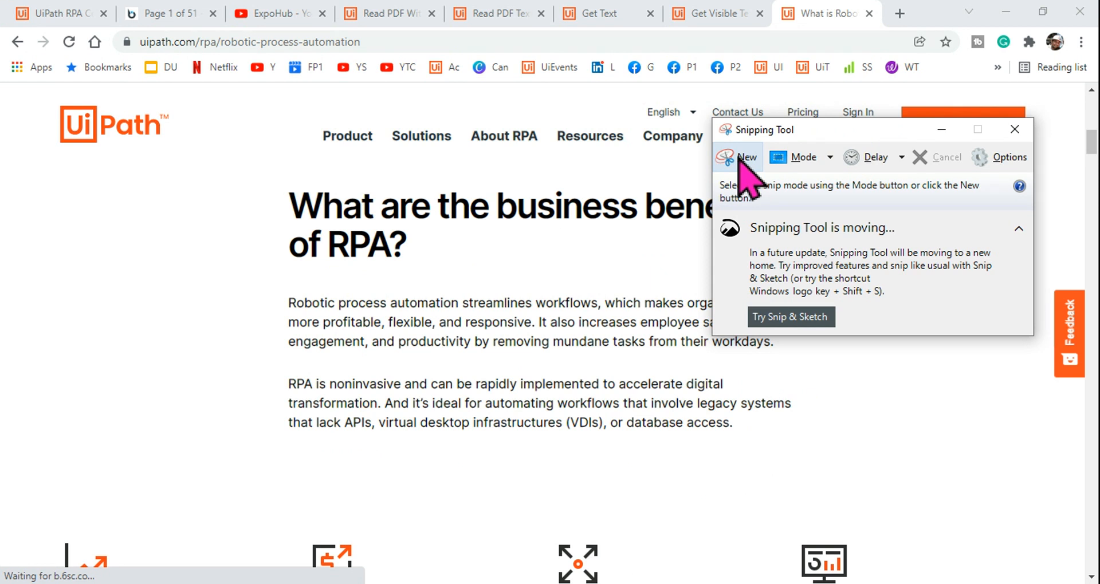
Capture the business benefits of RPA heading and its two paragraphs as a new snip
left_click(738, 158)
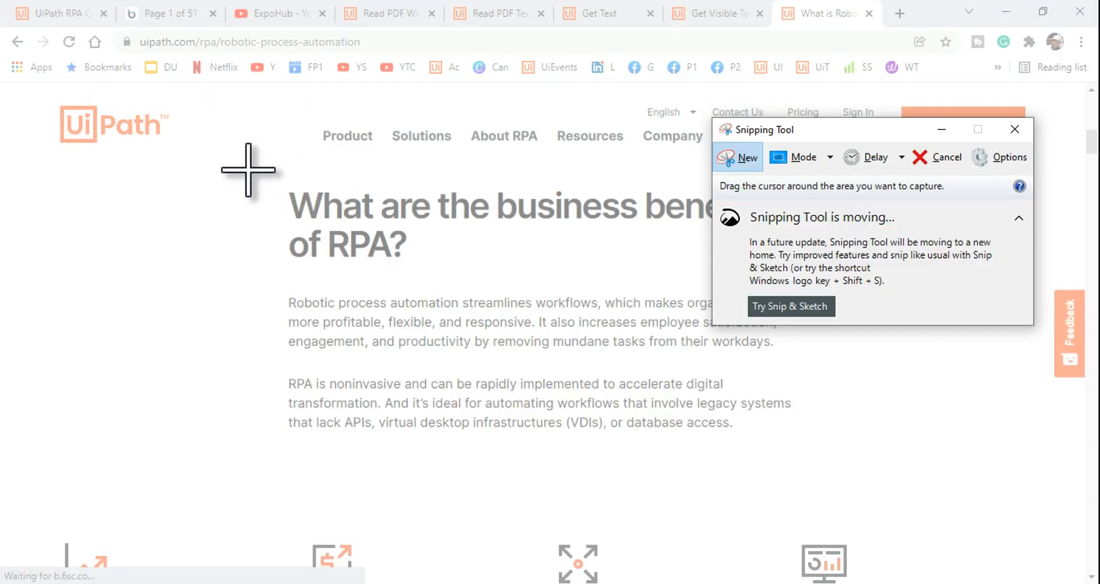
left_click_drag(248, 171, 802, 308)
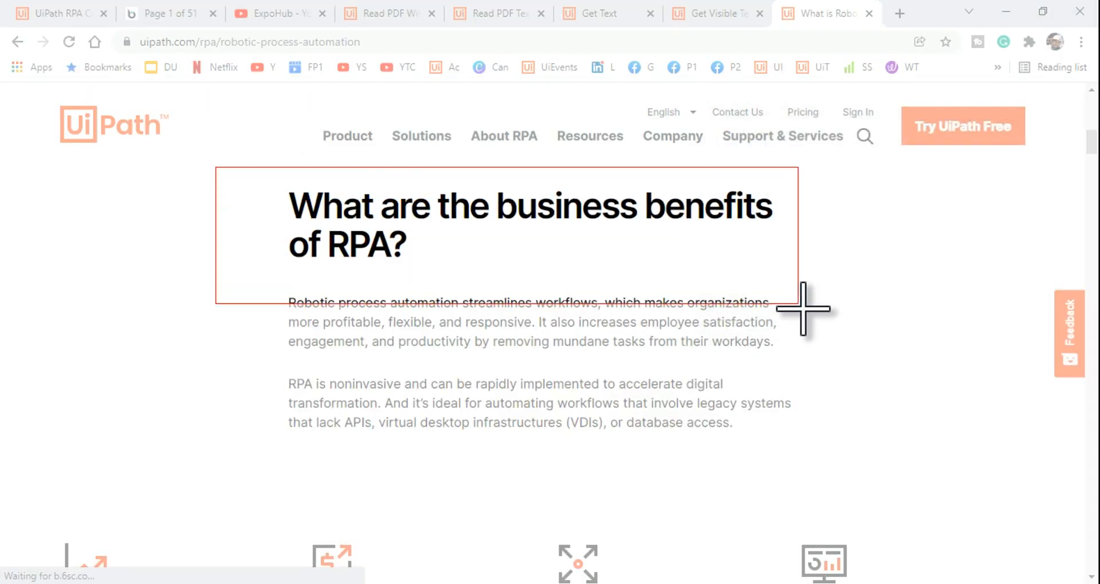
left_click_drag(801, 308, 875, 466)
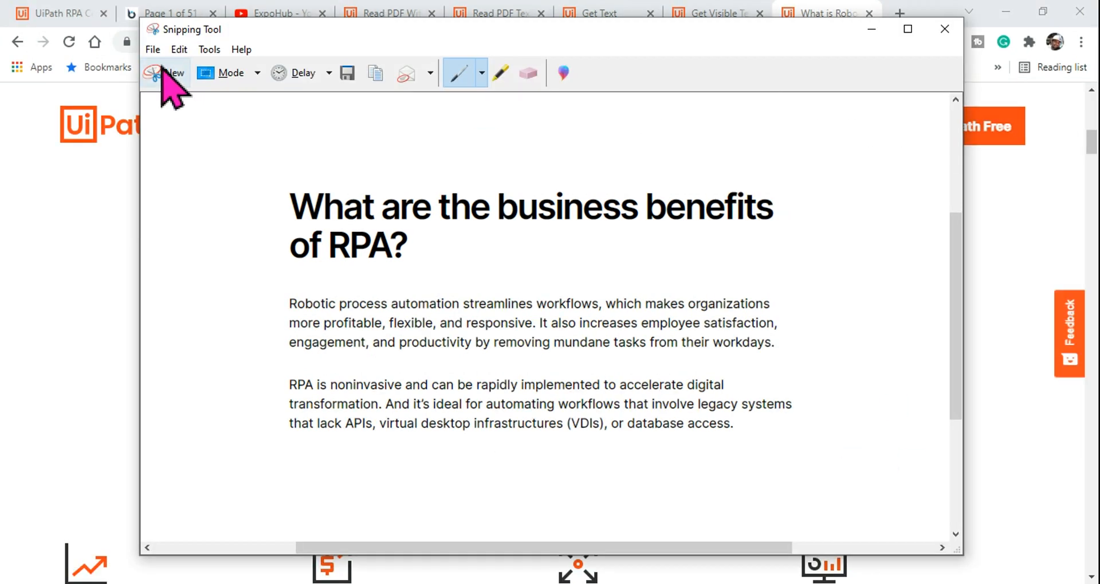
left_click(153, 49)
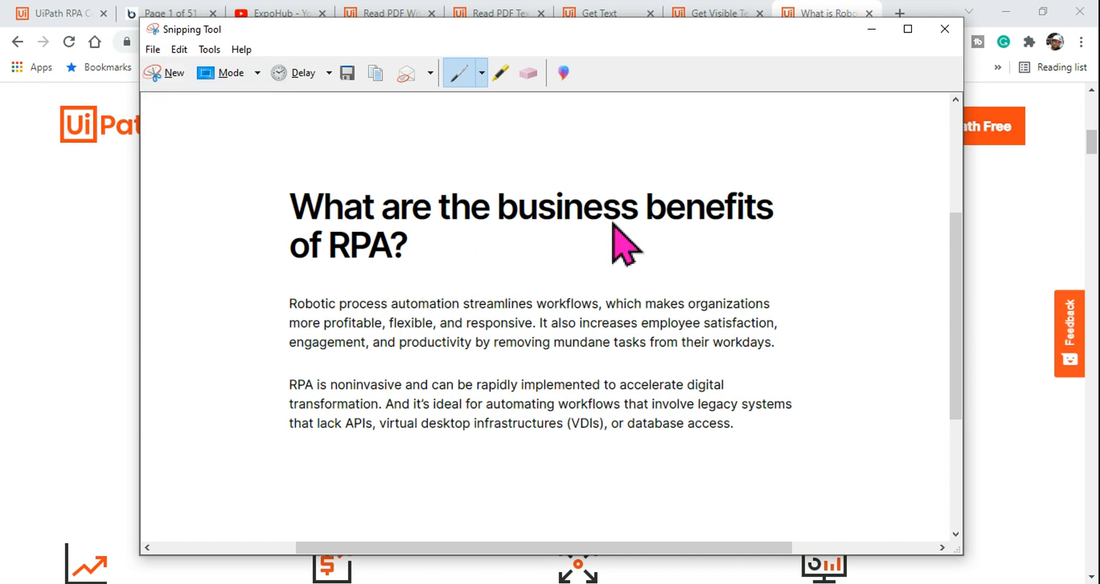
Save the snip as Scanned in Documents\UiPath and minimize Snipping Tool
left_click(346, 74)
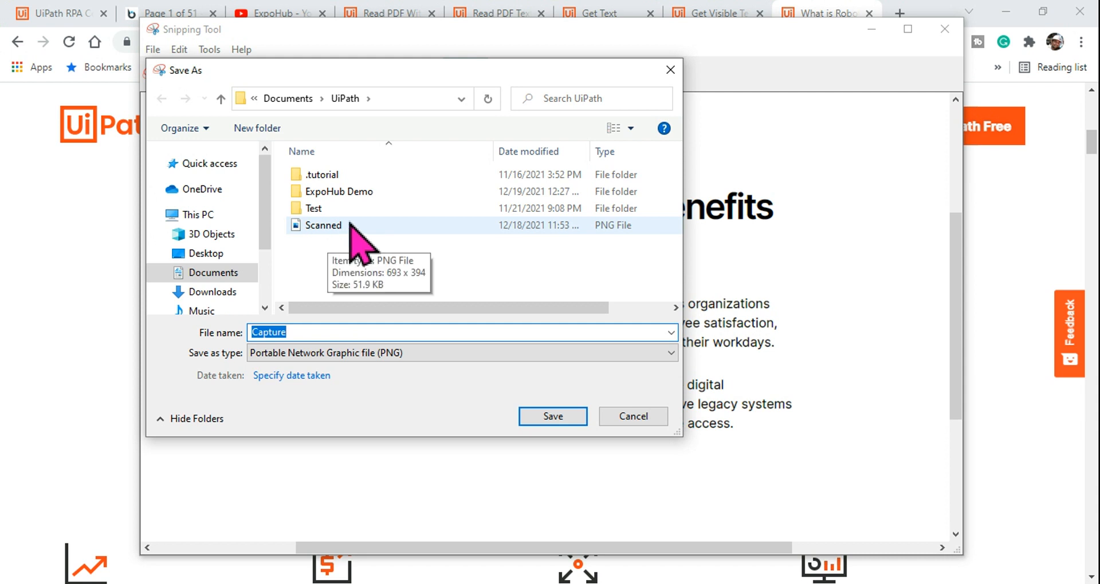
scroll("down", 3)
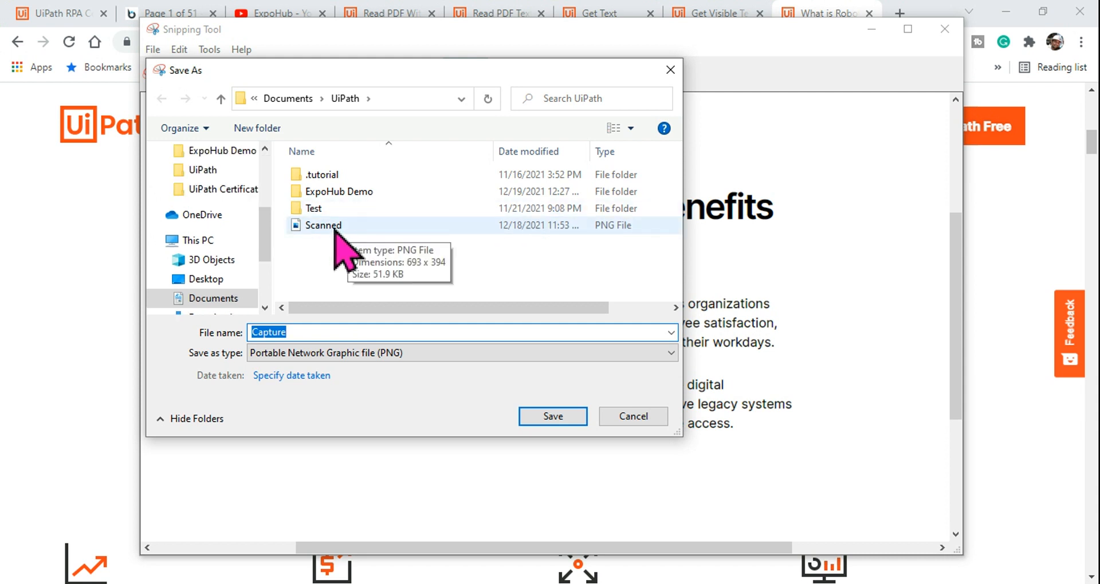
left_click(323, 224)
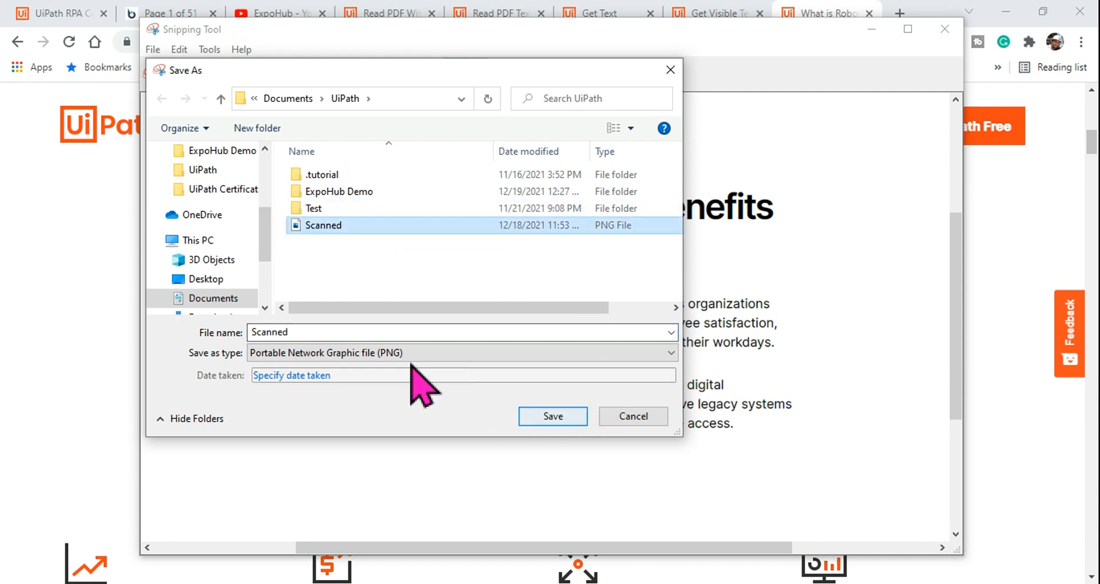
left_click(552, 417)
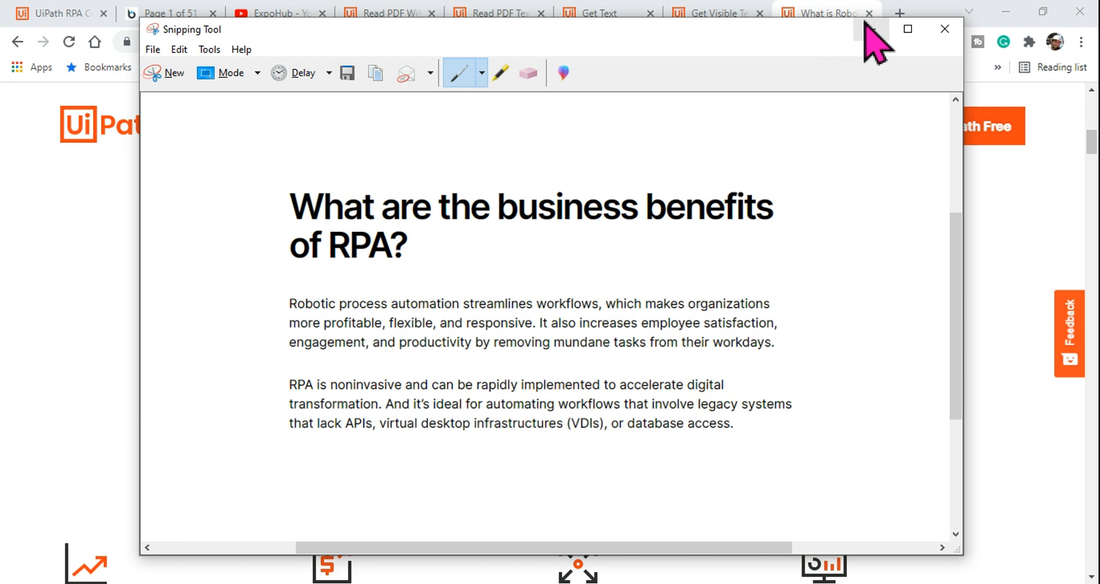
mouse_move(869, 30)
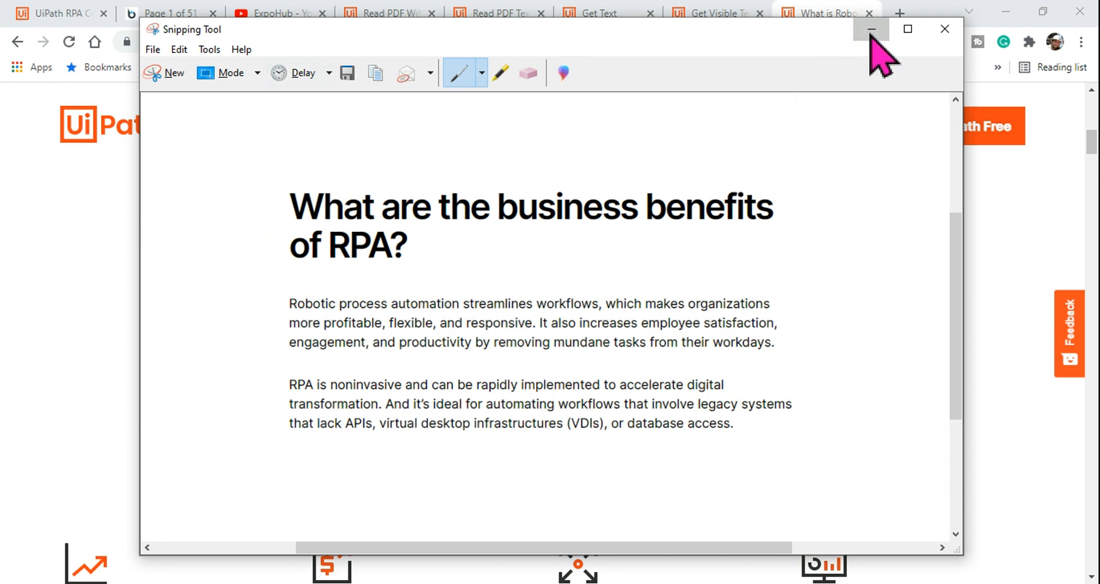
left_click(870, 29)
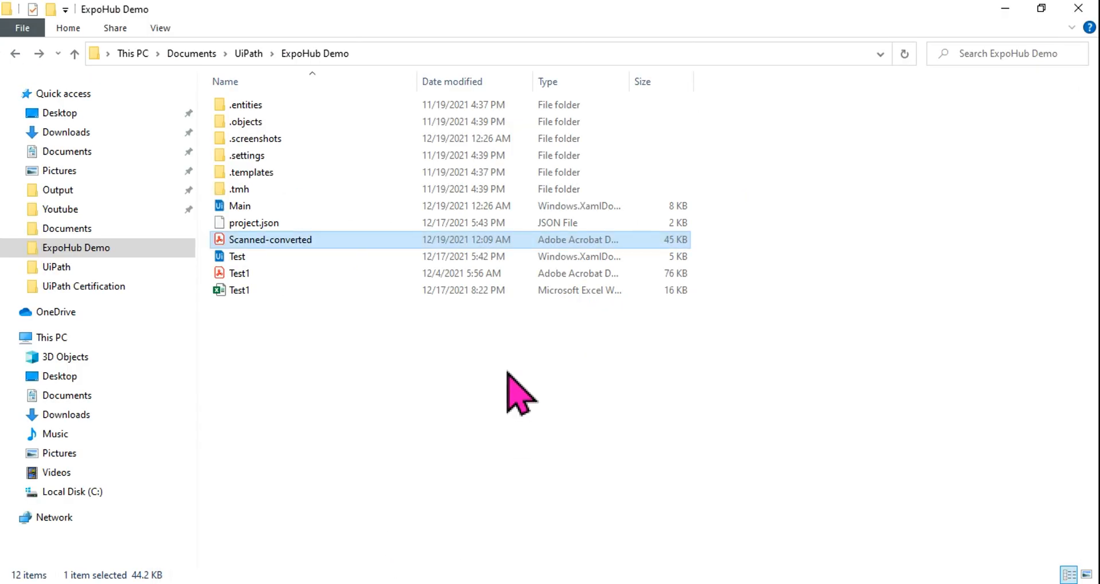
mouse_move(284, 260)
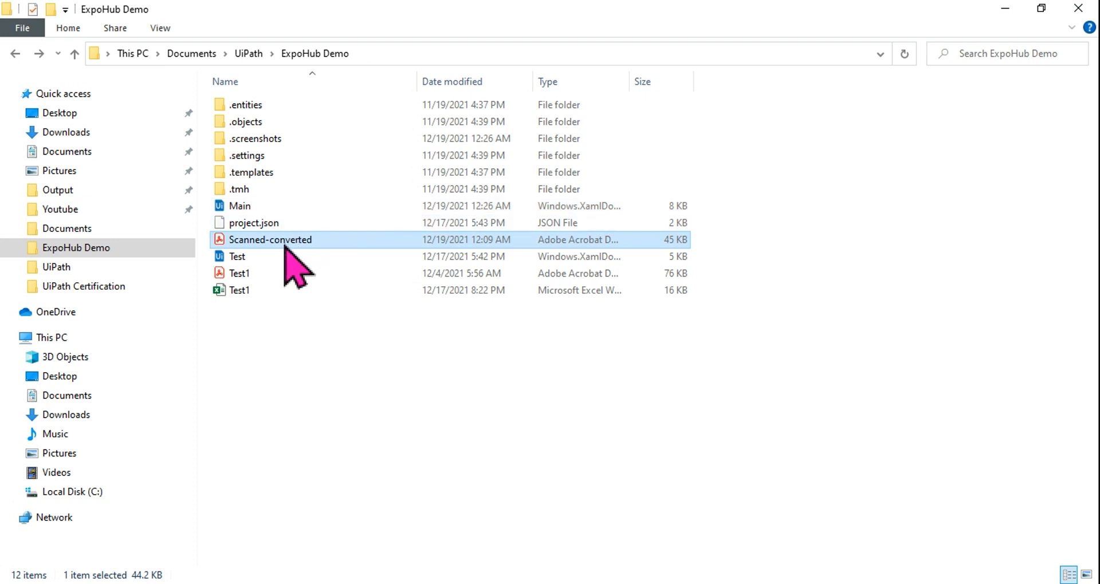
Go up to the UiPath folder to confirm Scanned PNG (53 KB) exists, then minimize File Explorer
left_click(66, 151)
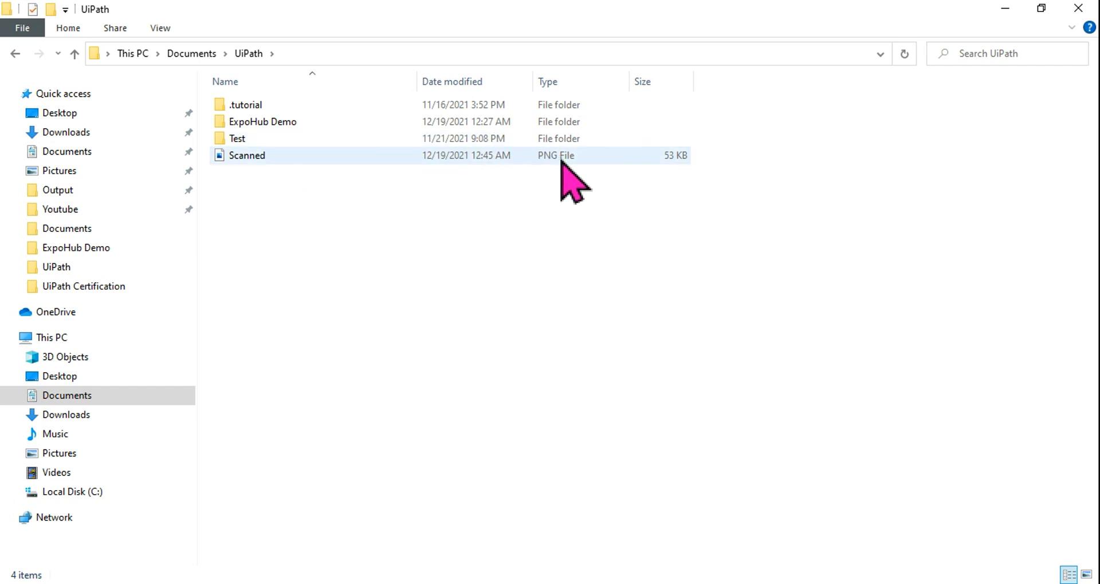
mouse_move(556, 171)
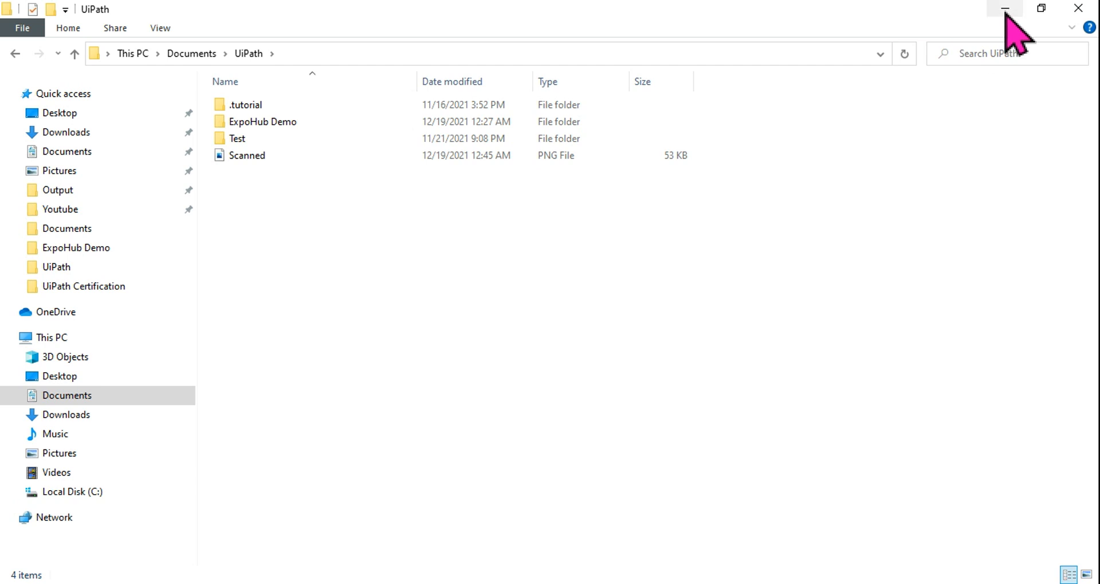
left_click(1005, 7)
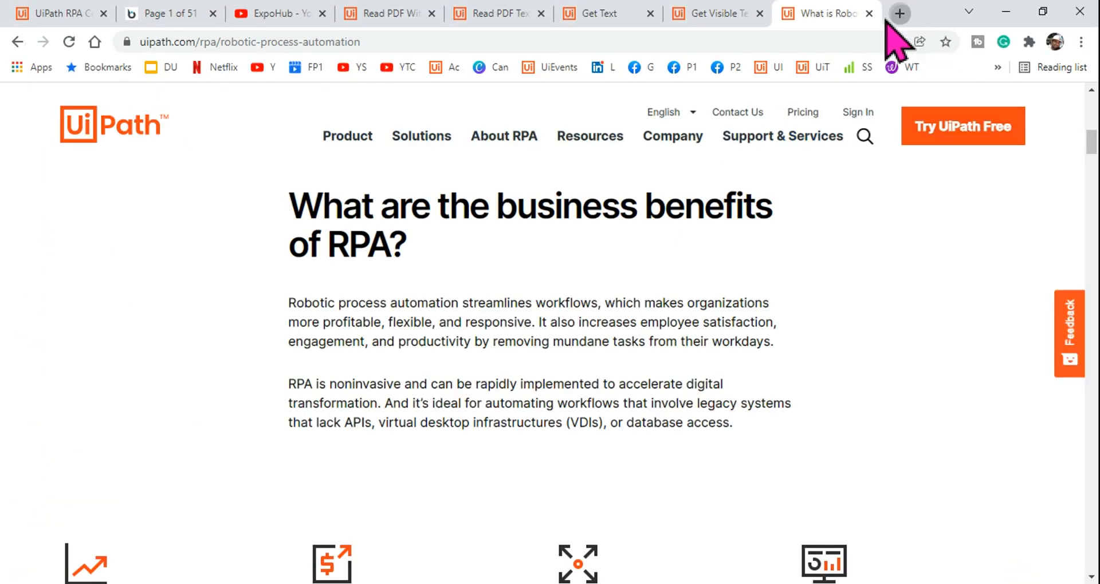
Show Google results for 'convert image to pdf' in a new Chrome tab
left_click(900, 13)
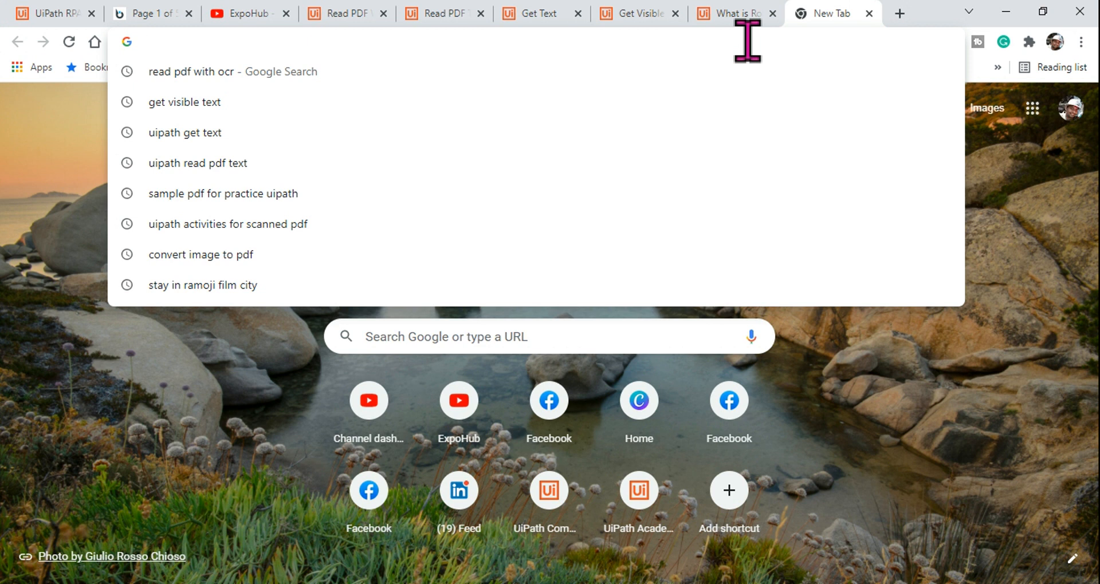
mouse_move(168, 147)
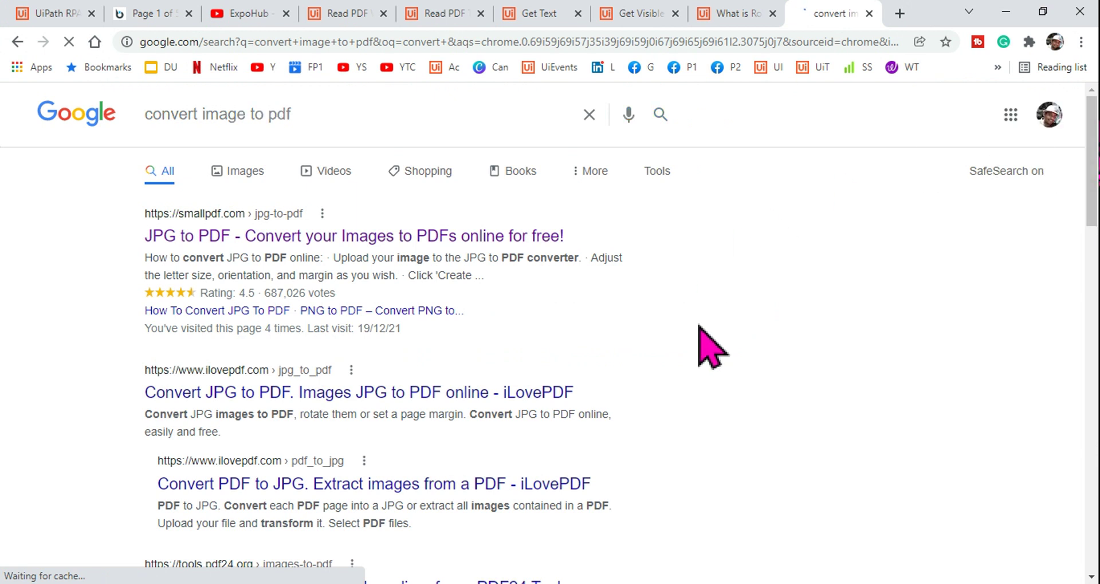
scroll("down", 3)
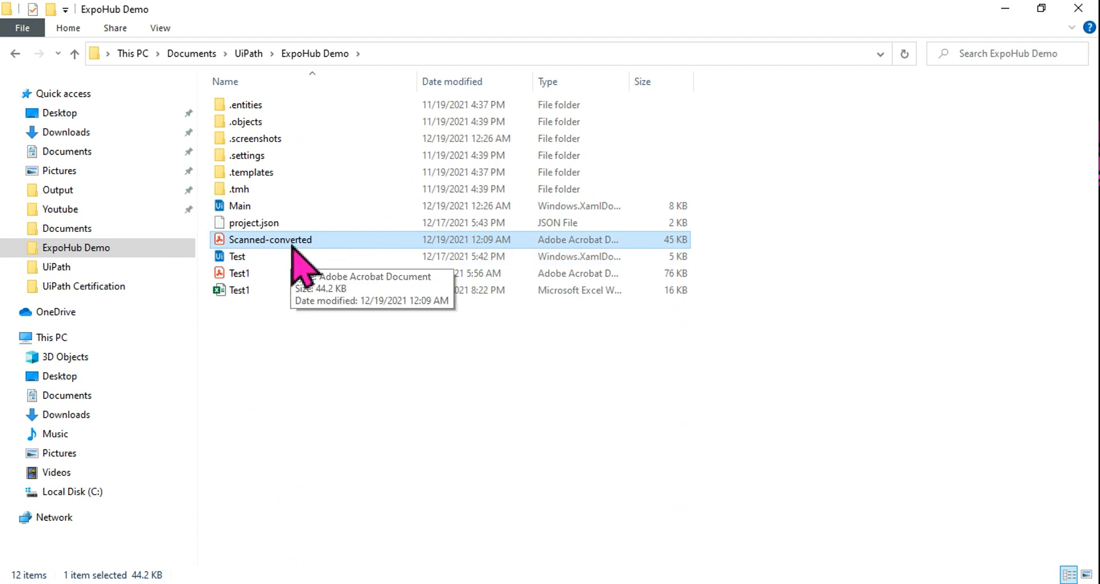
mouse_move(605, 254)
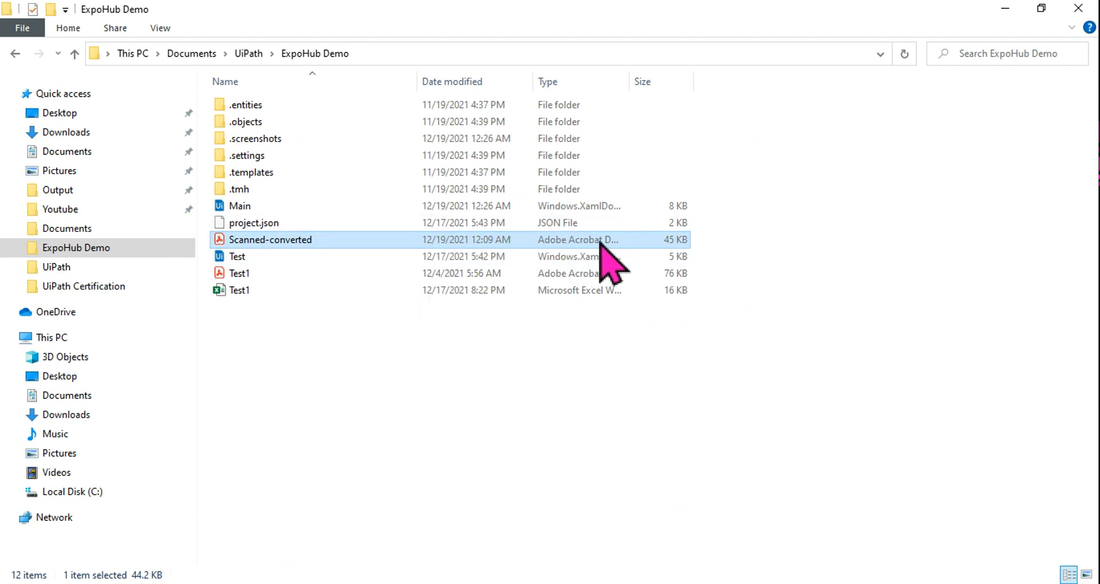
mouse_move(314, 260)
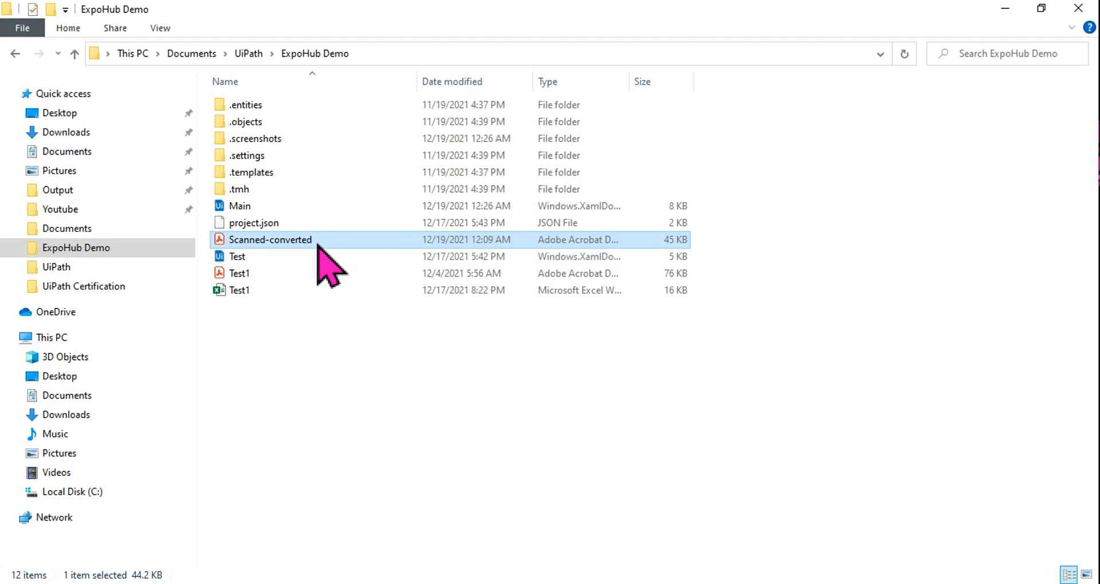
Open Scanned-converted PDF from ExpoHub Demo in Adobe Acrobat Reader
double_click(270, 239)
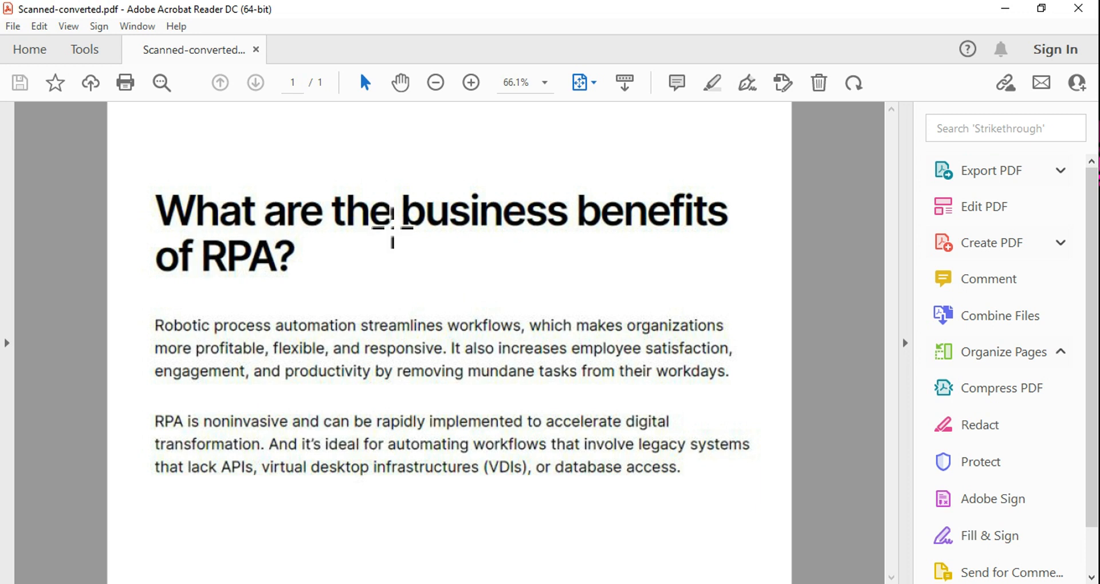
mouse_move(263, 421)
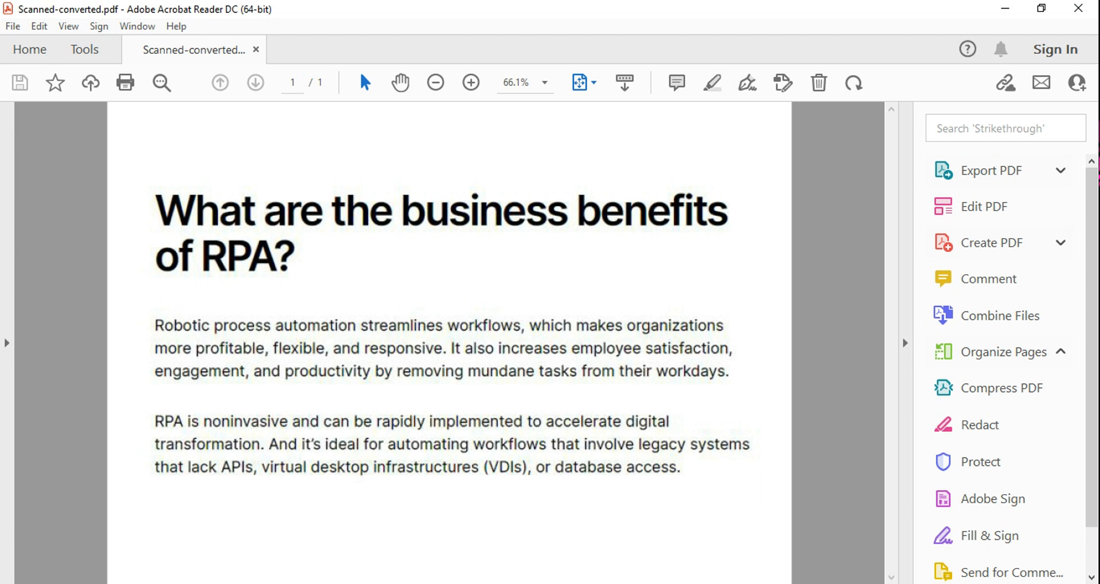
Confirm the Scanned-converted page selects as a single image rather than text
left_click(820, 13)
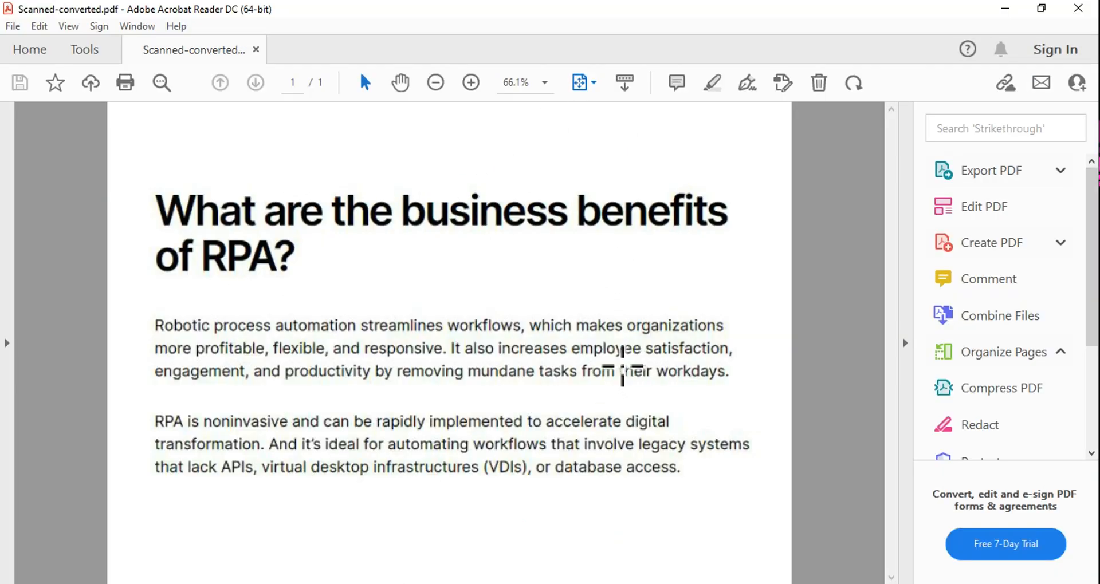
mouse_move(272, 262)
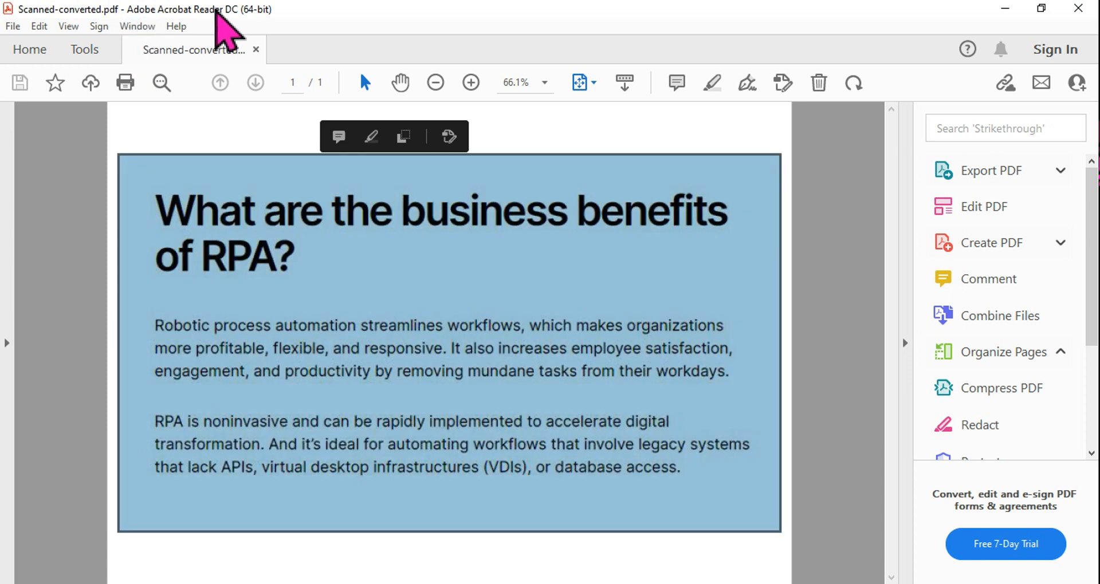
mouse_move(554, 353)
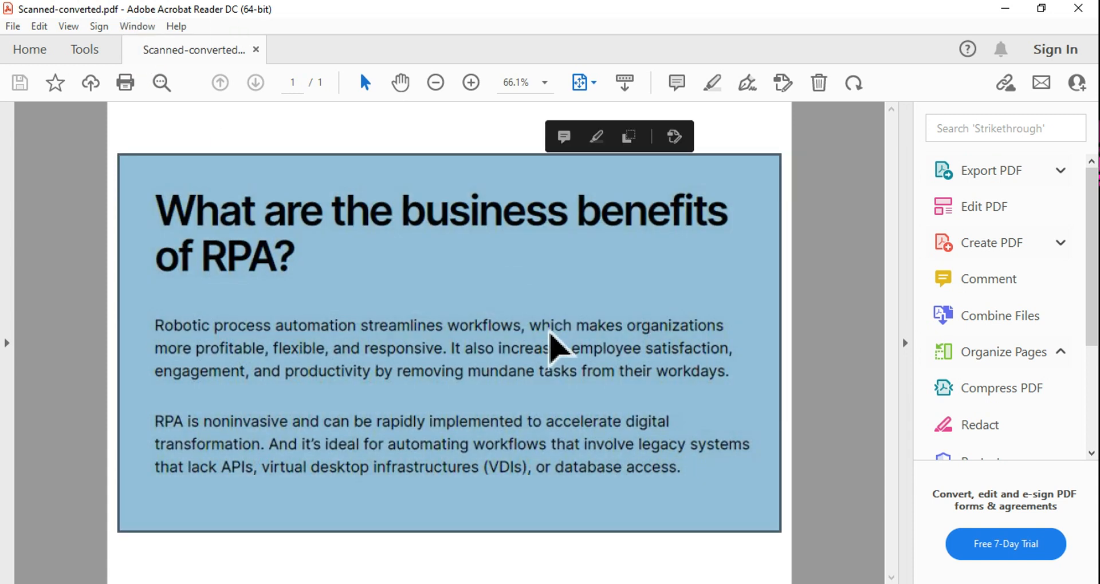
mouse_move(707, 356)
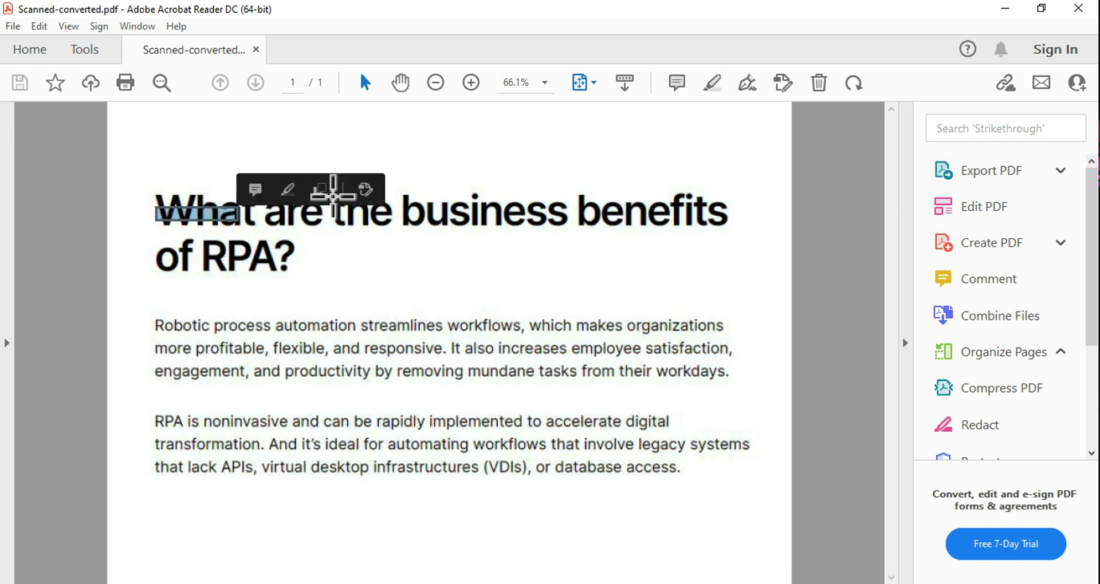
mouse_move(523, 403)
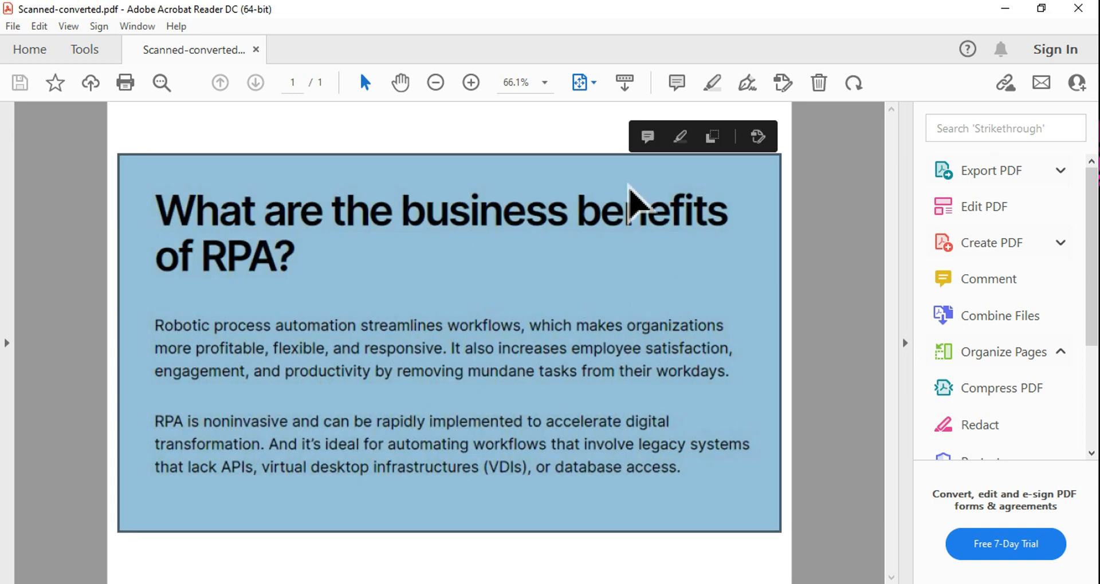
mouse_move(456, 569)
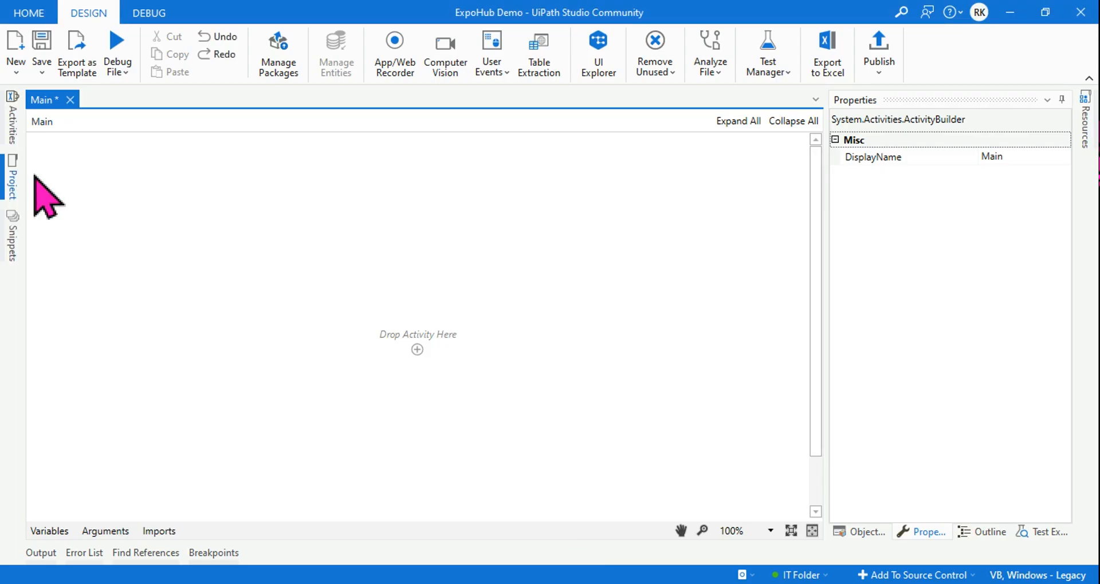
Show the Activities panel listing Get Text and Get Visible Text for 'get visible text'
left_click(9, 127)
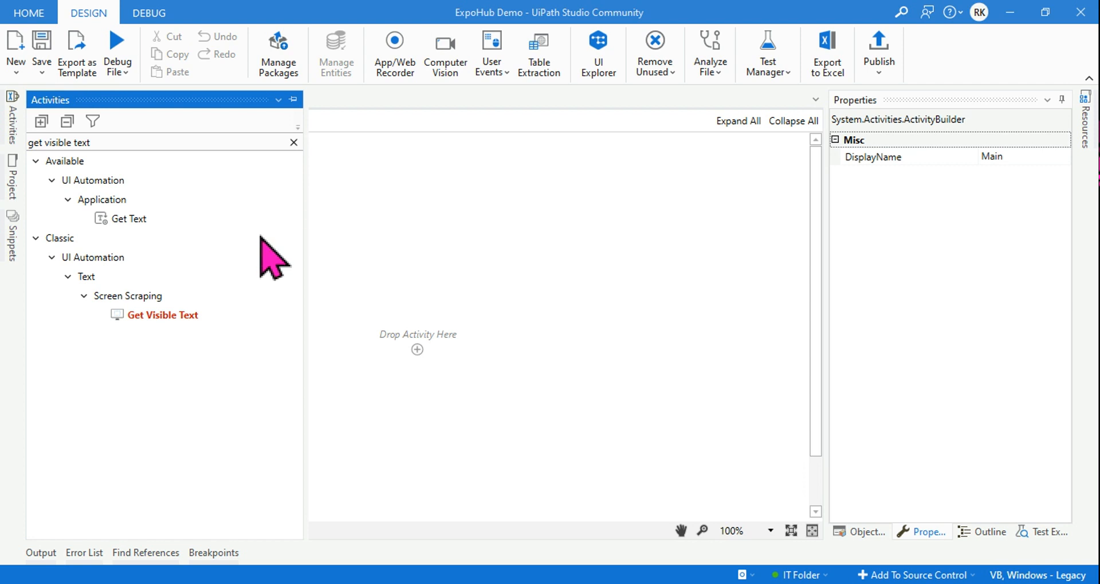
mouse_move(339, 202)
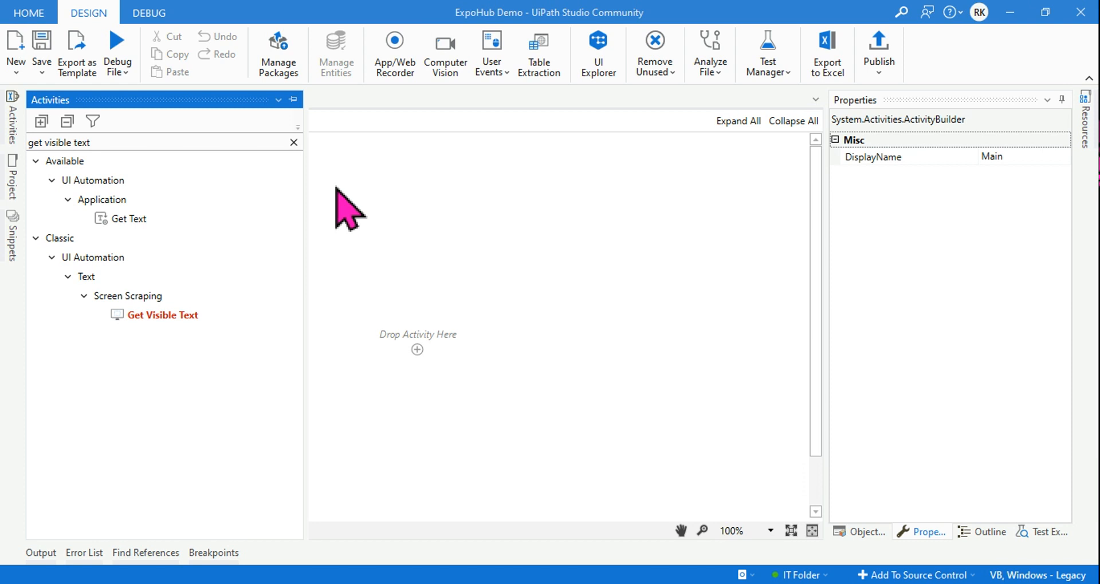
mouse_move(519, 321)
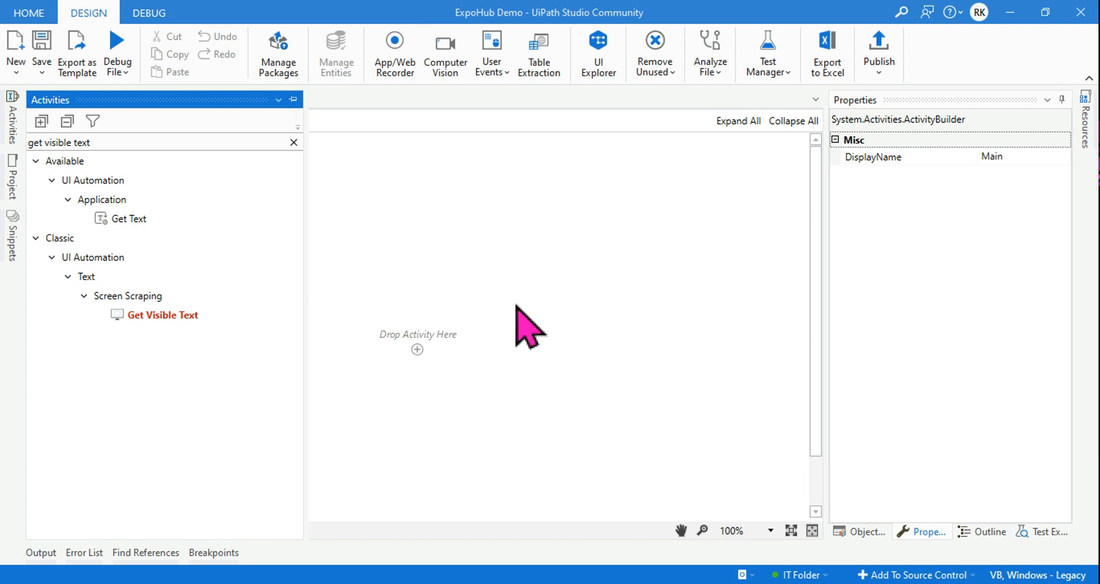
mouse_move(325, 143)
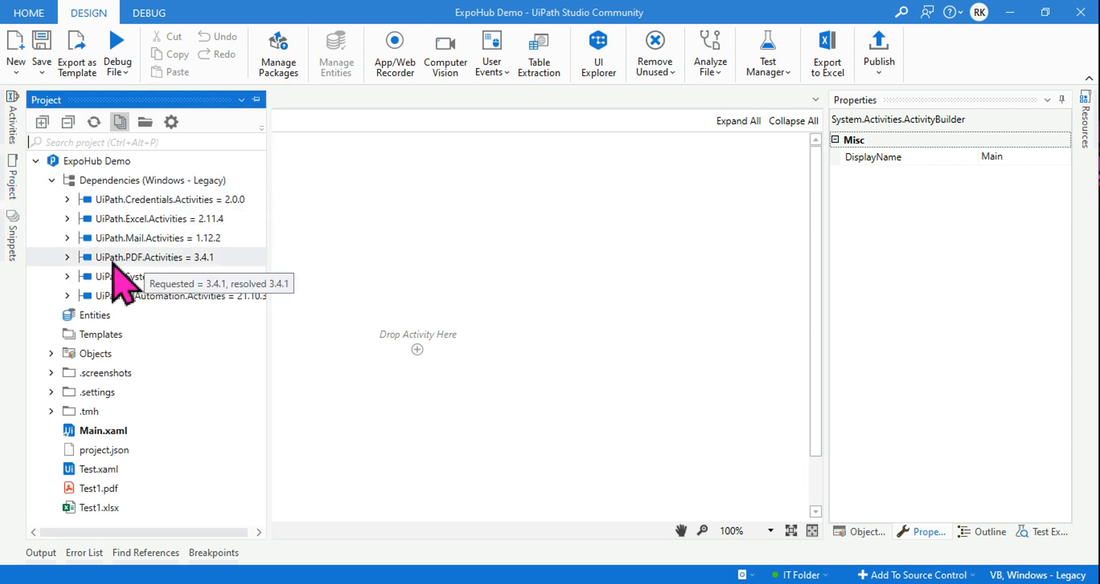
mouse_move(166, 286)
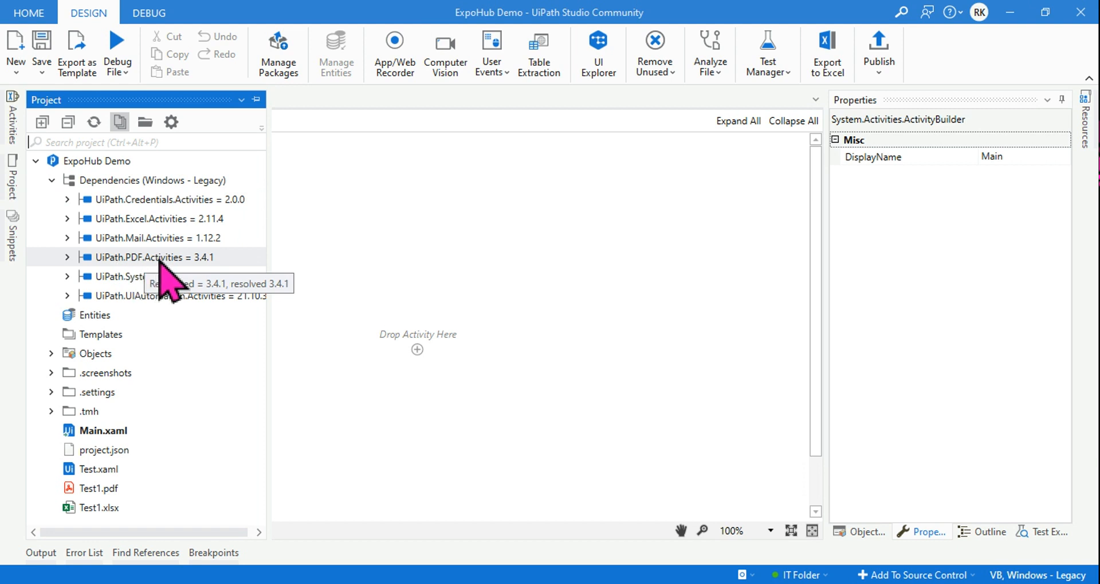
mouse_move(167, 289)
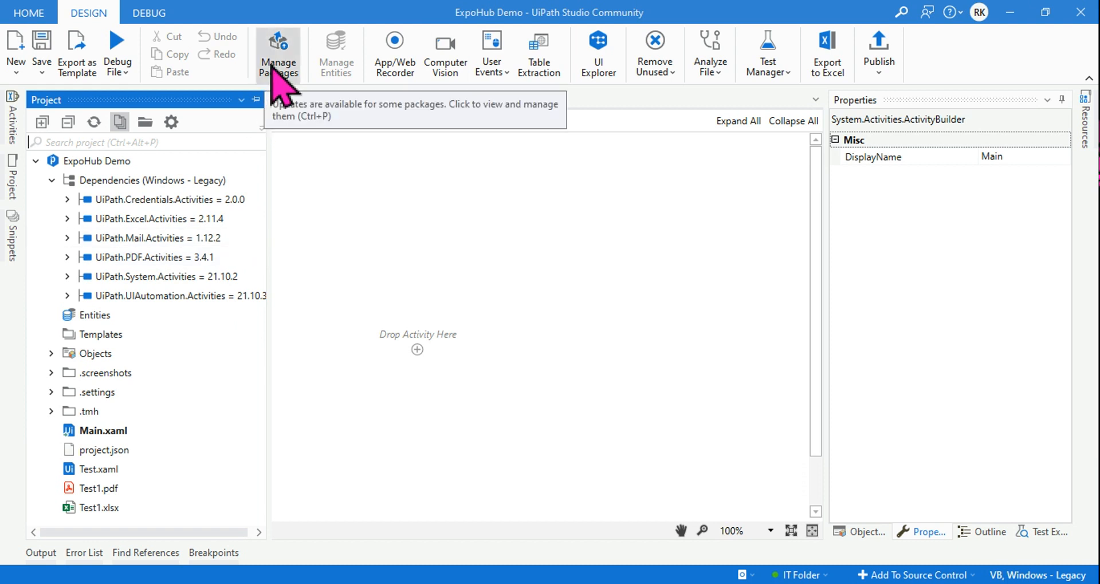
mouse_move(426, 245)
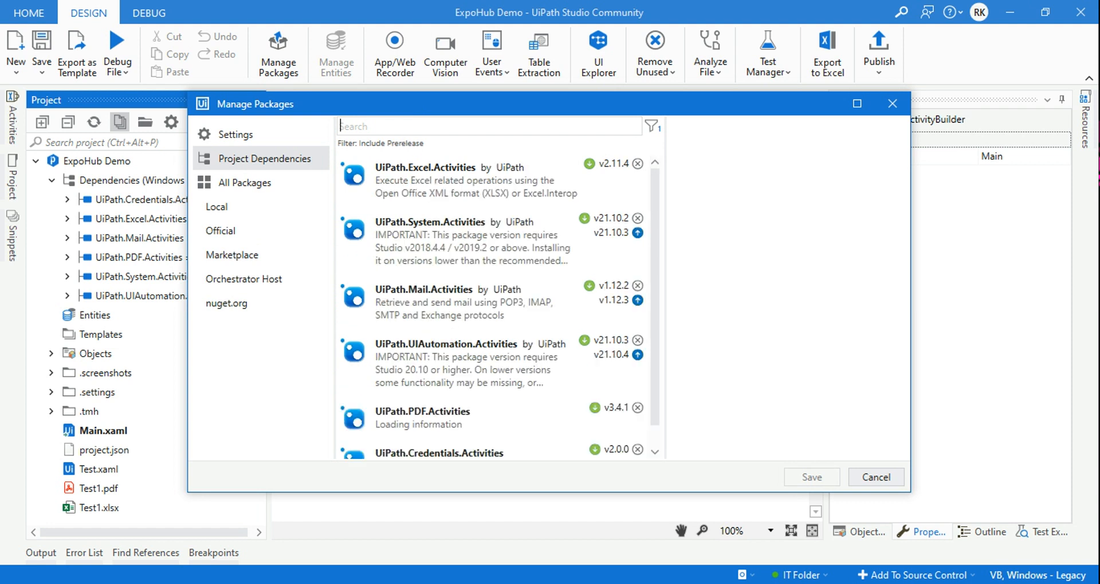
In Manage Packages, confirm UiPath.PDF.Activities 3.4.1 is installed and cancel without changes
type("pdf")
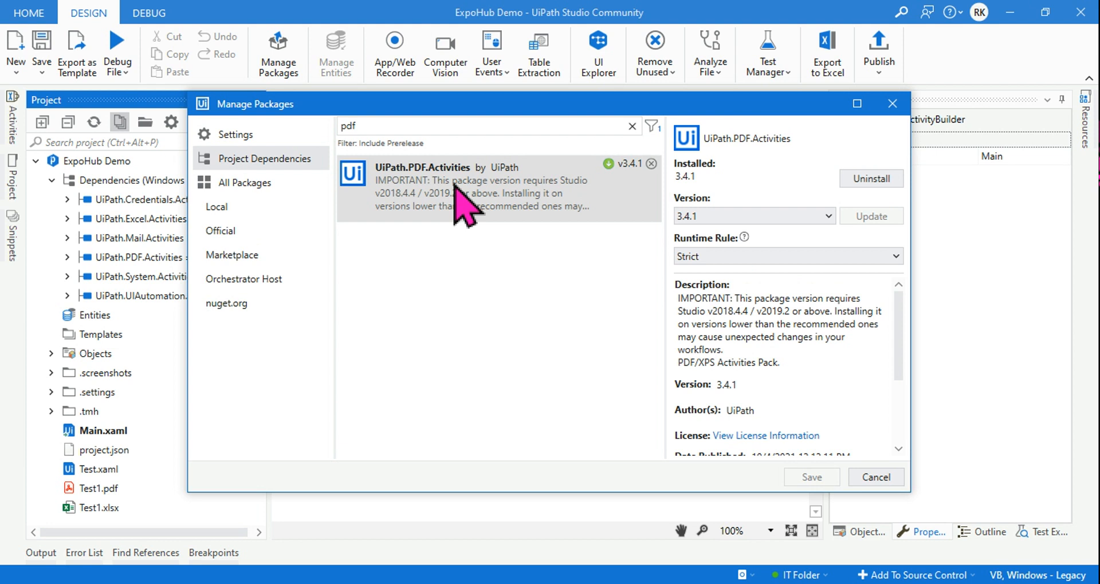
mouse_move(472, 221)
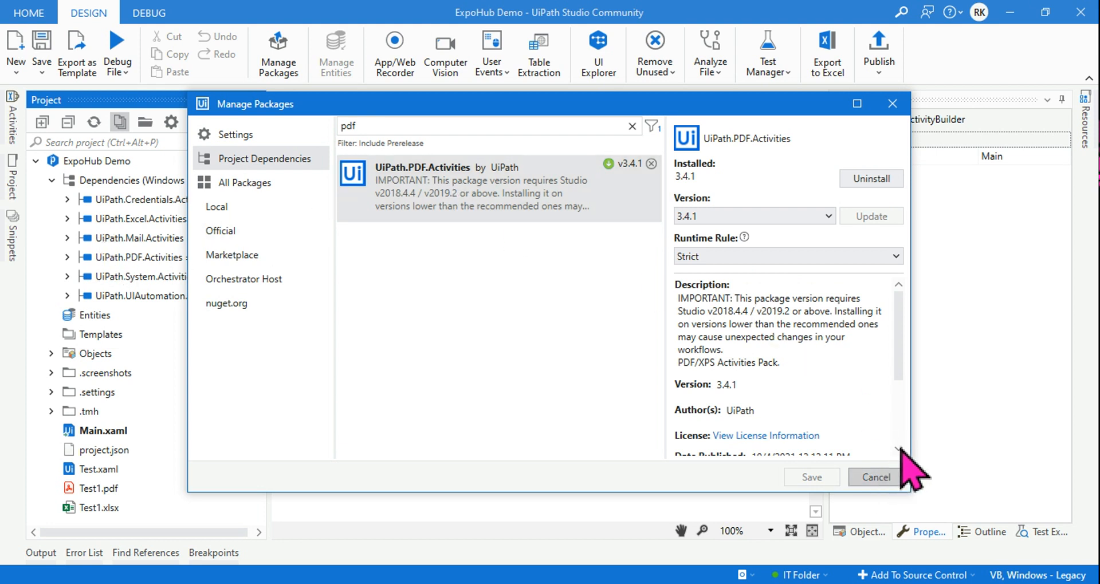
left_click(875, 476)
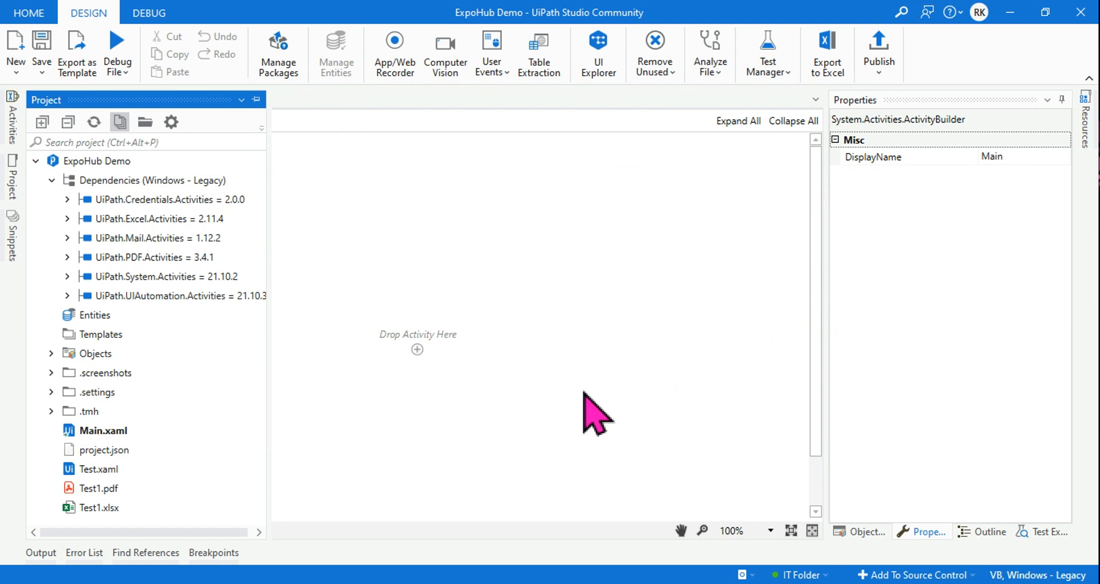
Search the Activities panel for 'pdf' to list Read PDF Text and Read PDF With OCR
left_click(10, 106)
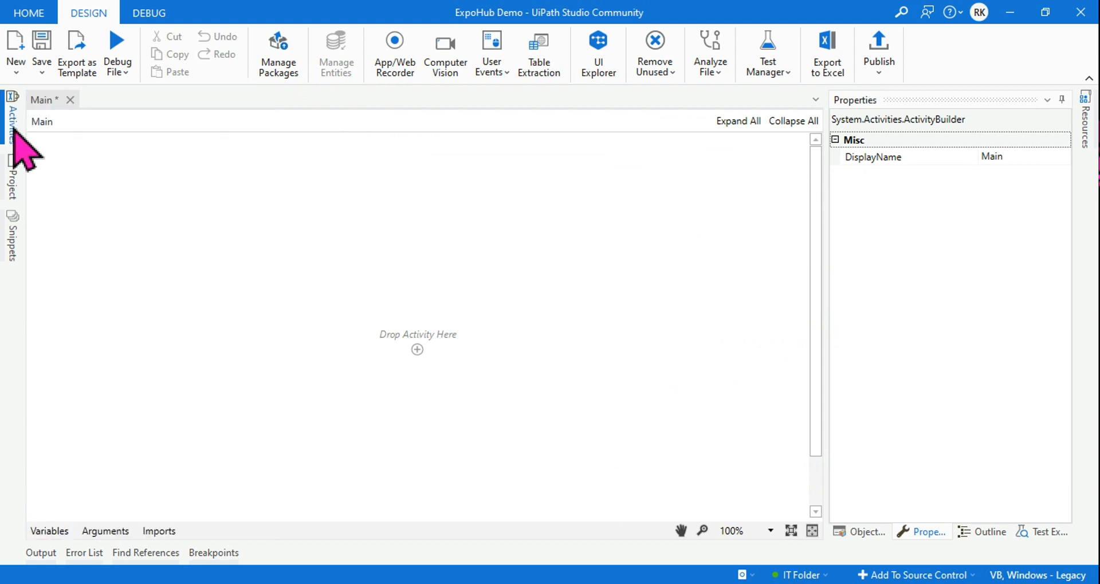
left_click(12, 126)
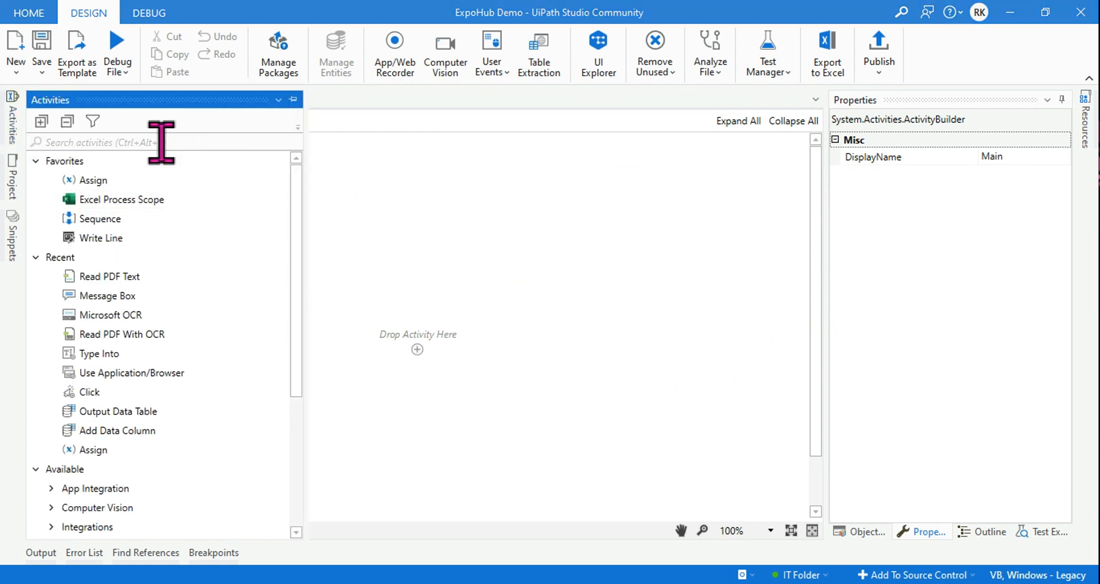
type("pdf")
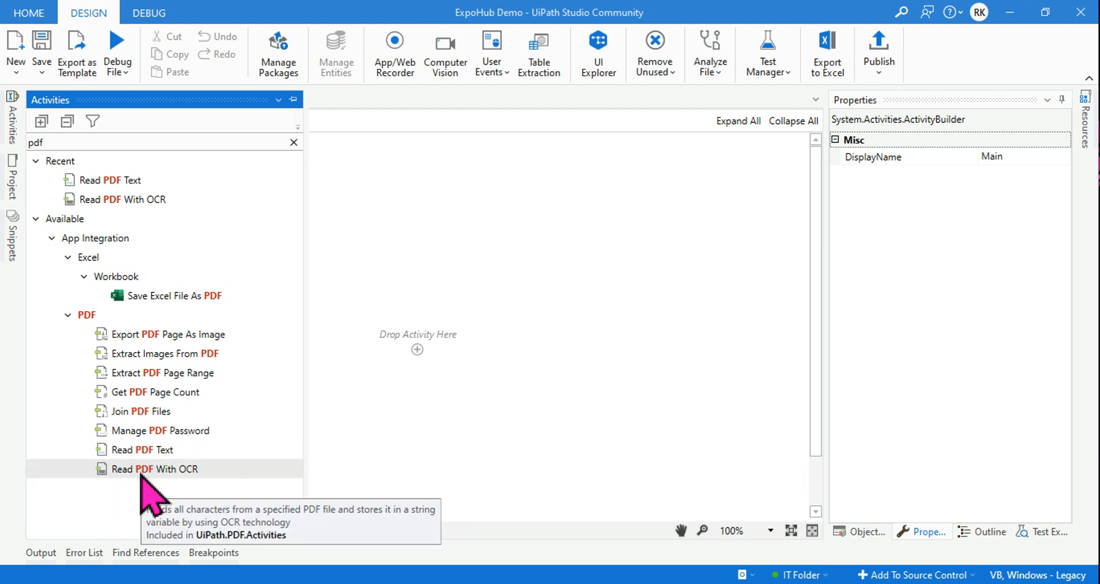
mouse_move(155, 493)
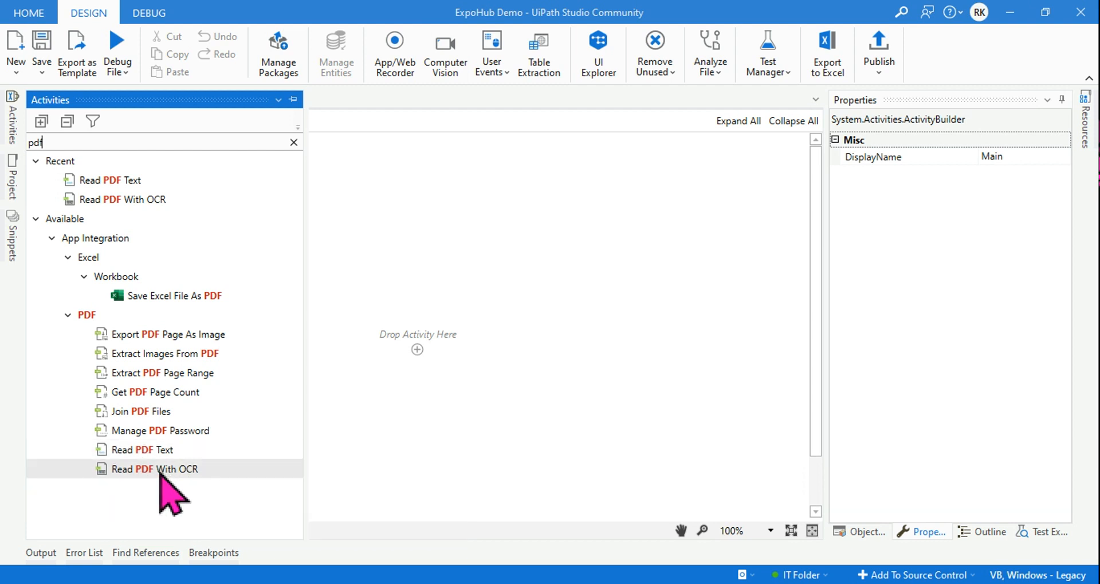
mouse_move(153, 451)
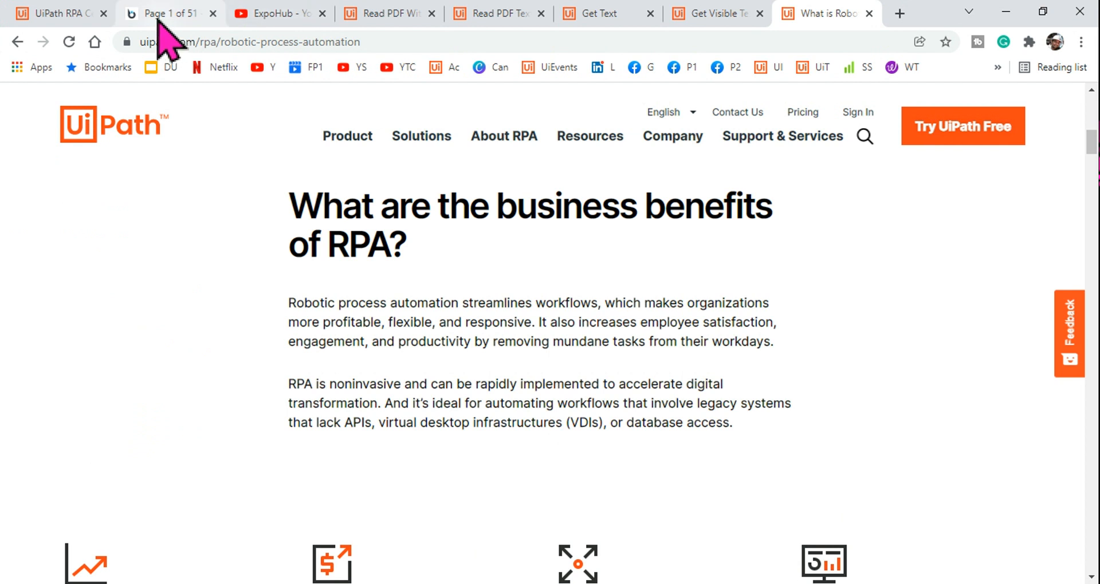
Switch to the onlinetests.app tab showing question 1 and its four options
left_click(172, 13)
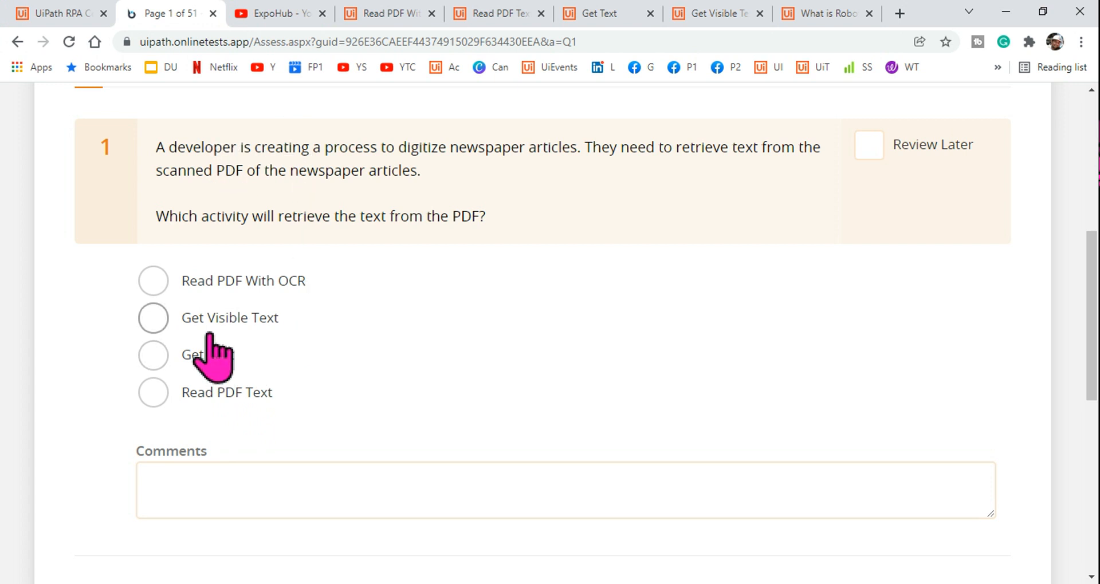
mouse_move(224, 378)
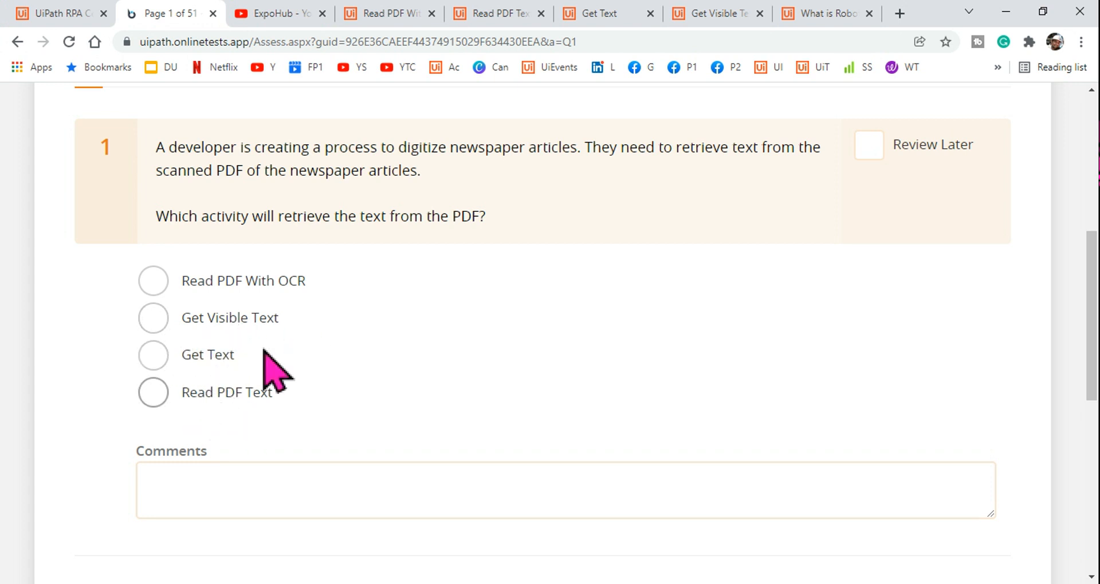
mouse_move(500, 576)
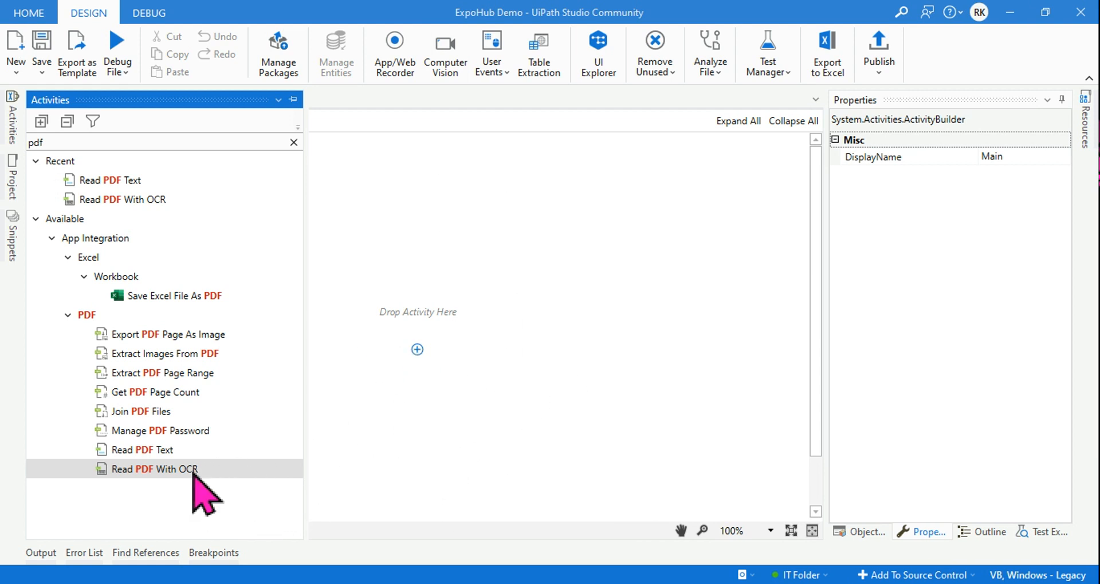
Add Read PDF With OCR to the empty workflow and set its file to Scanned-converted.pdf
left_click_drag(154, 468, 417, 311)
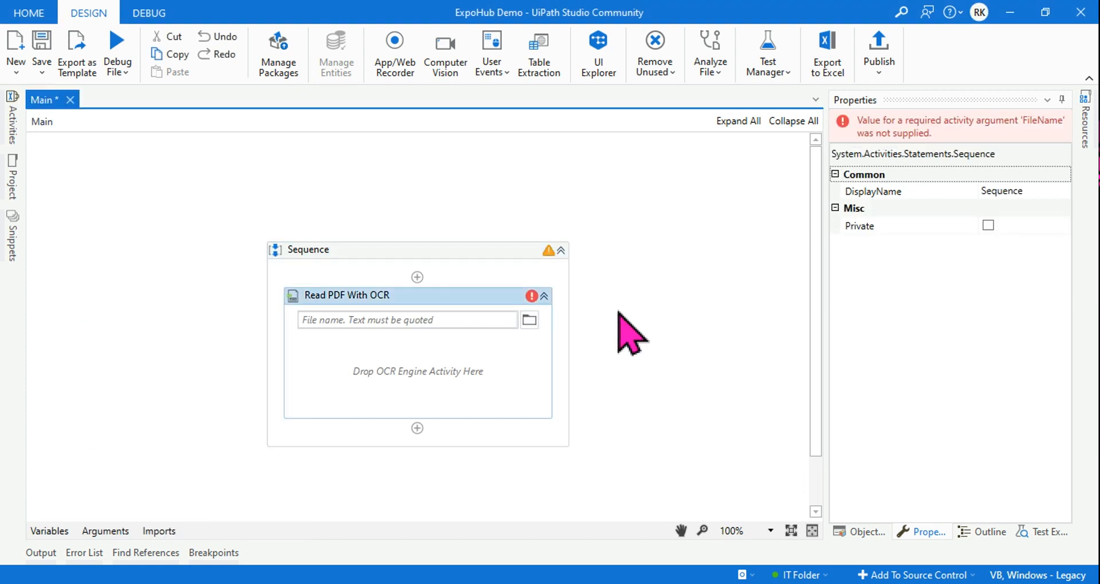
left_click(349, 296)
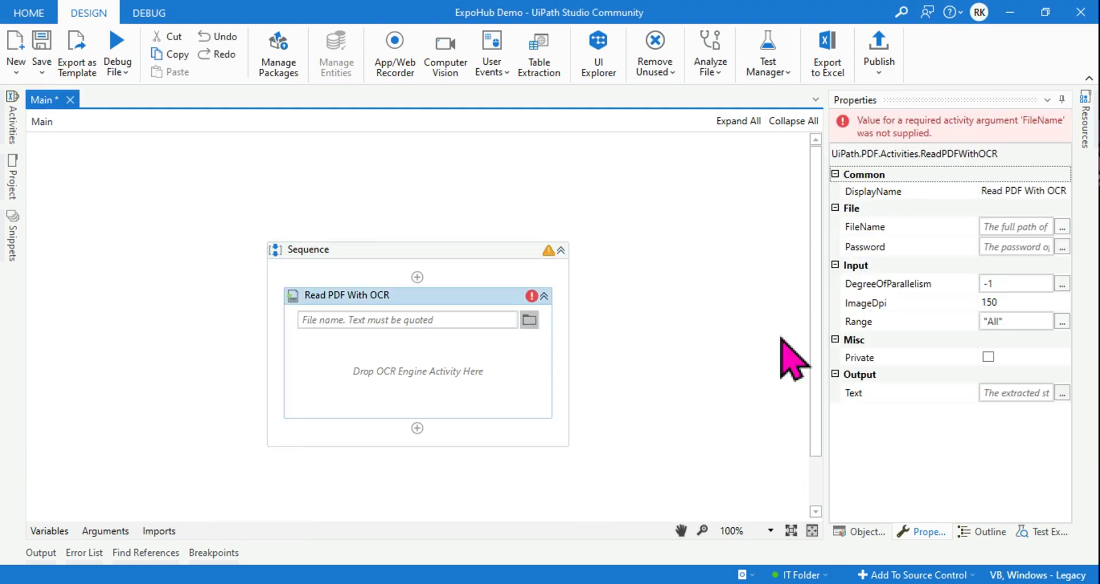
mouse_move(698, 307)
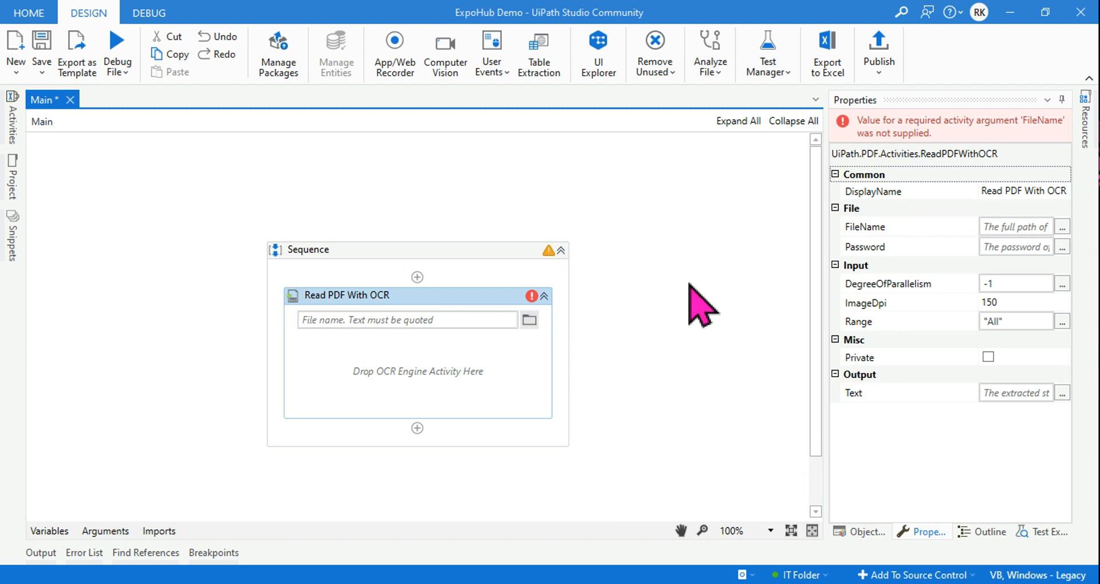
left_click(529, 320)
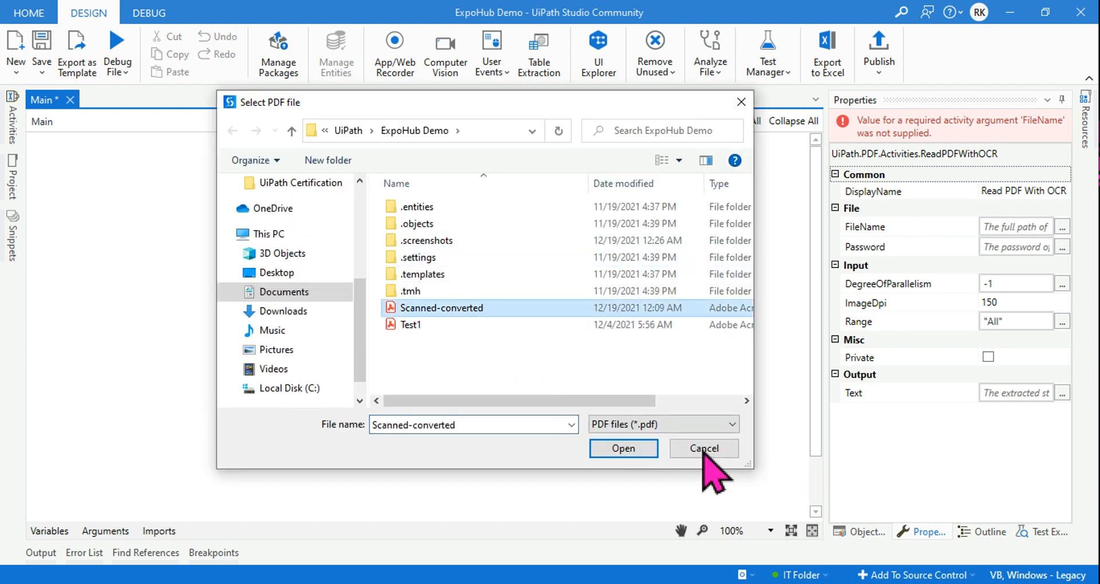
left_click(623, 448)
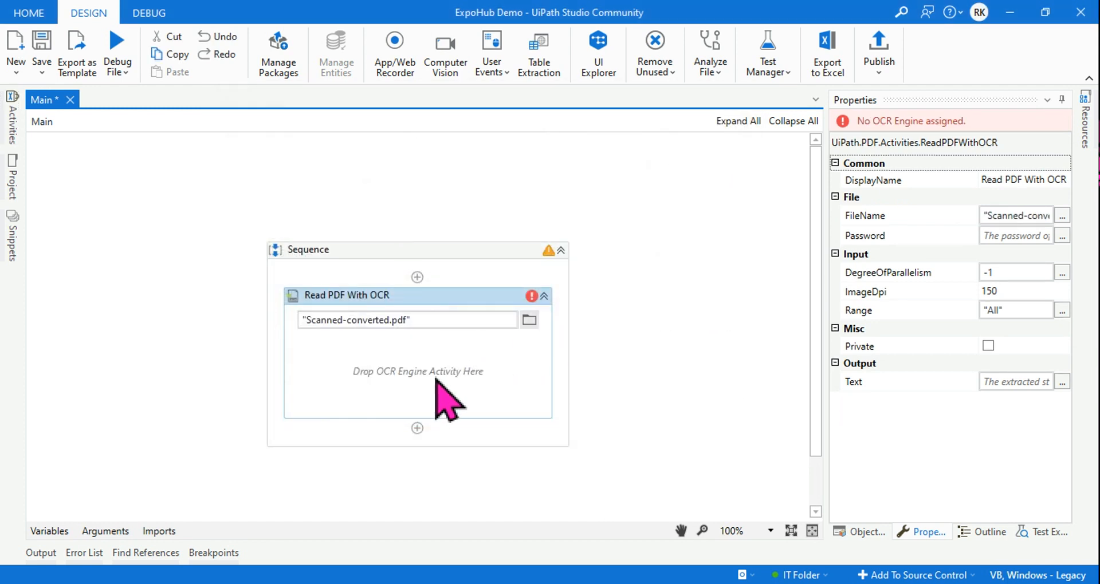
mouse_move(398, 403)
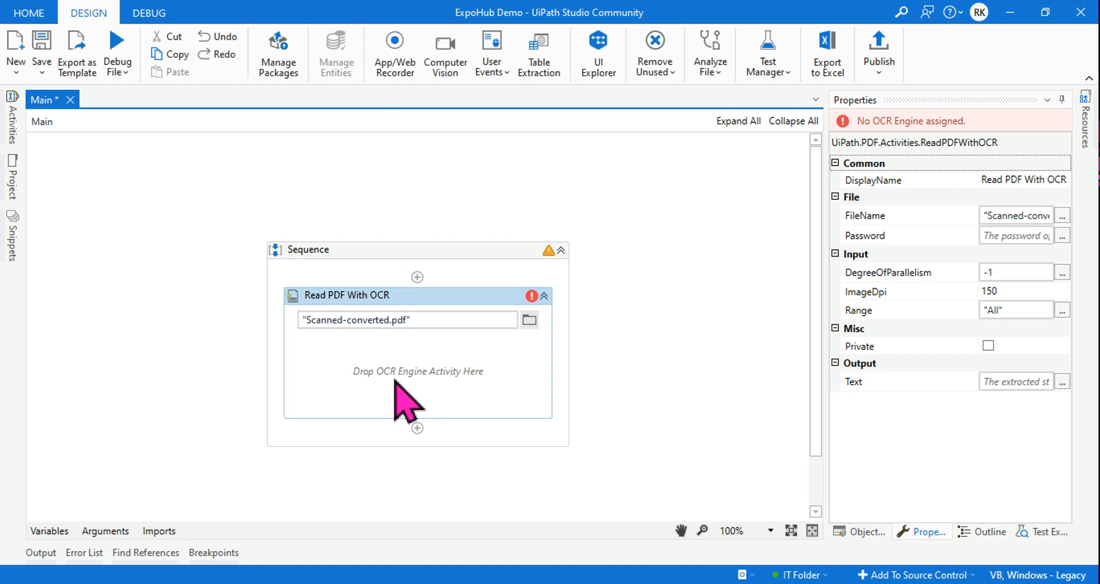
mouse_move(475, 404)
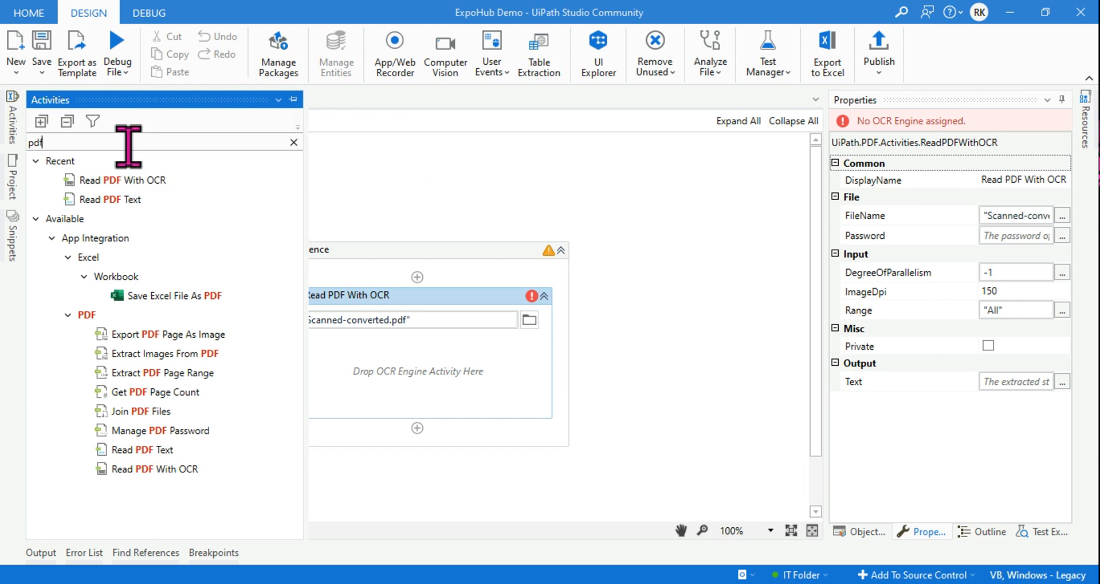
Place Microsoft OCR inside Read PDF With OCR and create output variable 'Text'
type("ocr")
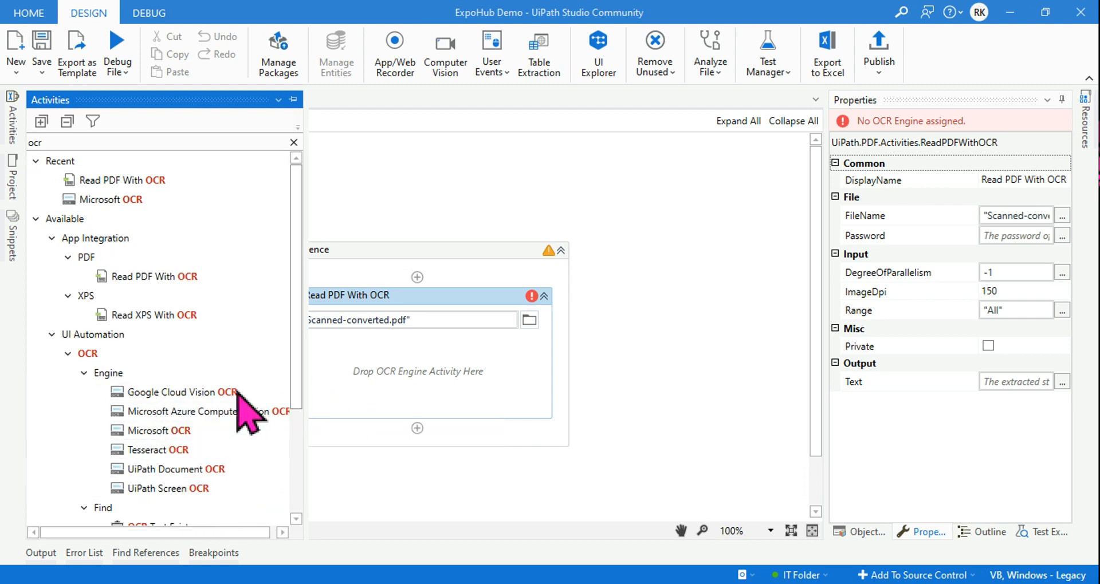
mouse_move(172, 436)
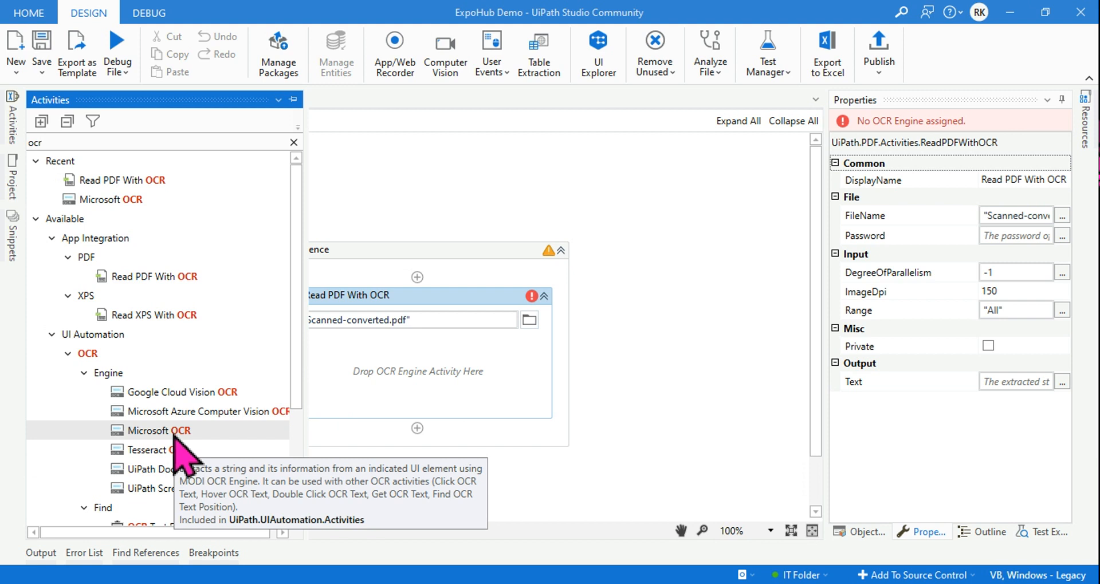
mouse_move(466, 495)
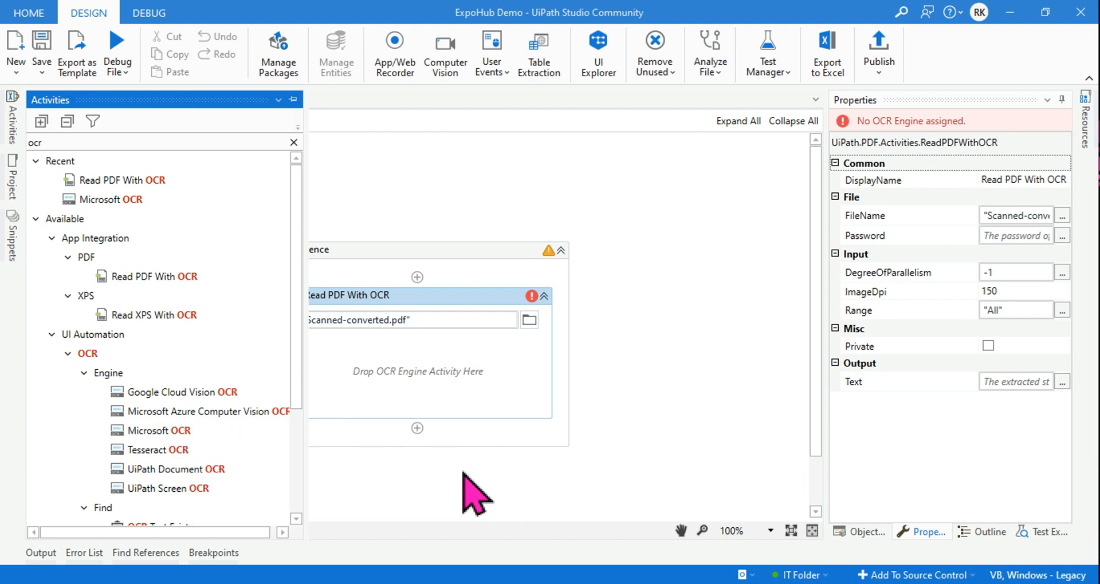
mouse_move(160, 431)
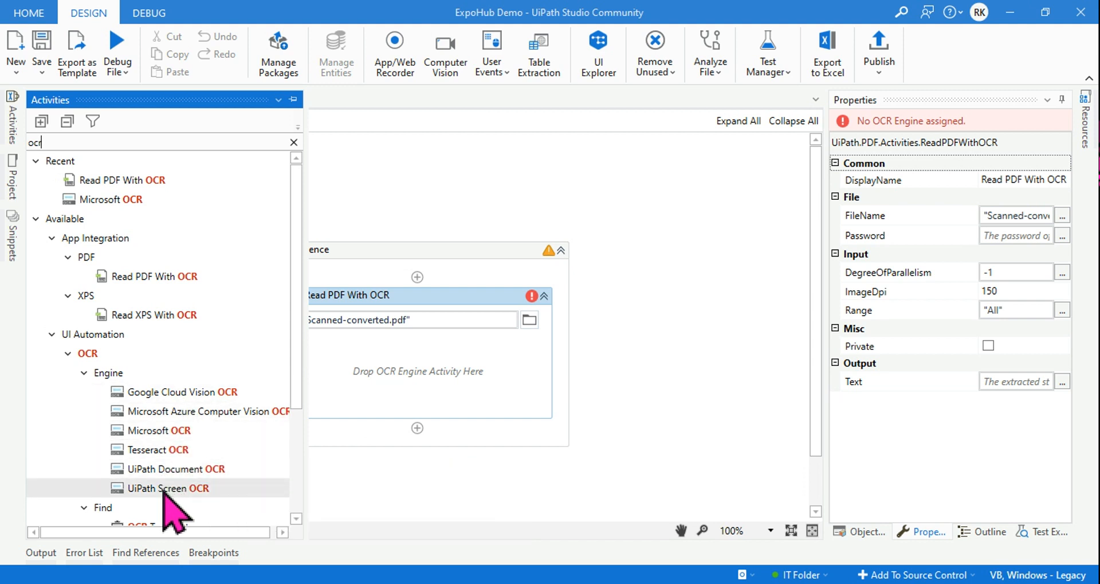
mouse_move(335, 411)
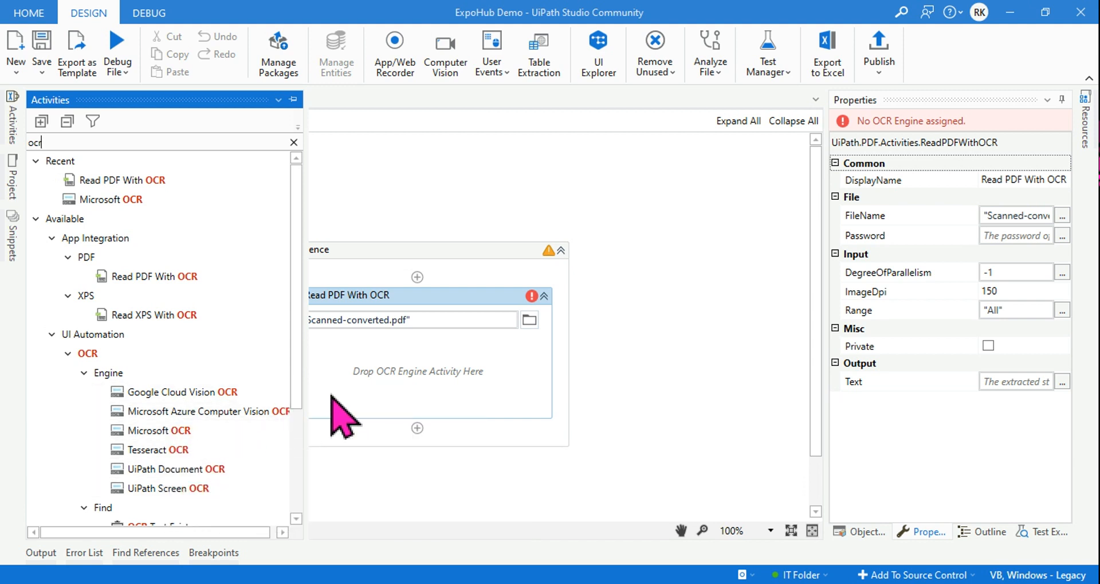
mouse_move(161, 431)
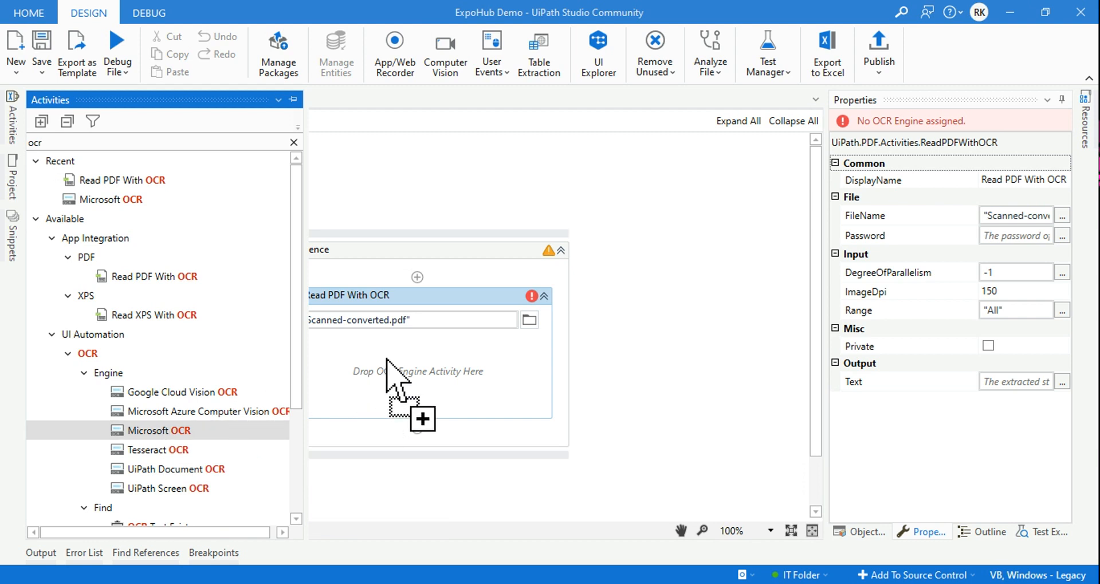
left_click_drag(158, 430, 417, 371)
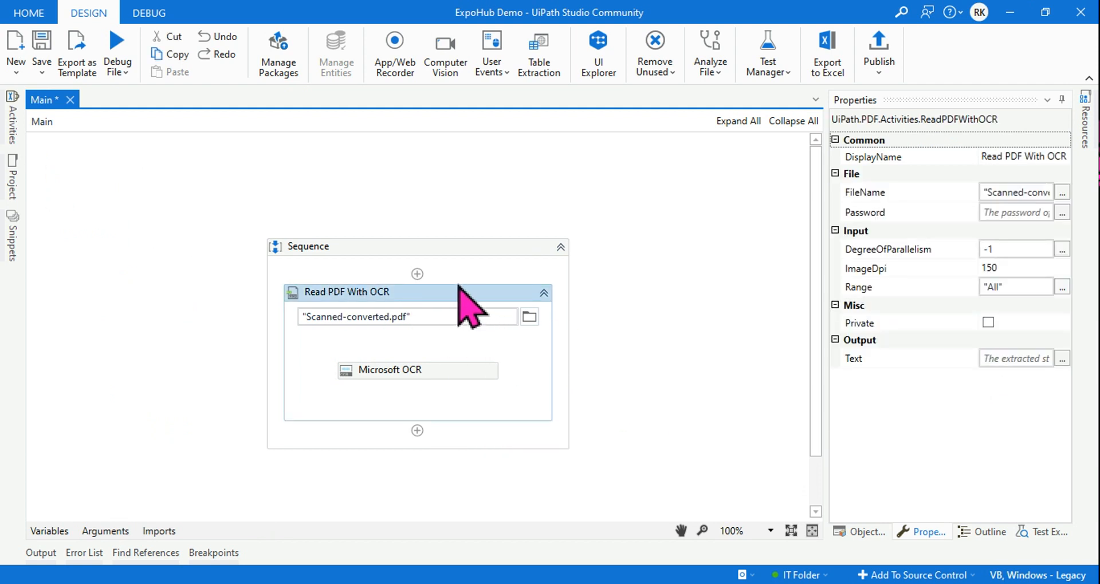
mouse_move(478, 344)
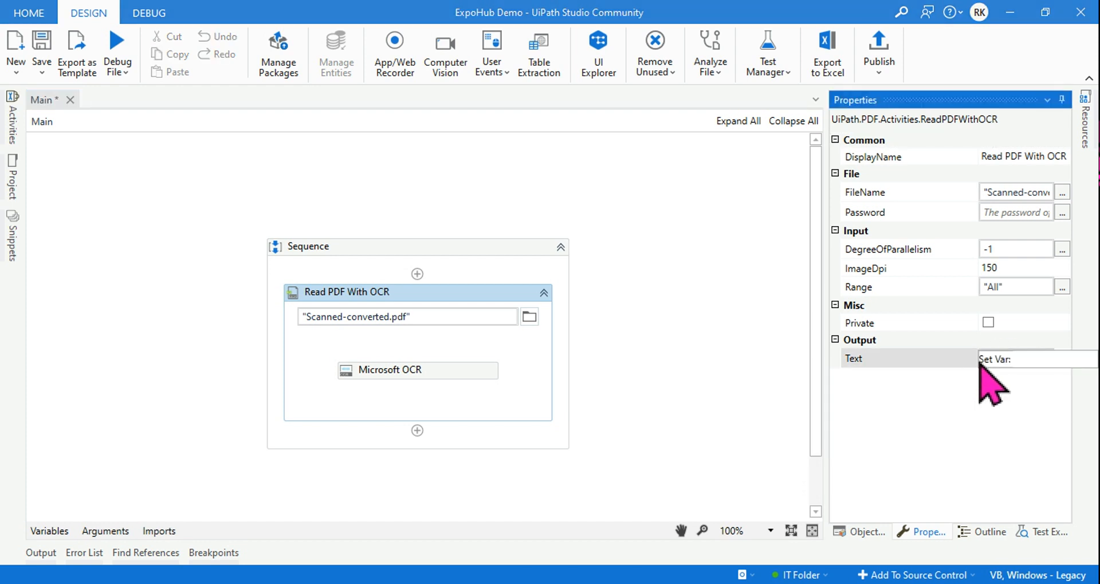
type("Text")
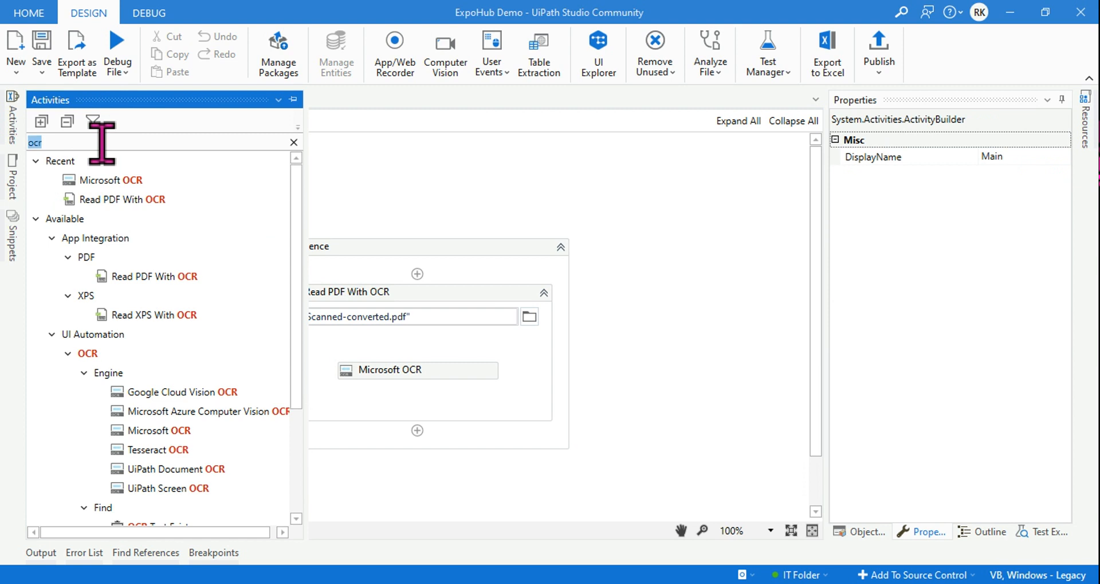
Add a Message Box showing Text below Read PDF With OCR and start a debug run
type("message box")
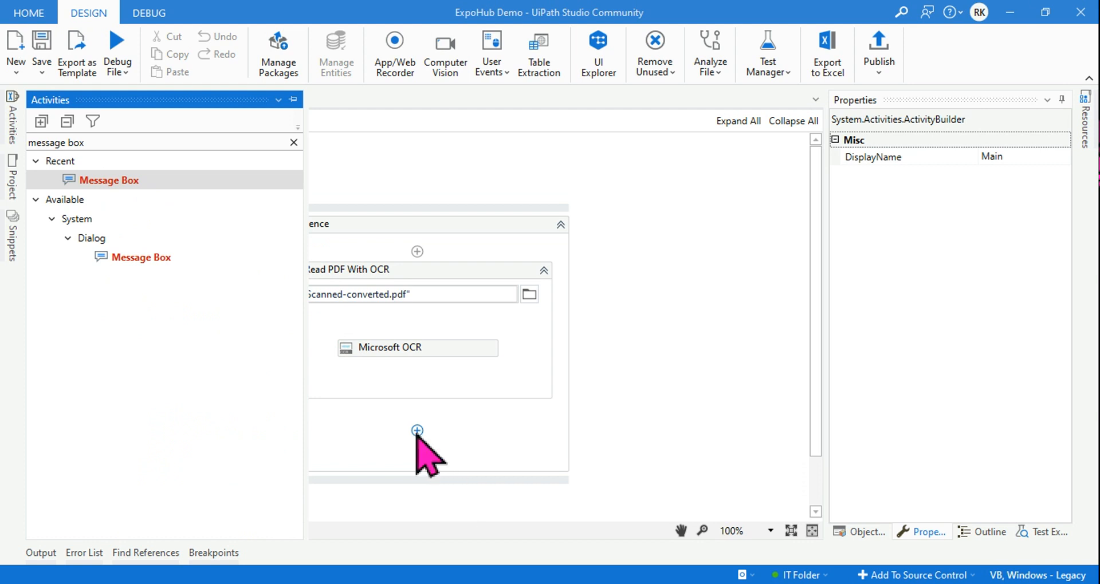
left_click(417, 430)
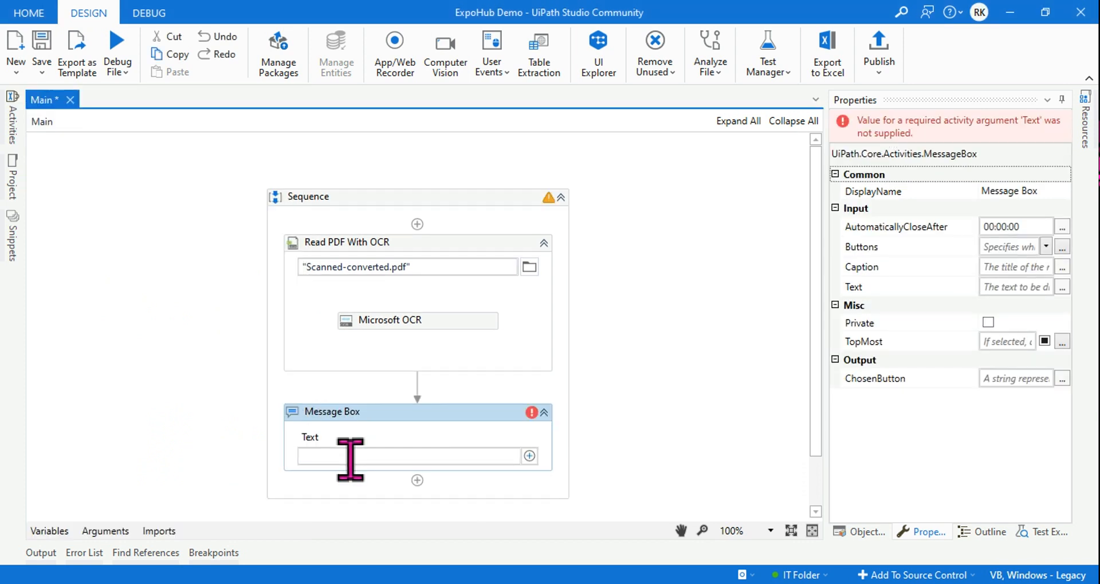
type("tet")
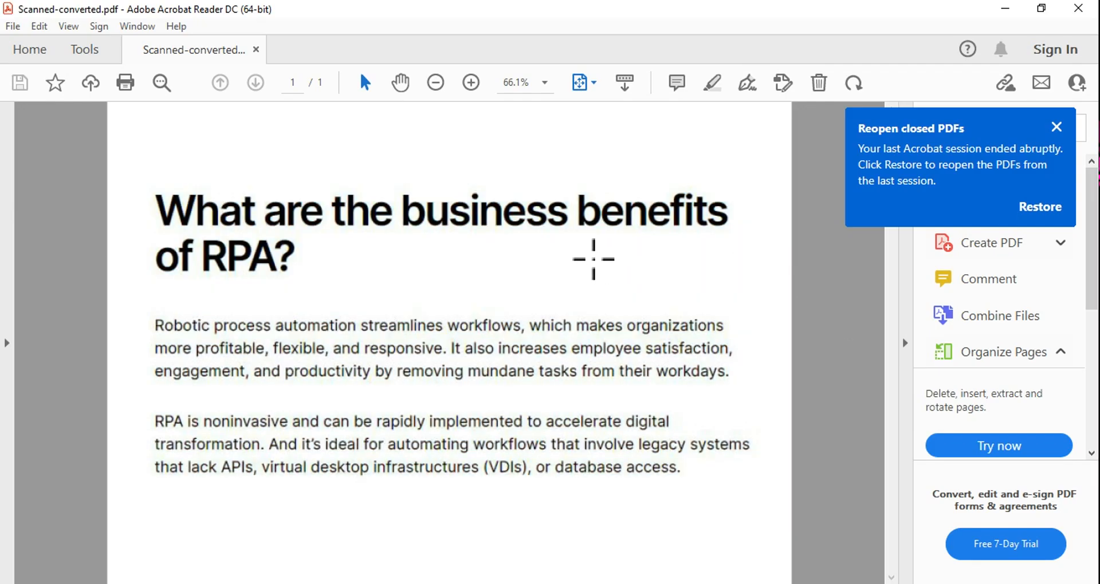
mouse_move(1051, 130)
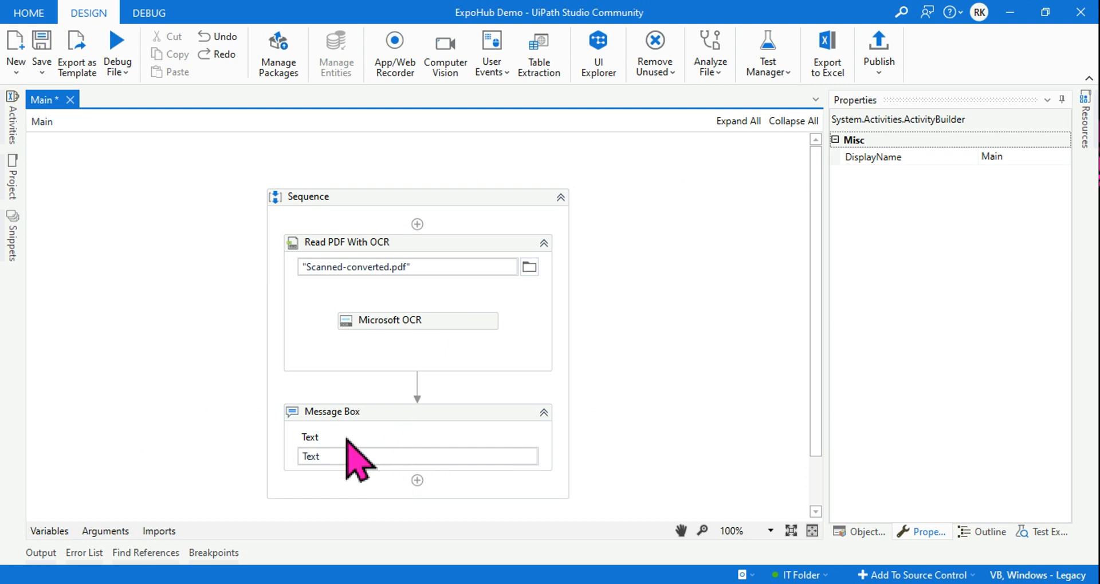
left_click(39, 42)
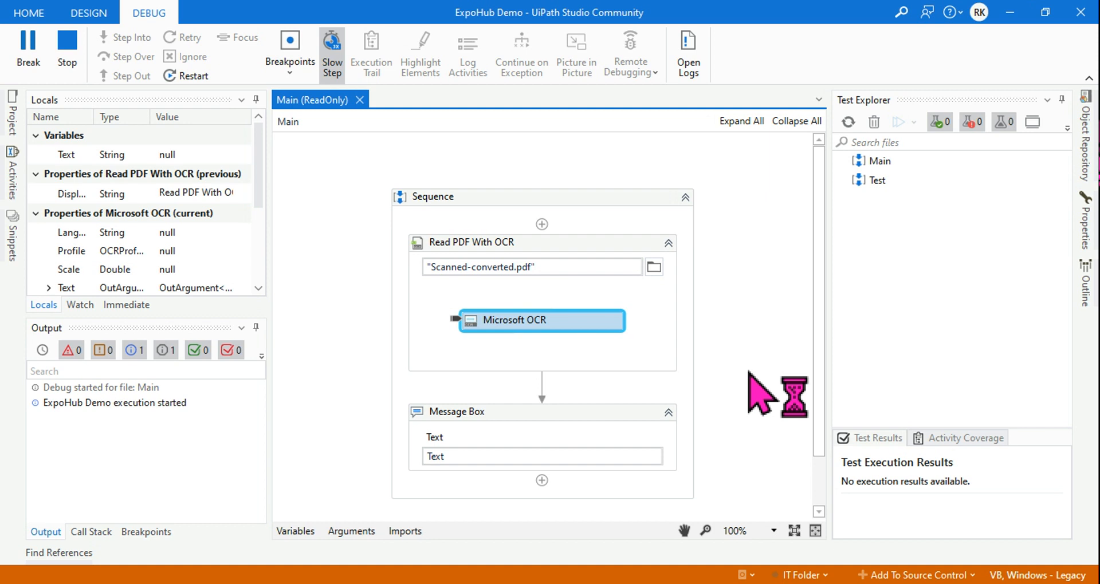
mouse_move(758, 401)
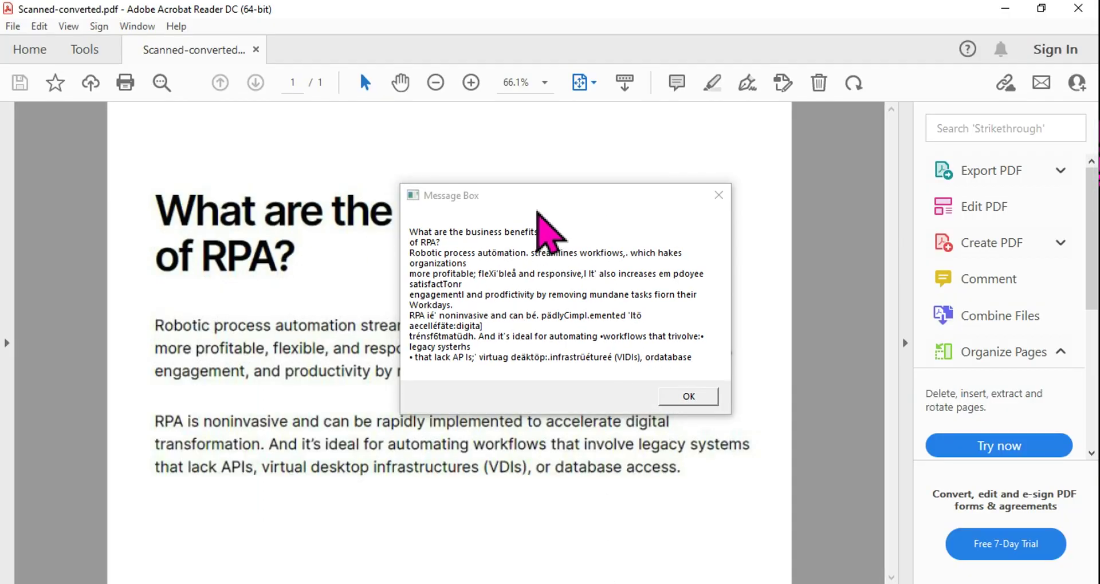
Move the OCR result Message Box beside the scanned PDF to compare the text
left_click_drag(451, 194, 704, 99)
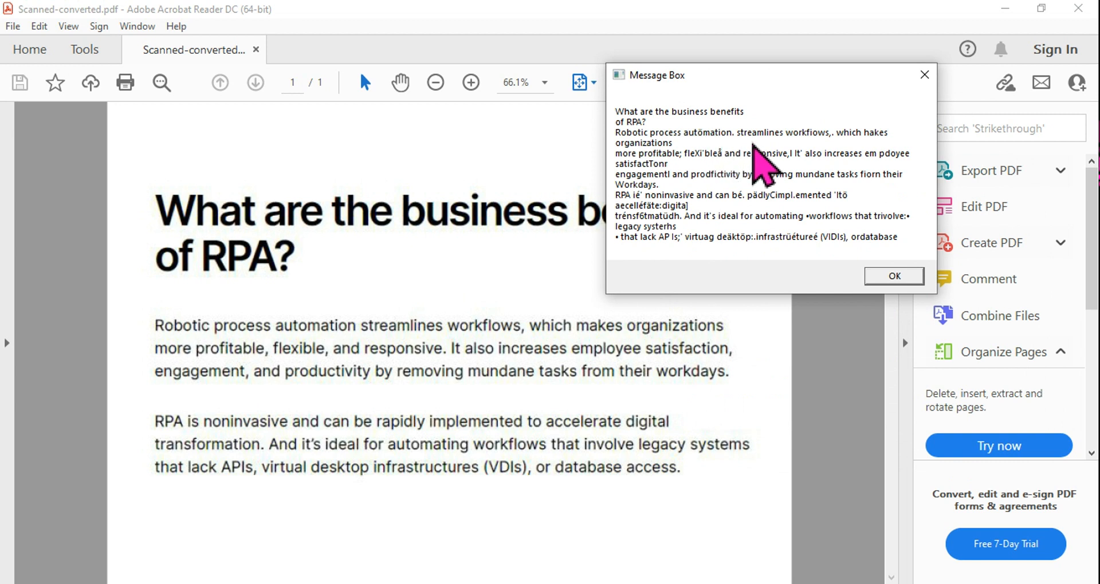
mouse_move(871, 321)
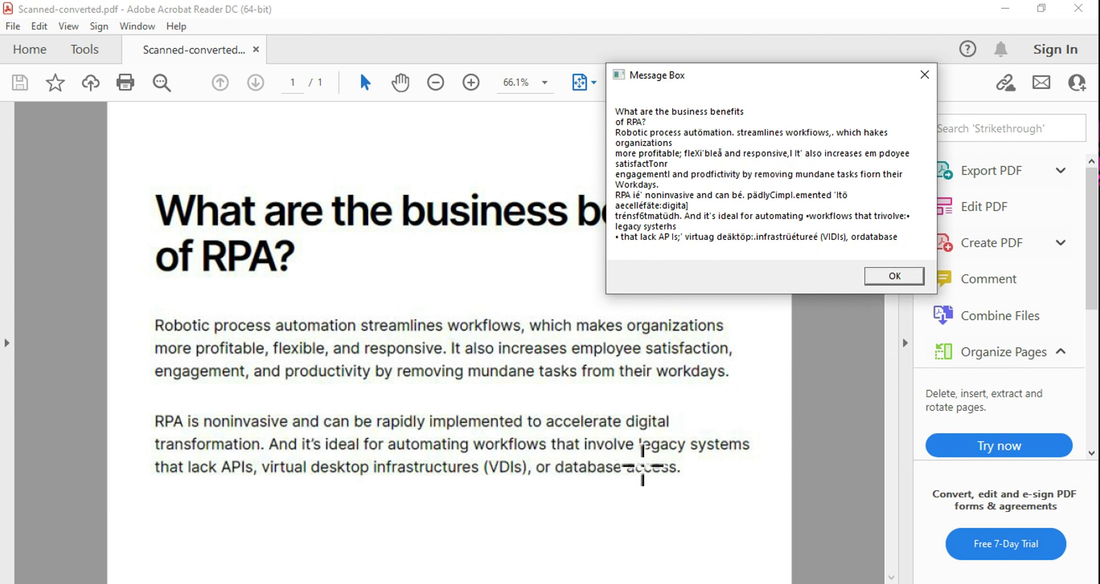
mouse_move(877, 252)
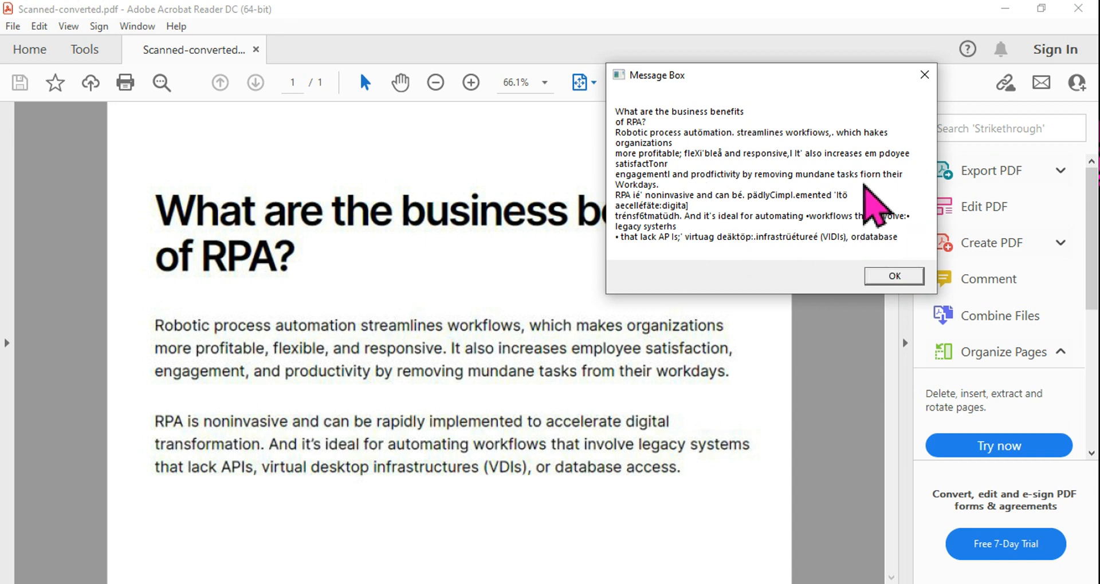
mouse_move(753, 349)
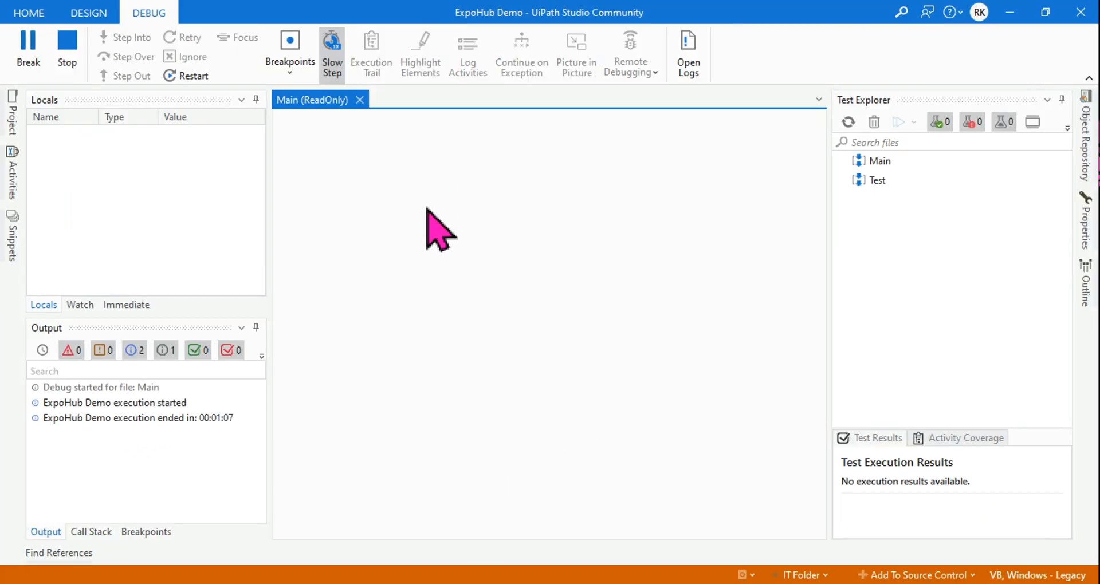
Return to the designer, search Activities for 'pdf' again and check the filter options menu
left_click(89, 12)
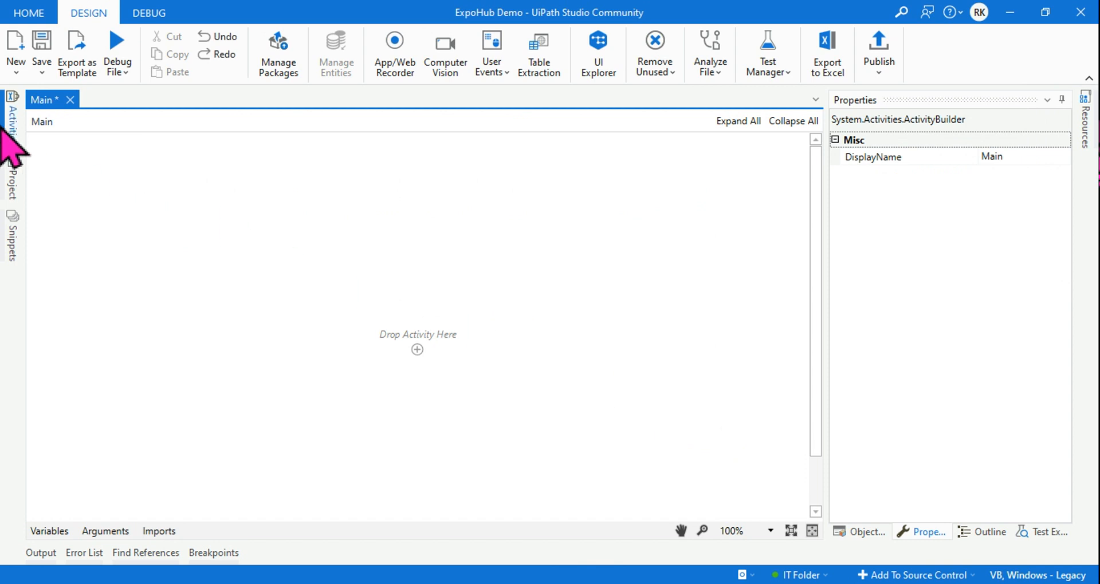
left_click(12, 120)
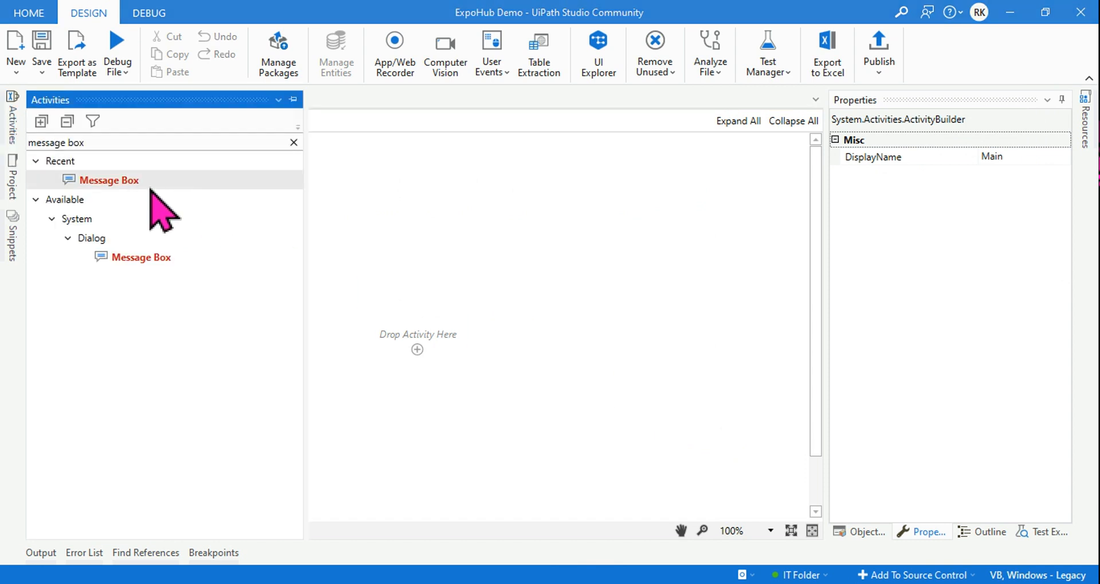
mouse_move(149, 171)
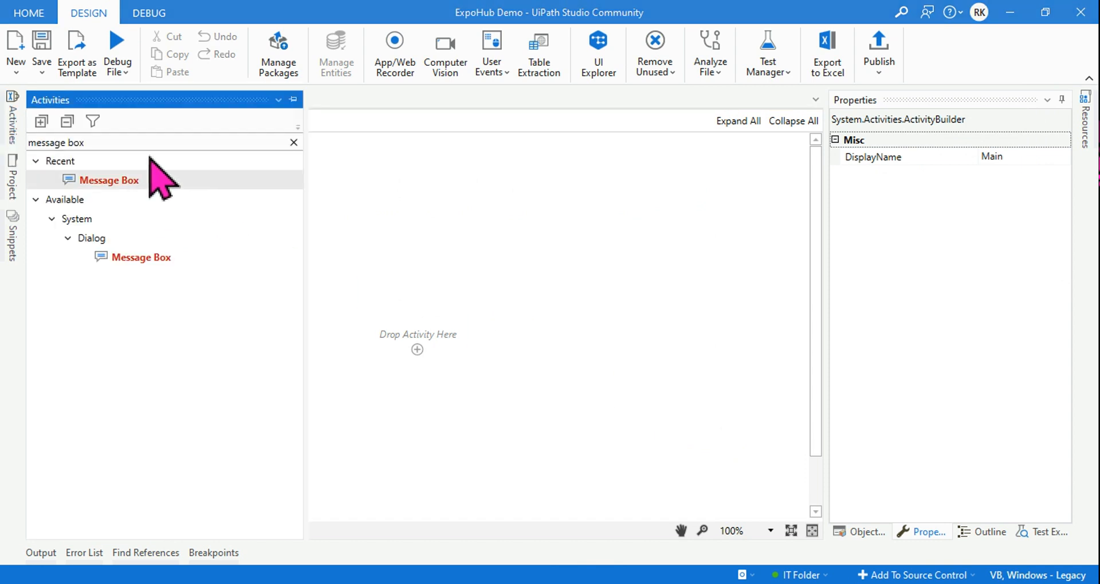
triple_click(55, 142)
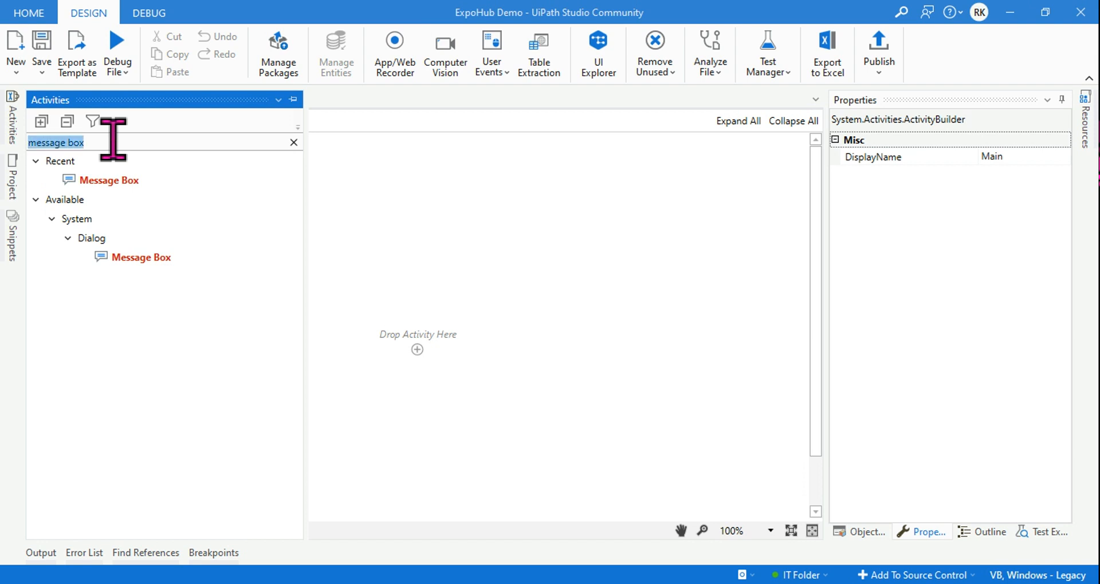
type("pdf")
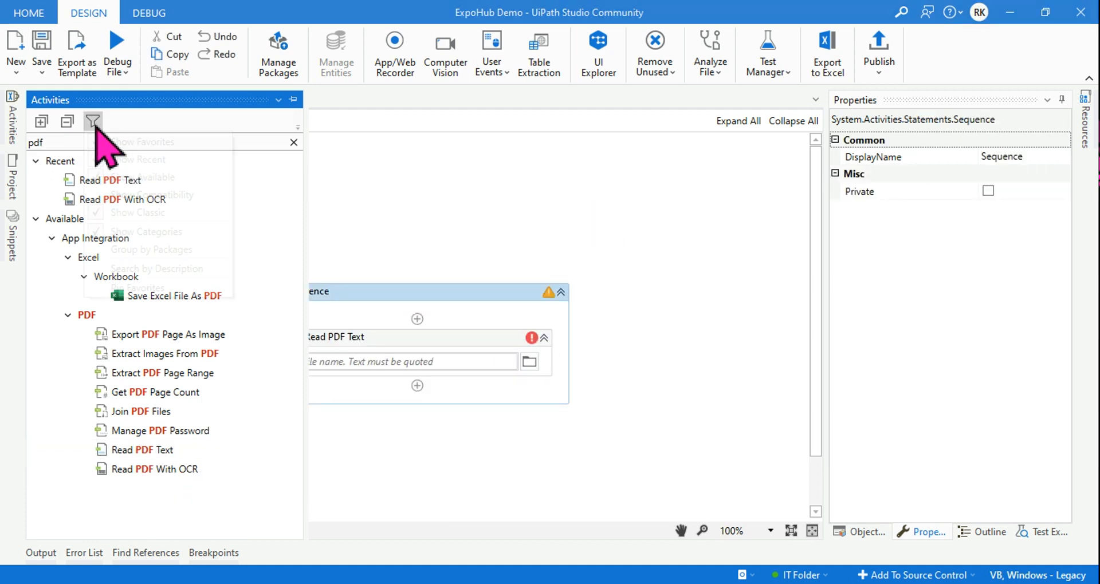
left_click(92, 121)
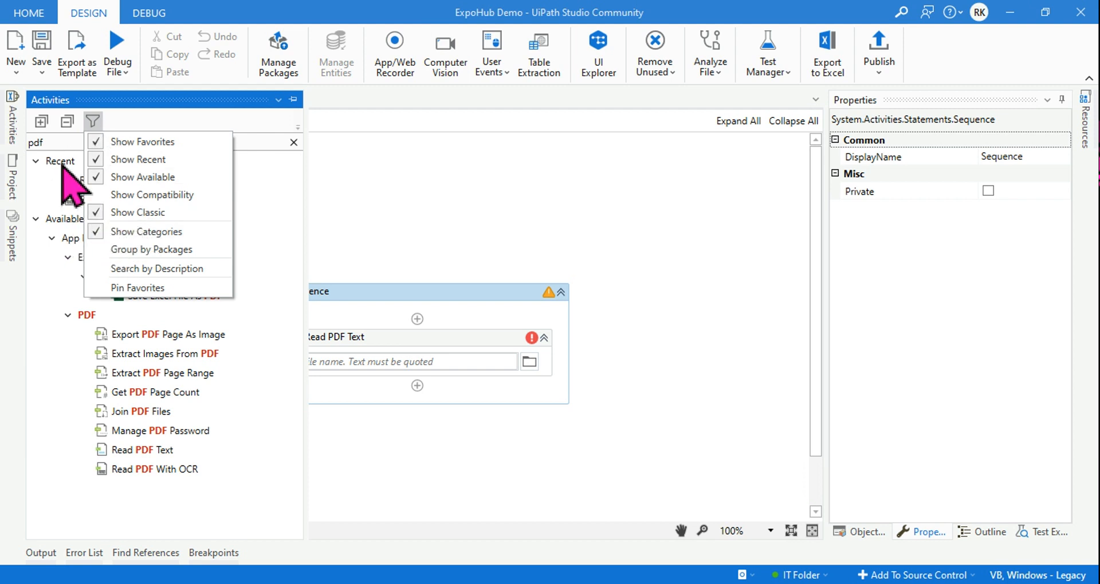
mouse_move(137, 213)
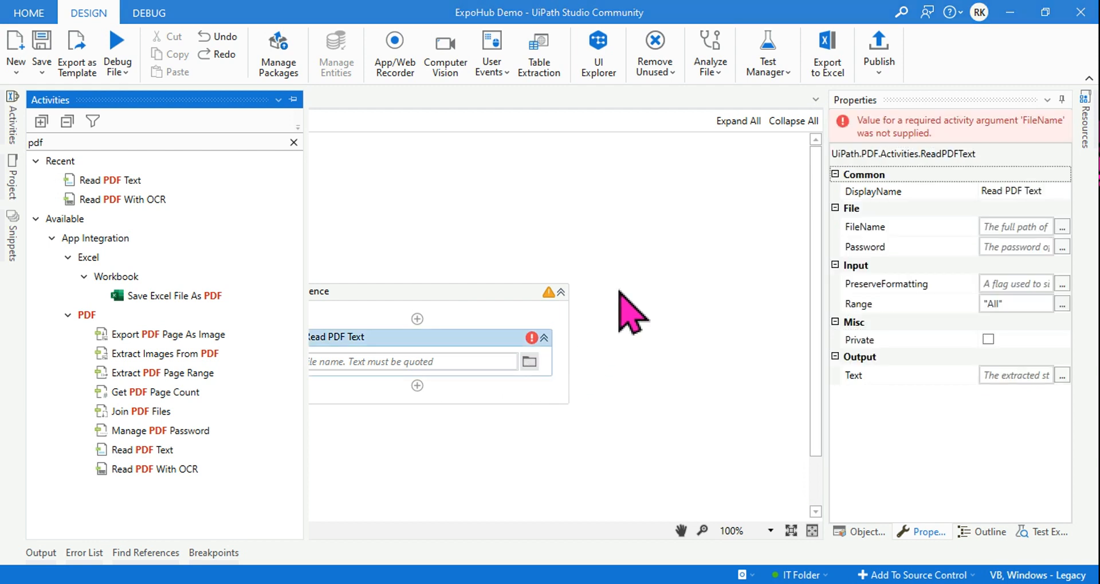
Set Read PDF Text to read Scanned-converted.pdf into a new variable 'text'
left_click(529, 361)
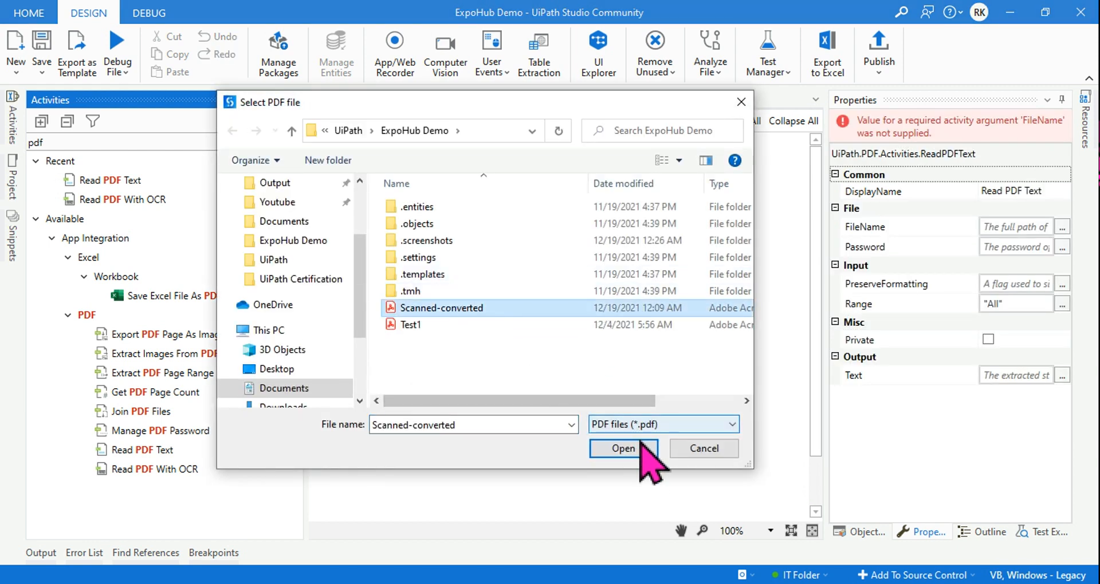
left_click(623, 448)
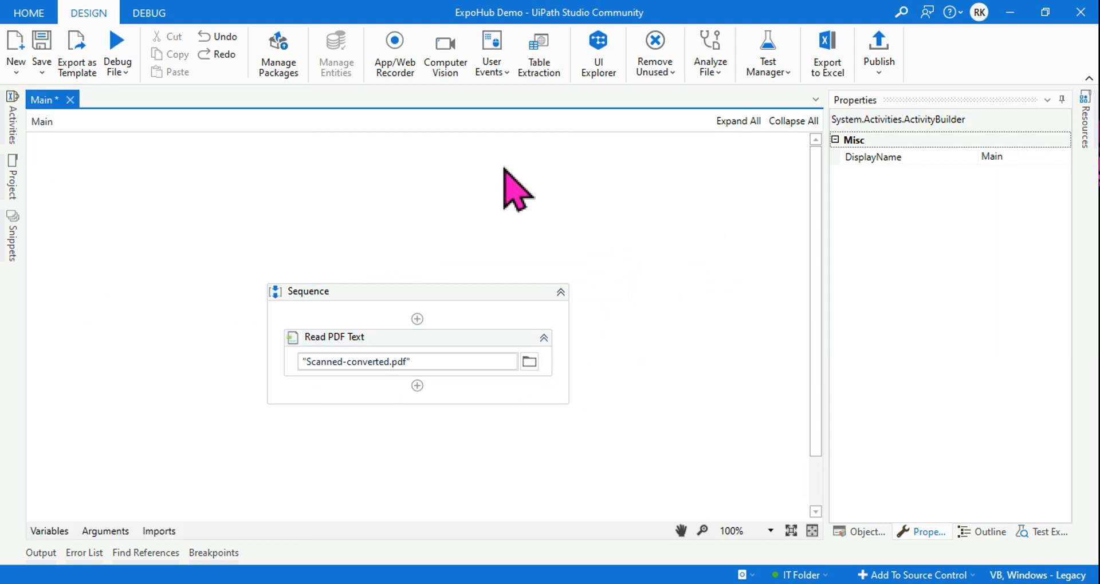
left_click(334, 337)
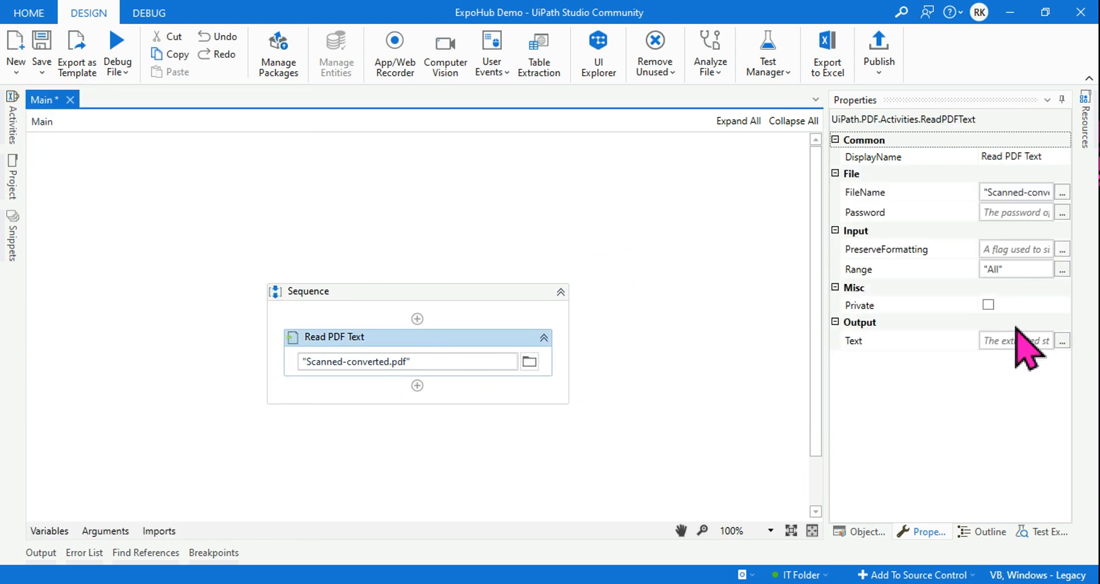
left_click(1015, 340)
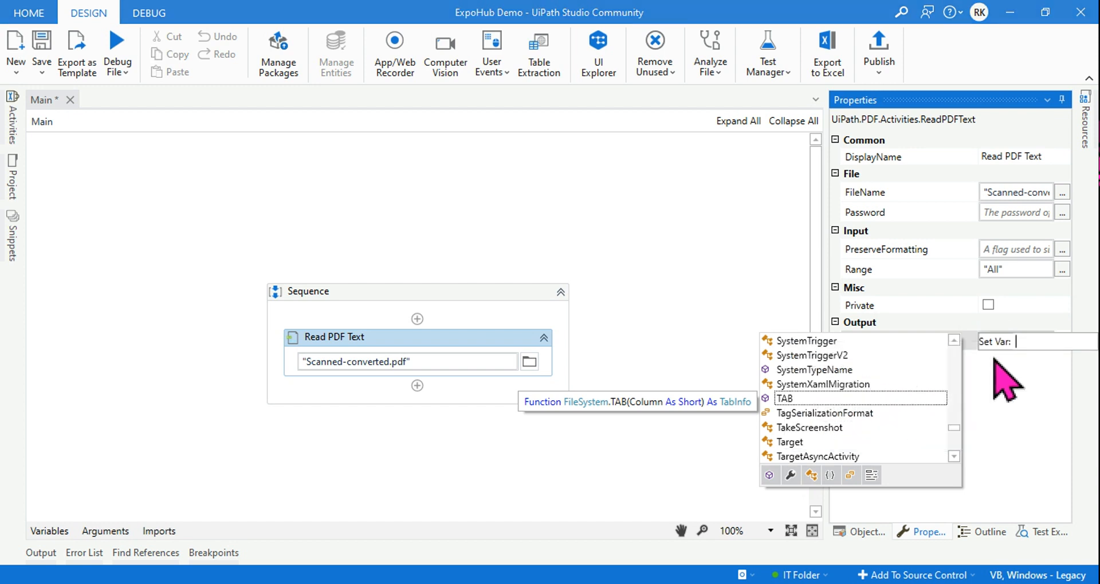
type("text")
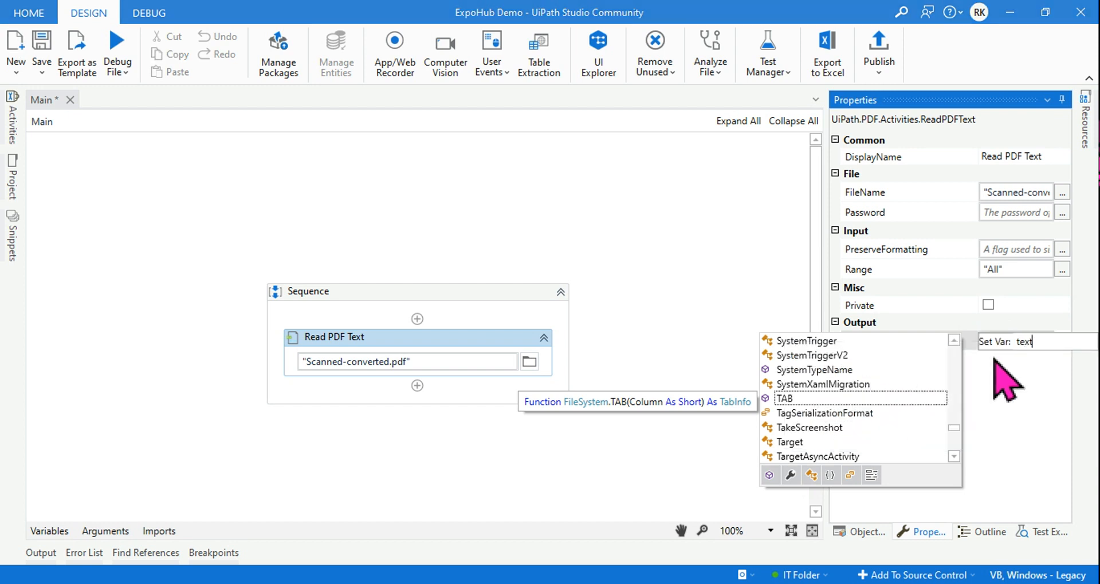
key("Enter")
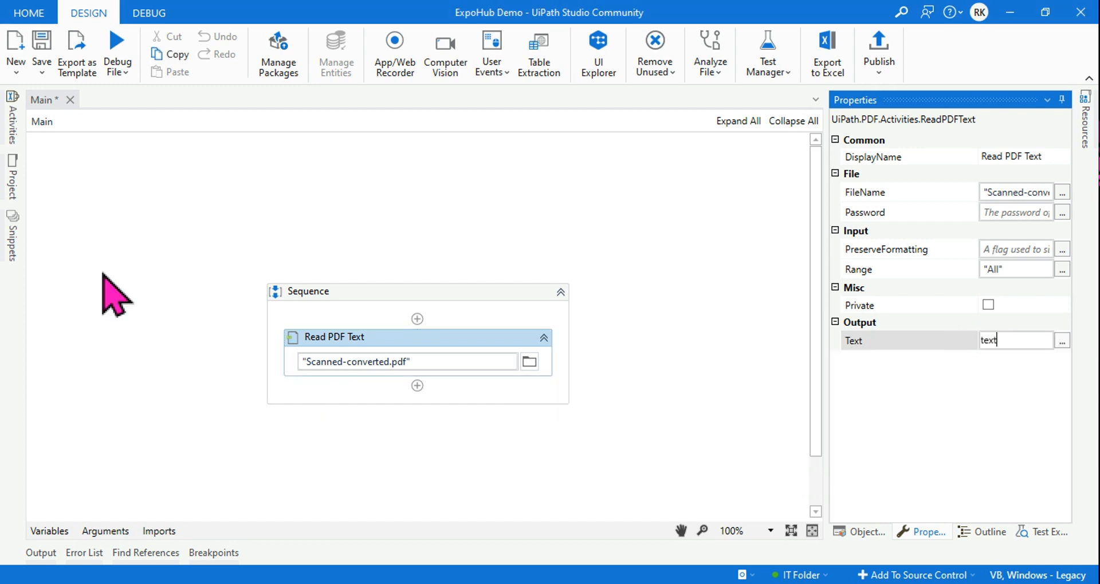
Add a Message Box below Read PDF Text displaying the text variable
left_click(7, 120)
type("pd")
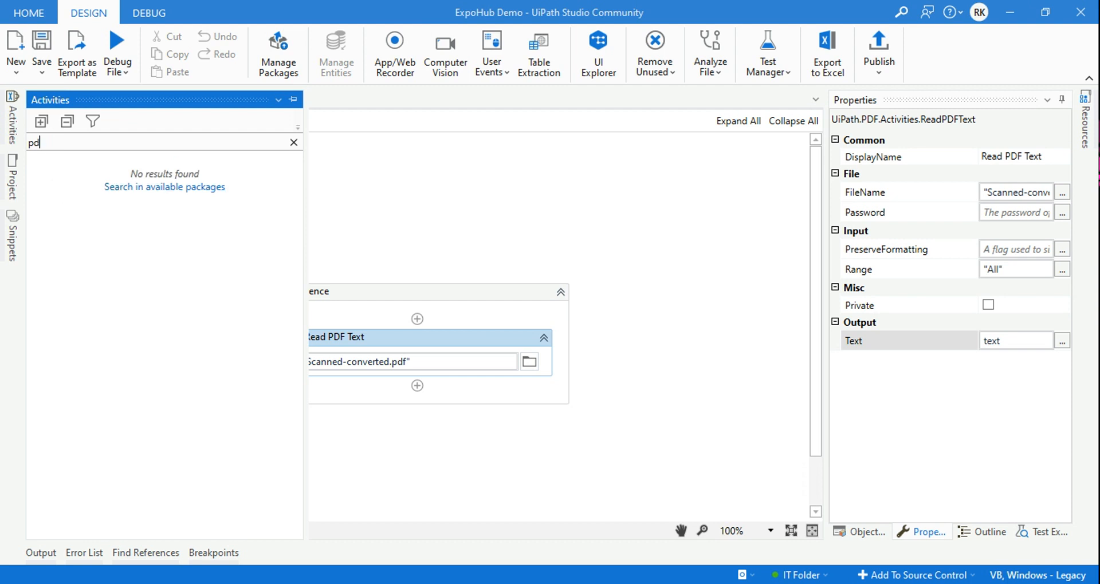
type("message")
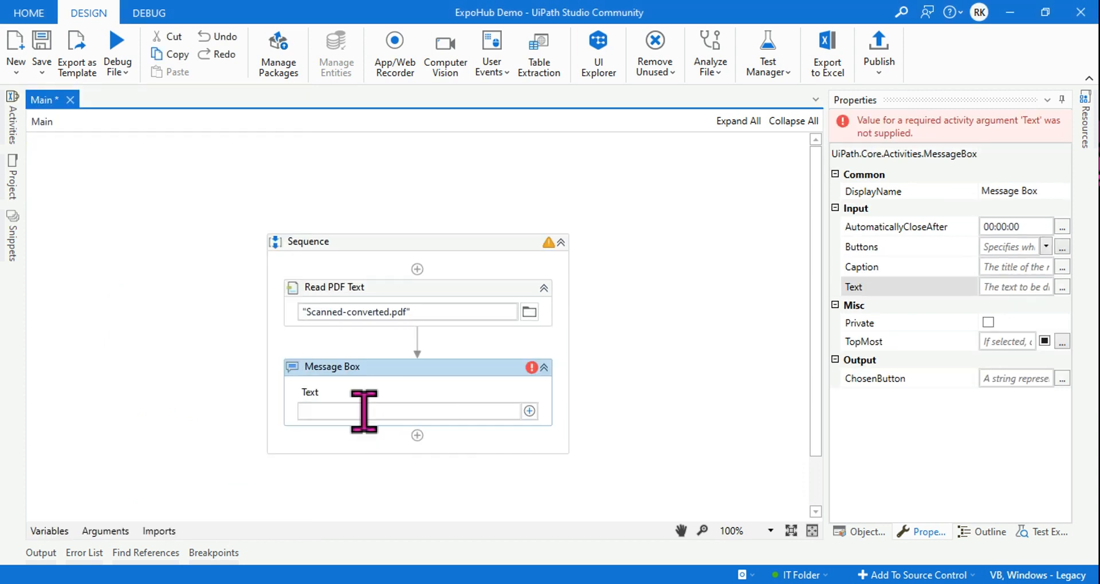
type("text")
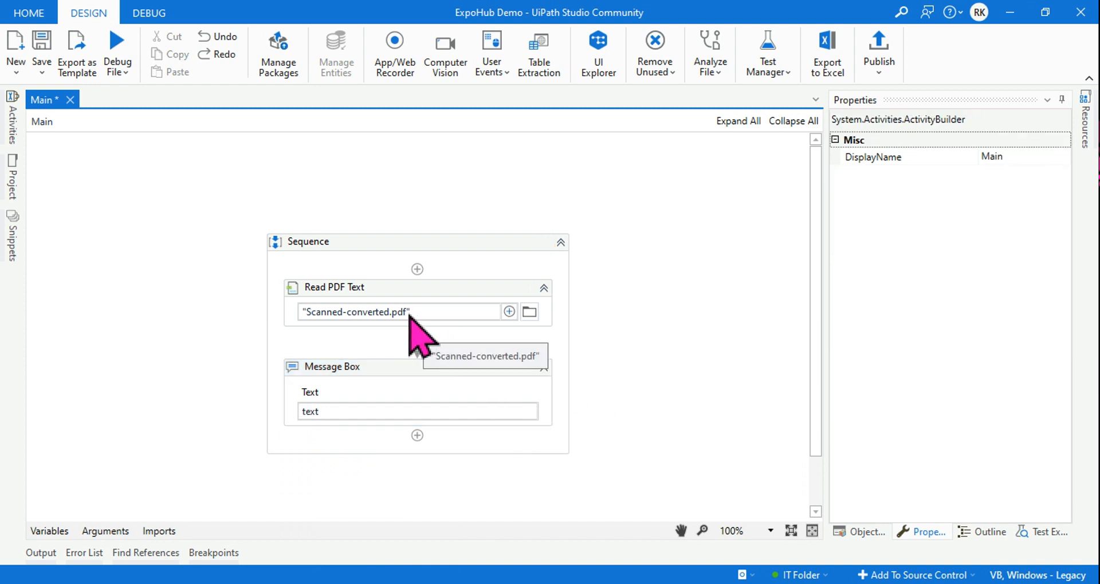
mouse_move(397, 312)
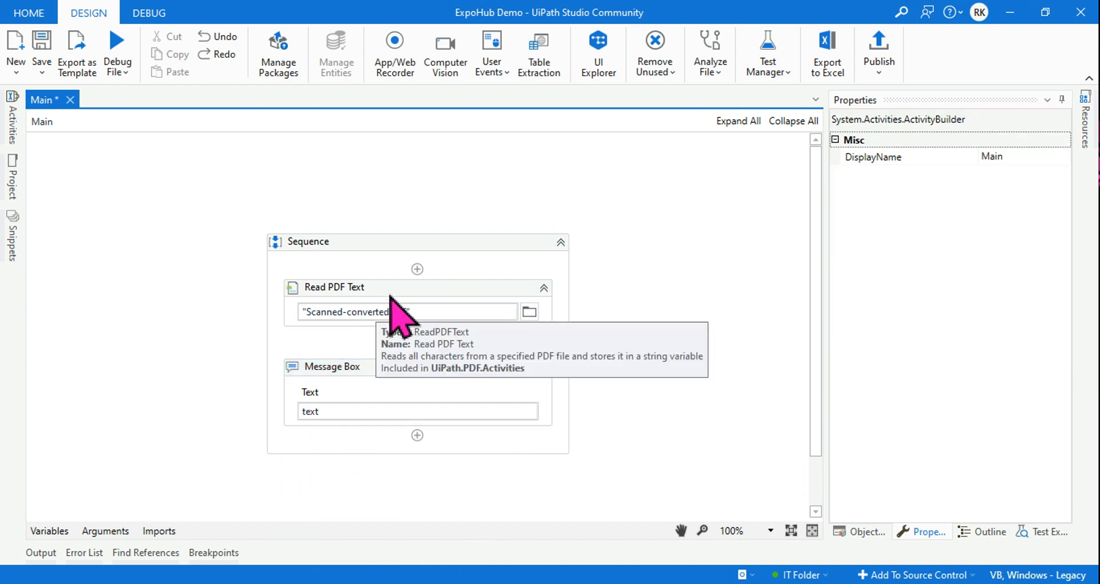
Continue the debug run of Read PDF Text and dismiss the resulting empty message box
left_click(333, 286)
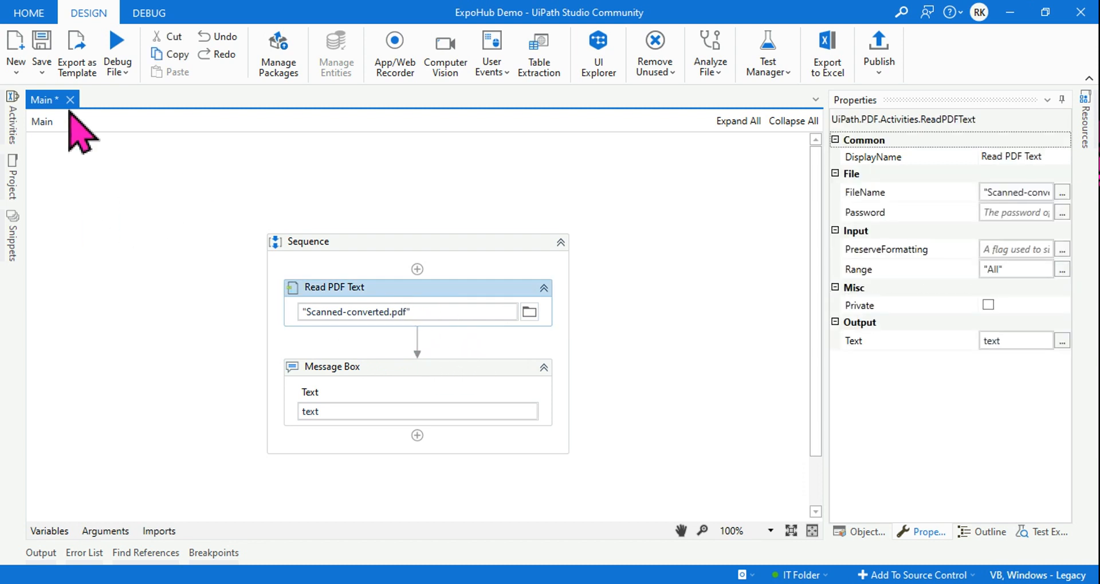
mouse_move(409, 395)
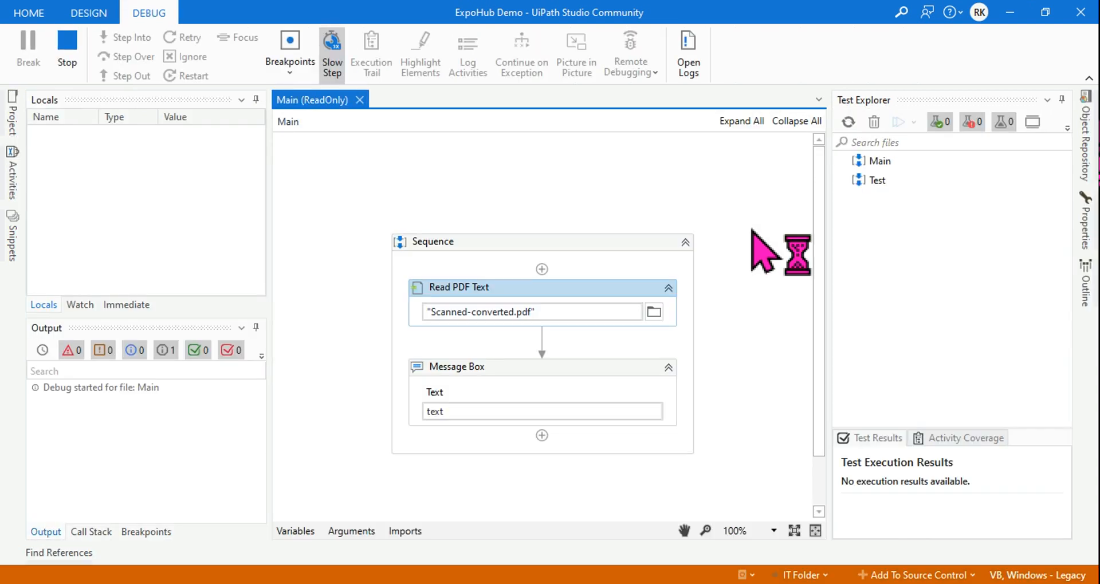
mouse_move(558, 359)
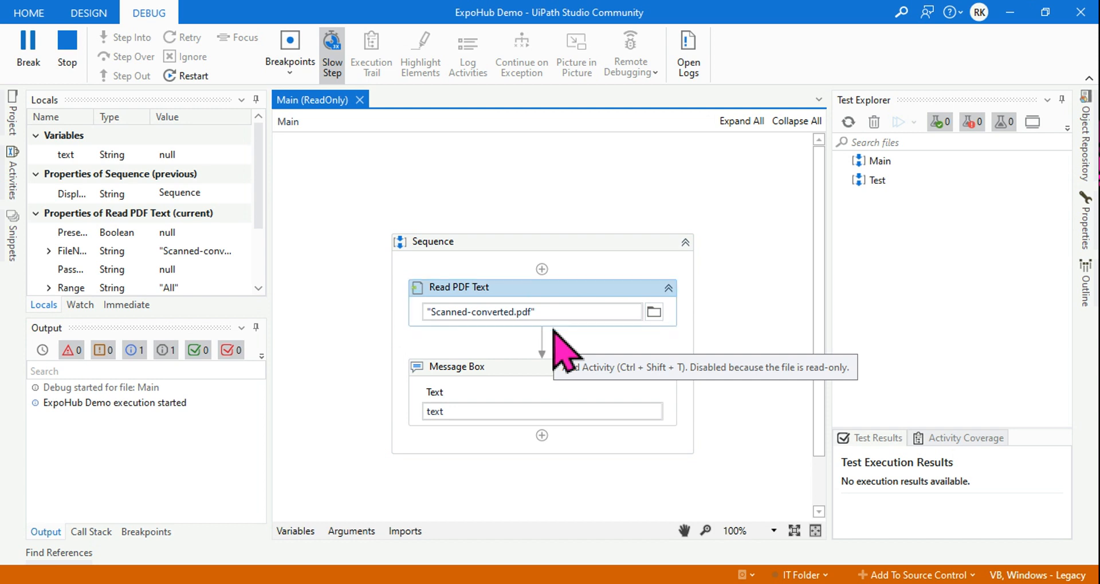
left_click(331, 49)
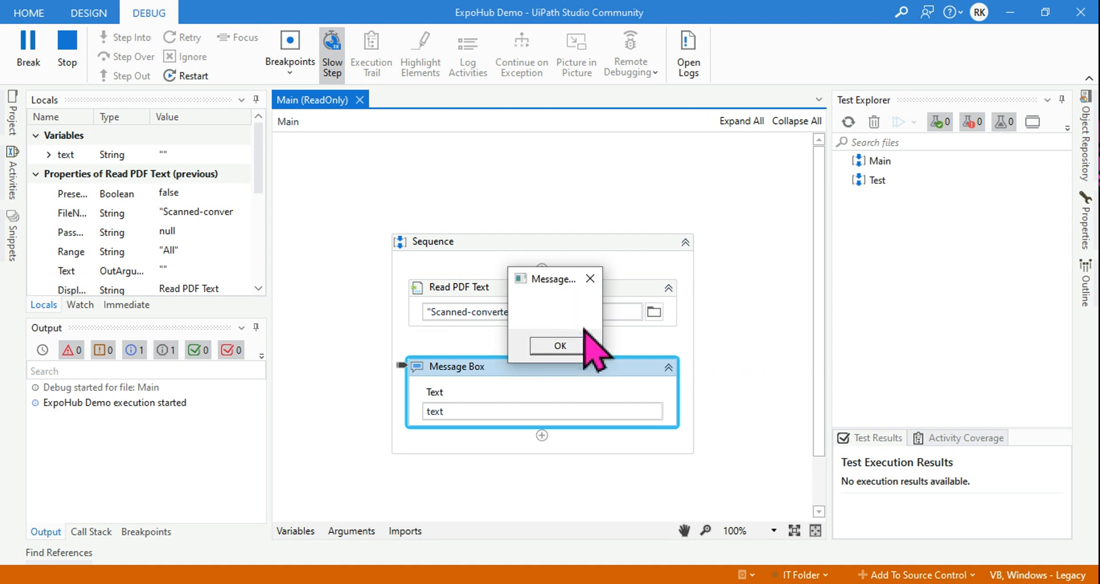
left_click(559, 346)
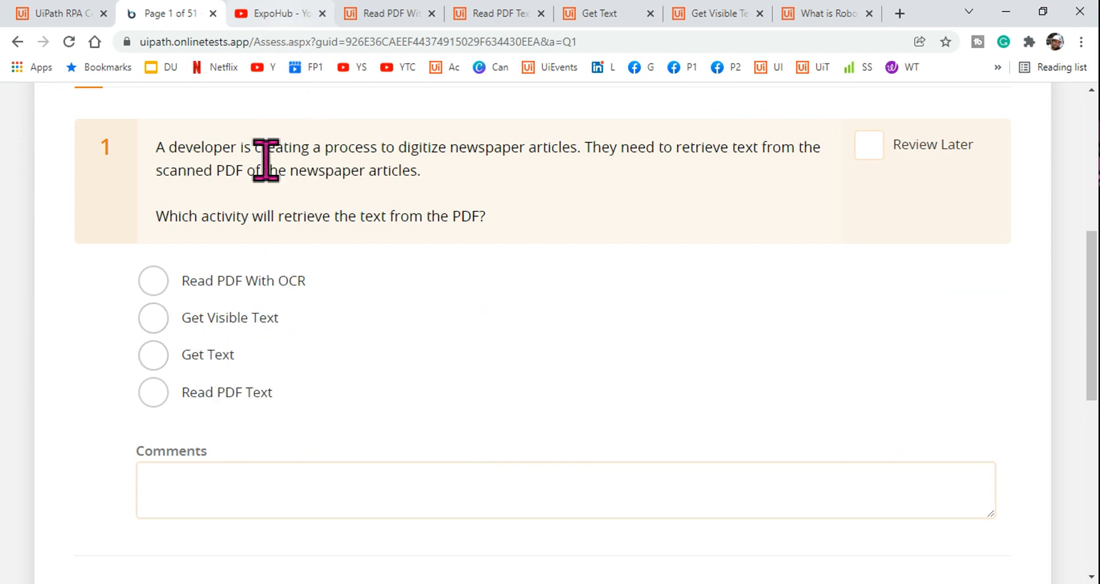
Search the ExpoHub YouTube channel for 'get text' and scroll through the tutorial results
left_click(278, 13)
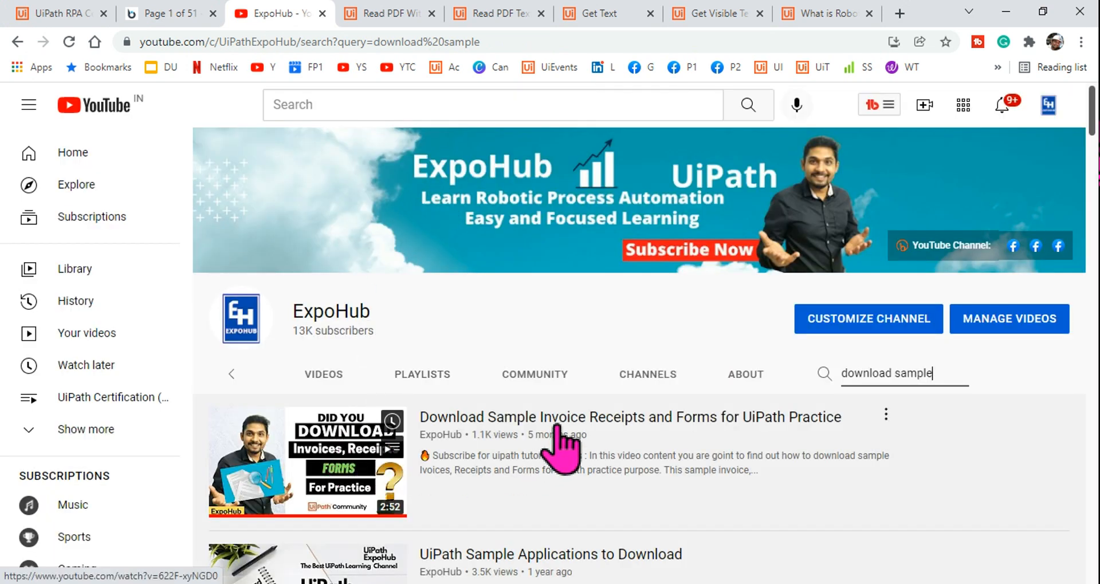
scroll("down", 3)
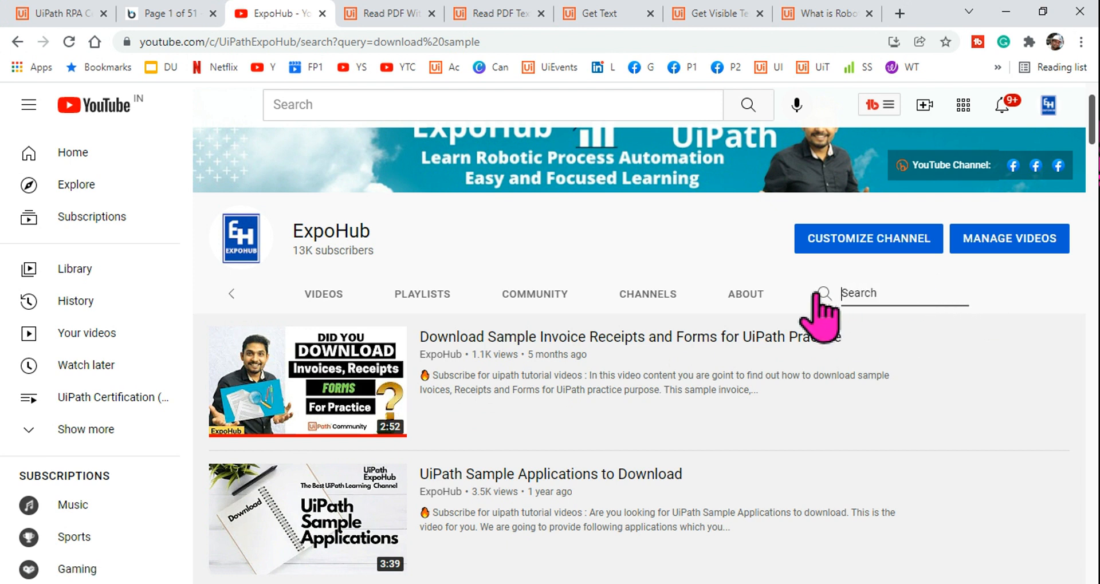
type("get text")
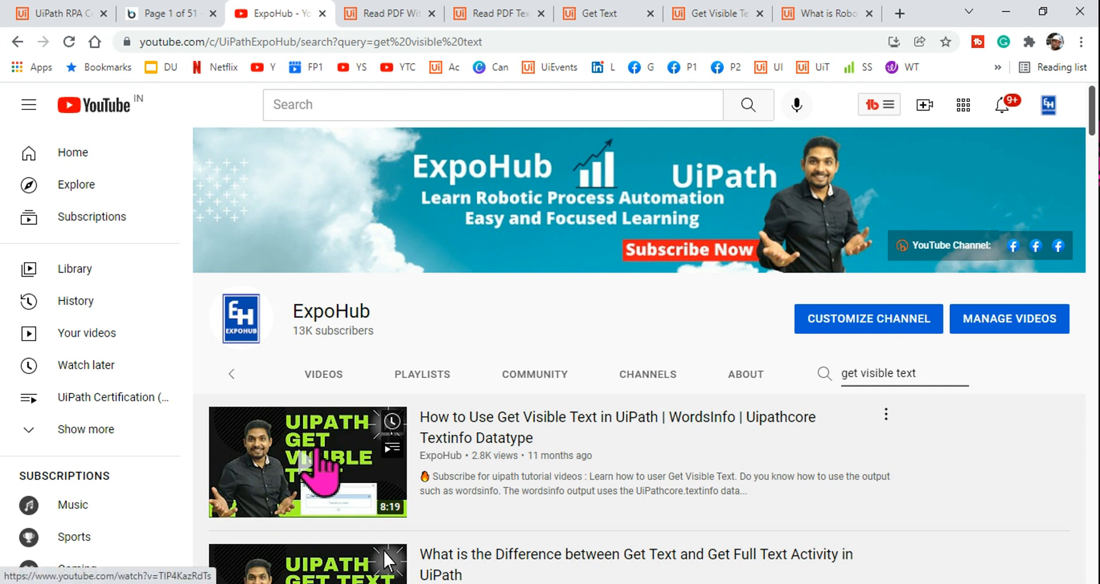
scroll("down", 3)
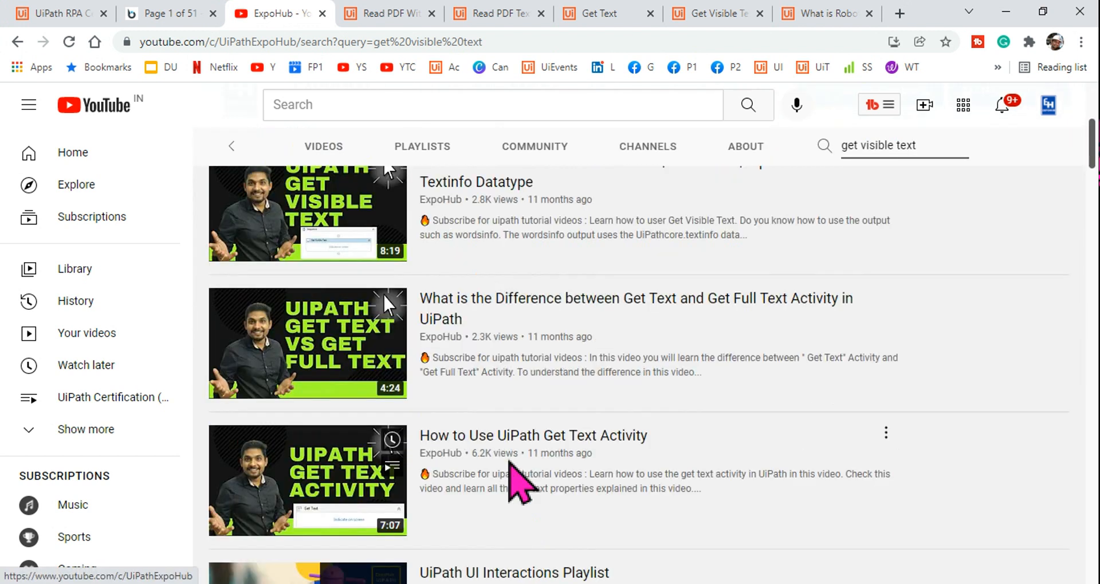
scroll("up", 3)
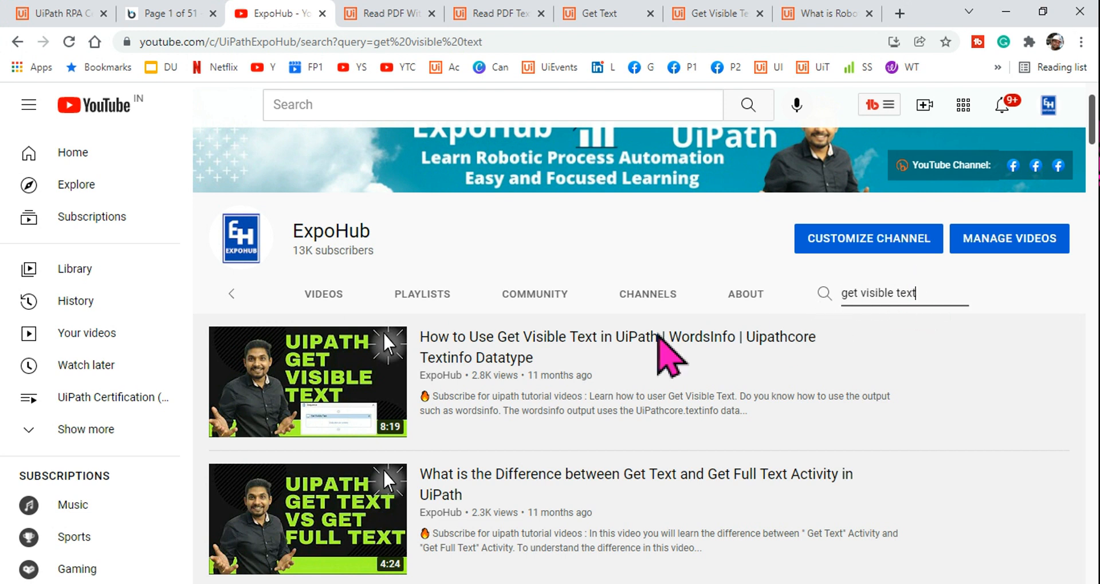
scroll("down", 3)
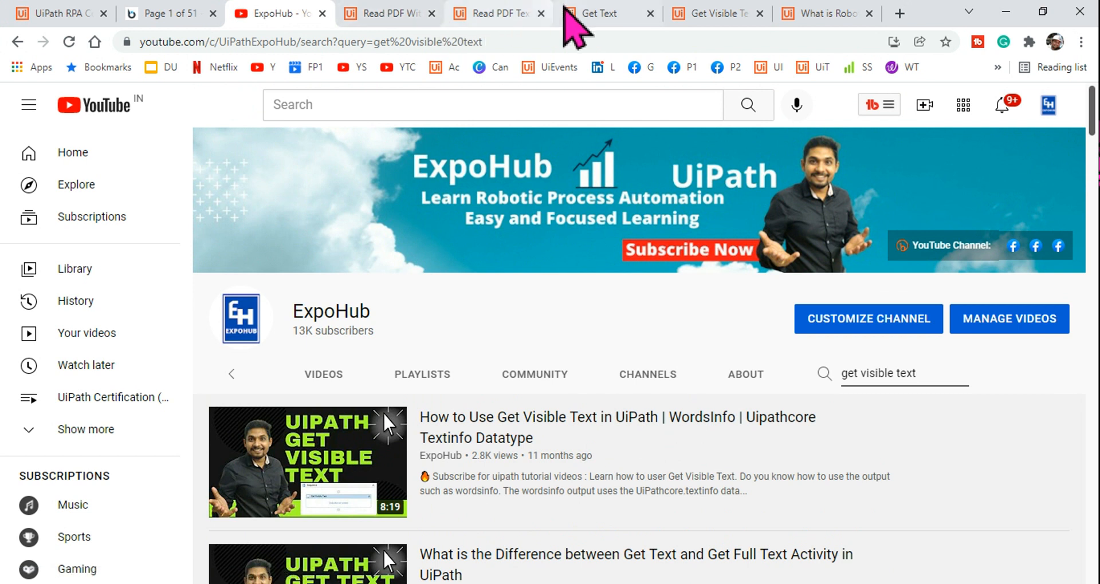
Bring up the Get Visible Text documentation showing its Text and WordsInfo output properties
left_click(598, 13)
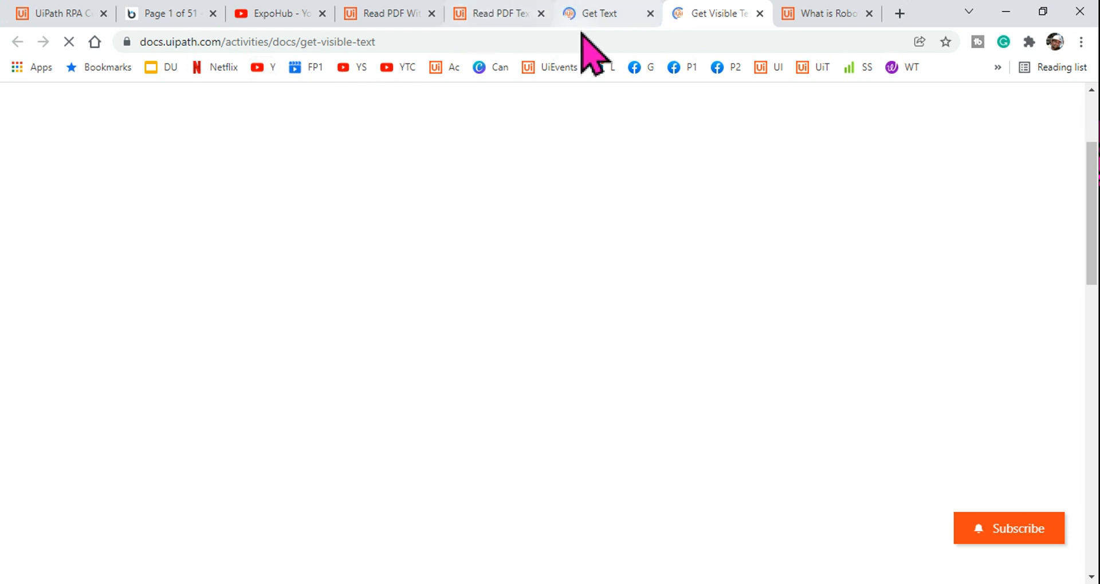
left_click(282, 13)
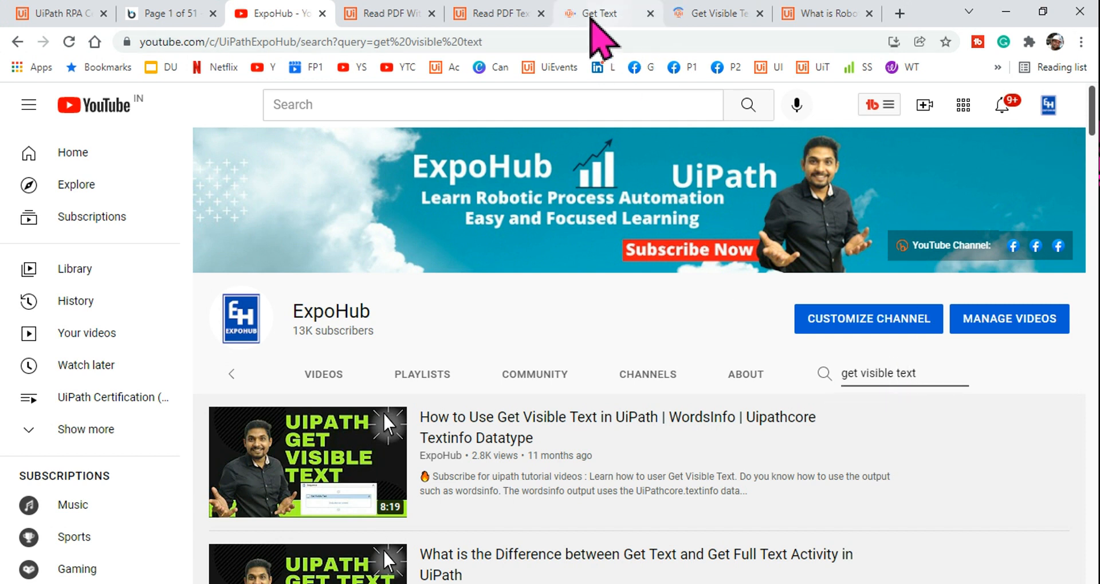
left_click(718, 13)
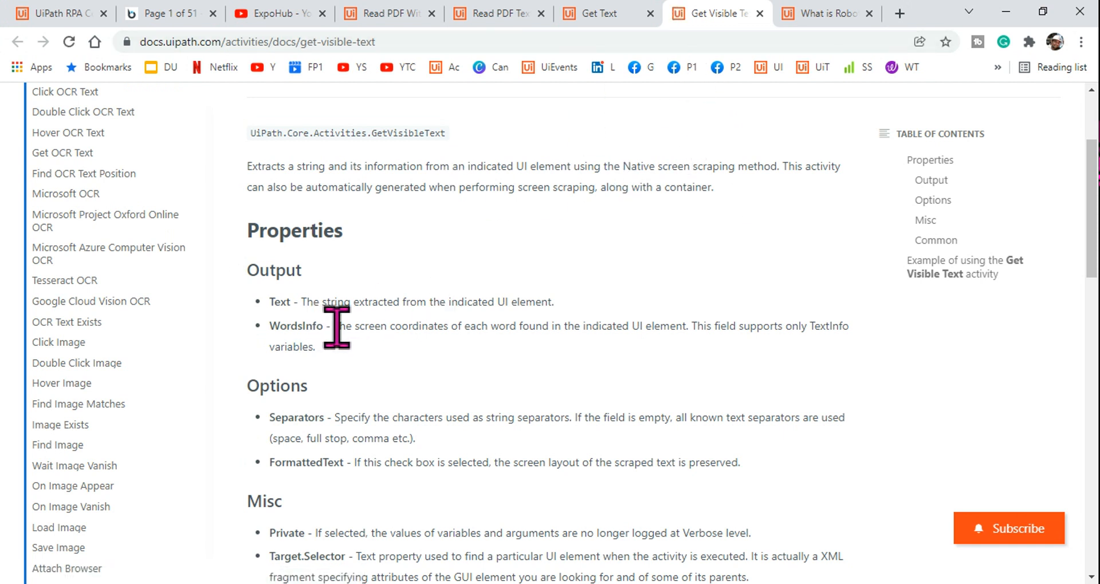
mouse_move(355, 355)
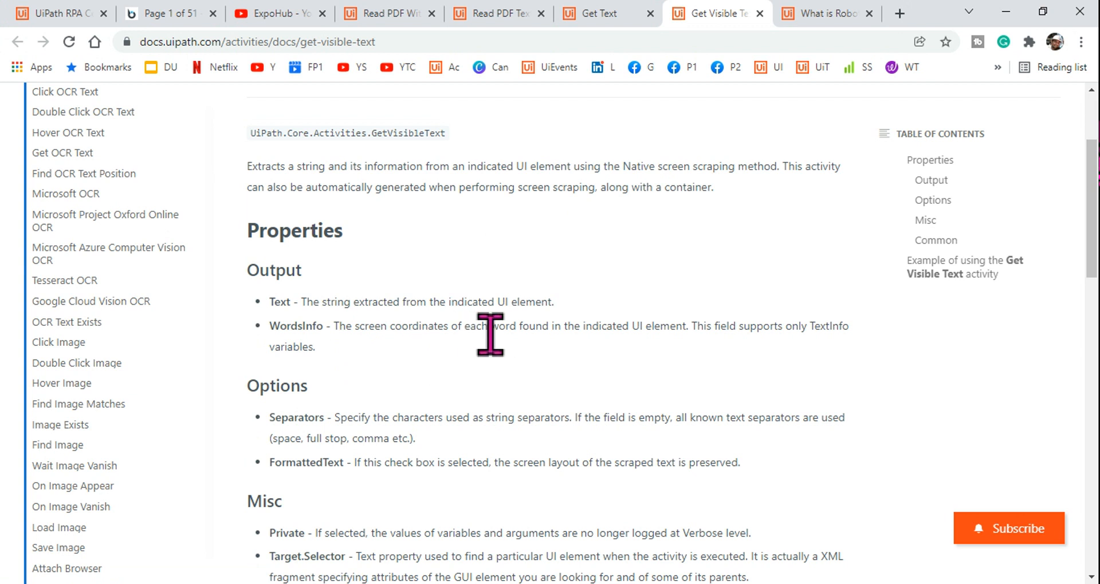
mouse_move(526, 359)
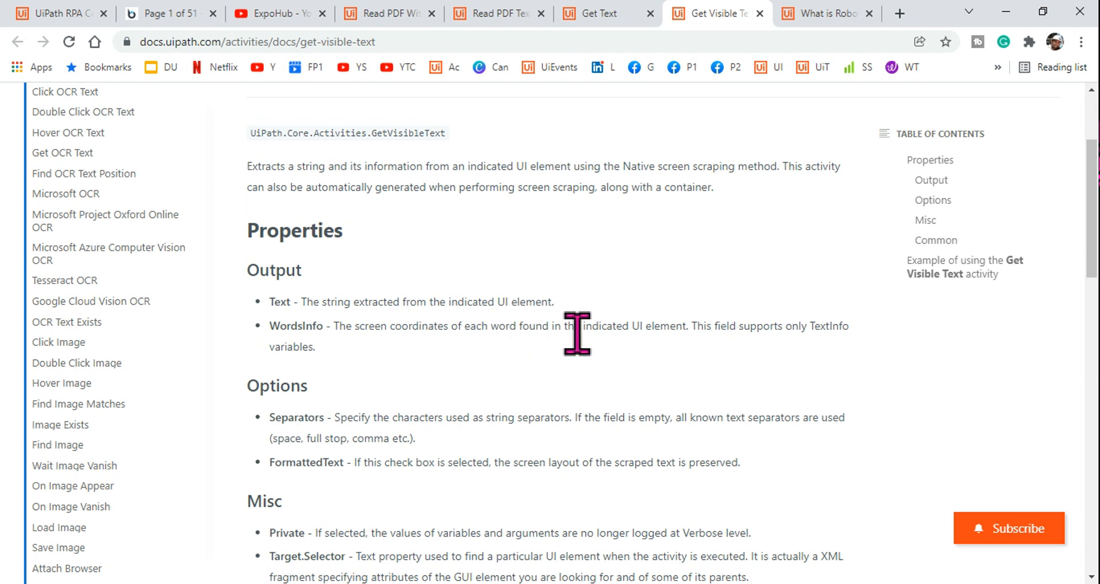
mouse_move(356, 301)
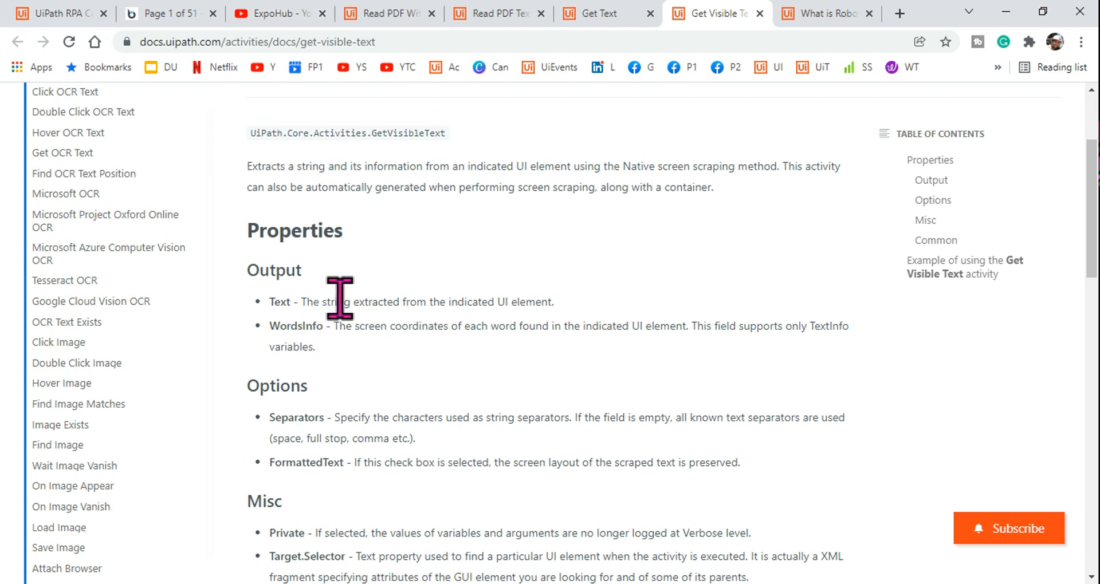
mouse_move(206, 53)
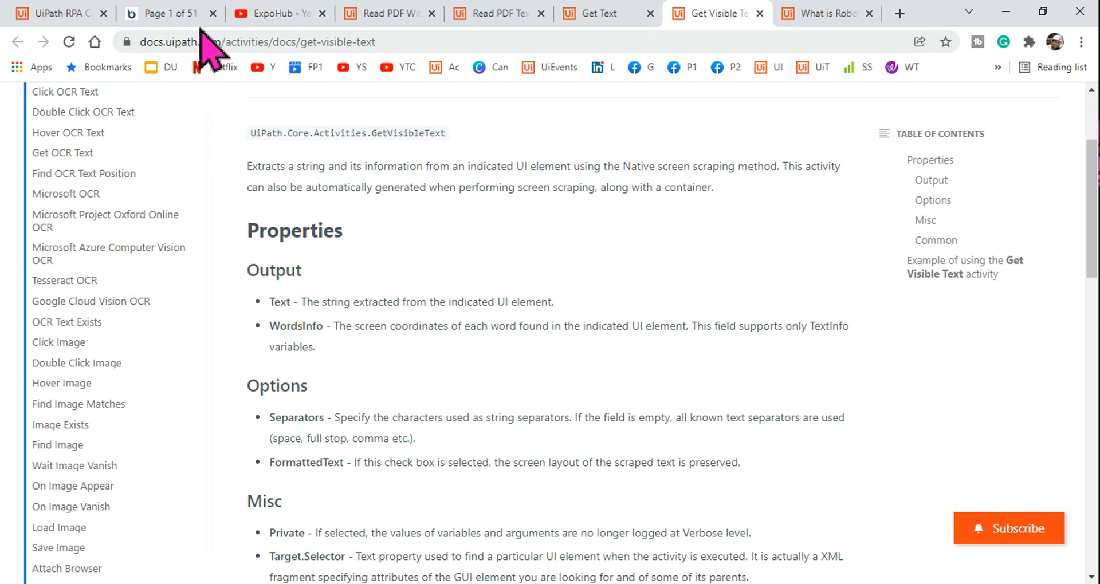
Return to quiz question 1 after a glance at the YouTube results, with Read PDF With OCR chosen
left_click(166, 12)
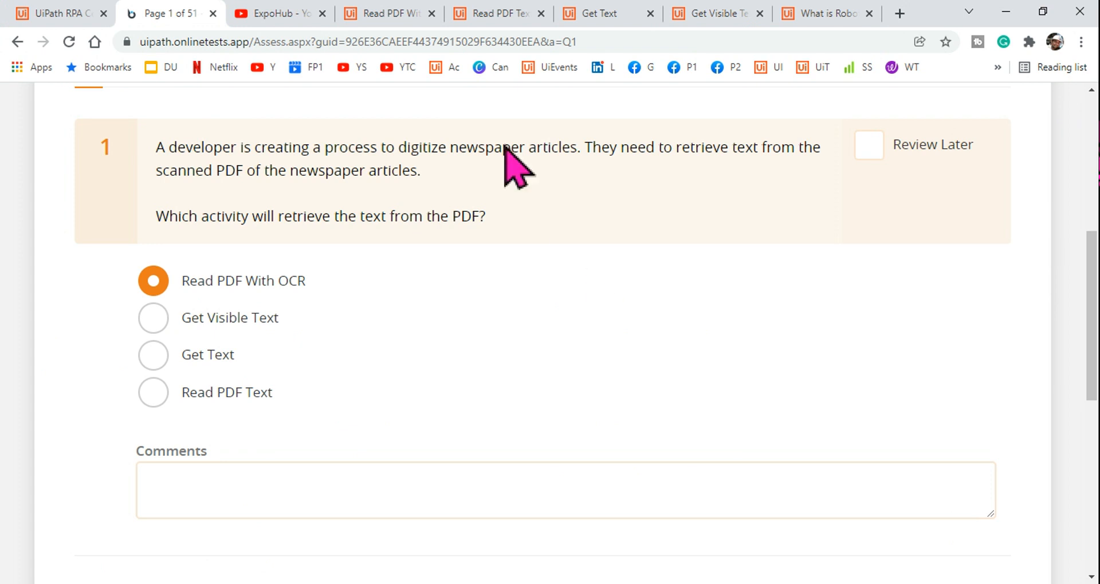
left_click(282, 13)
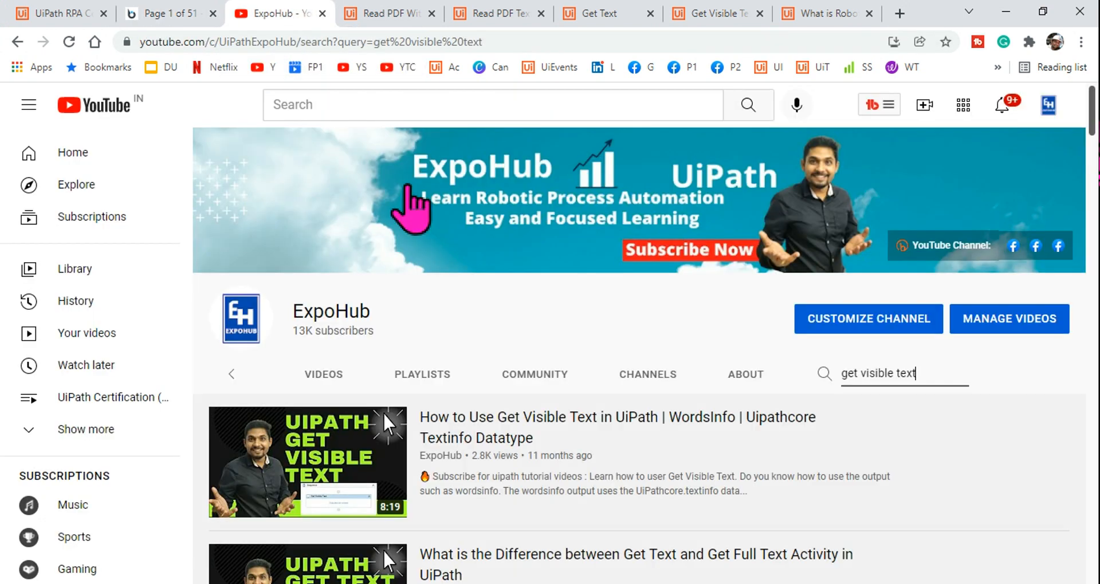
scroll("down", 3)
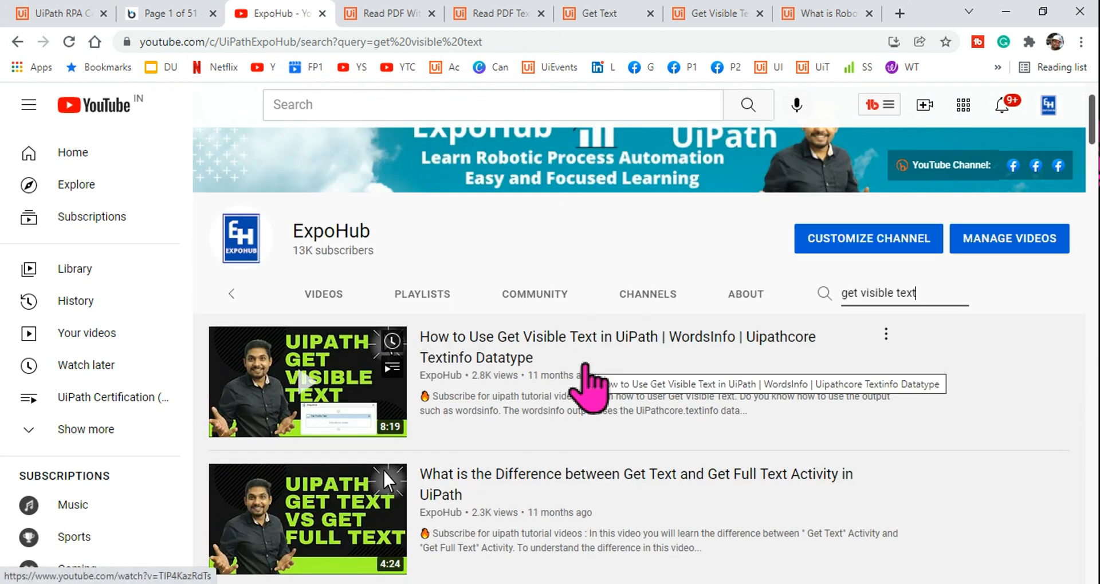
scroll("down", 3)
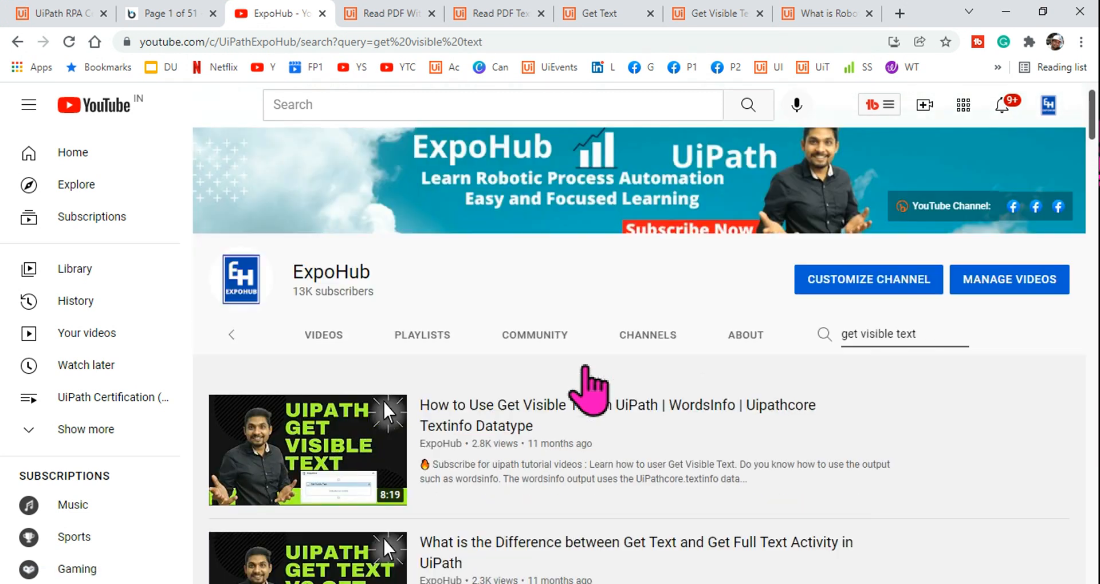
left_click(171, 13)
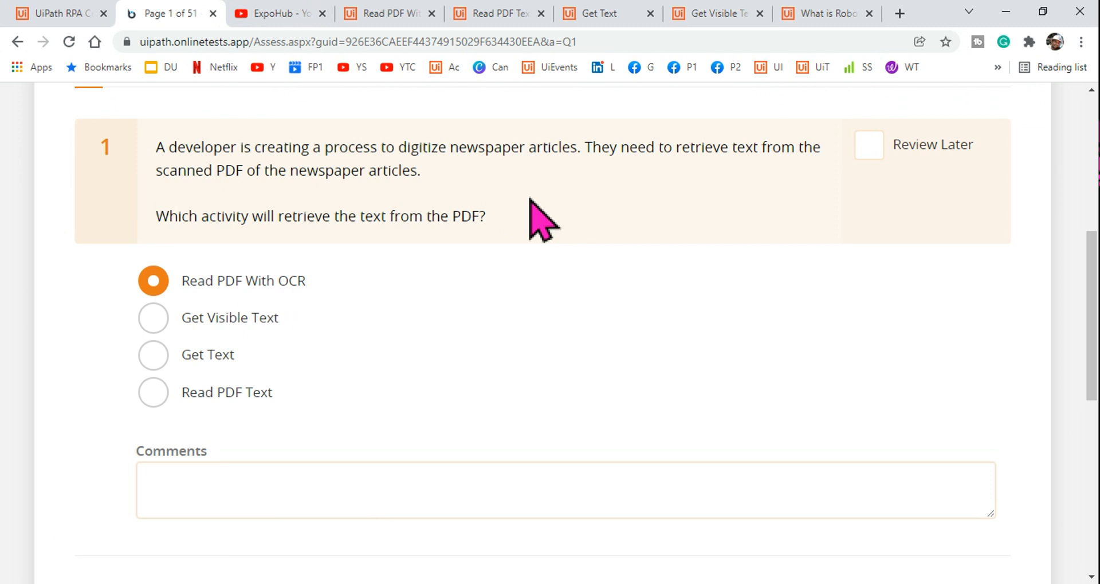